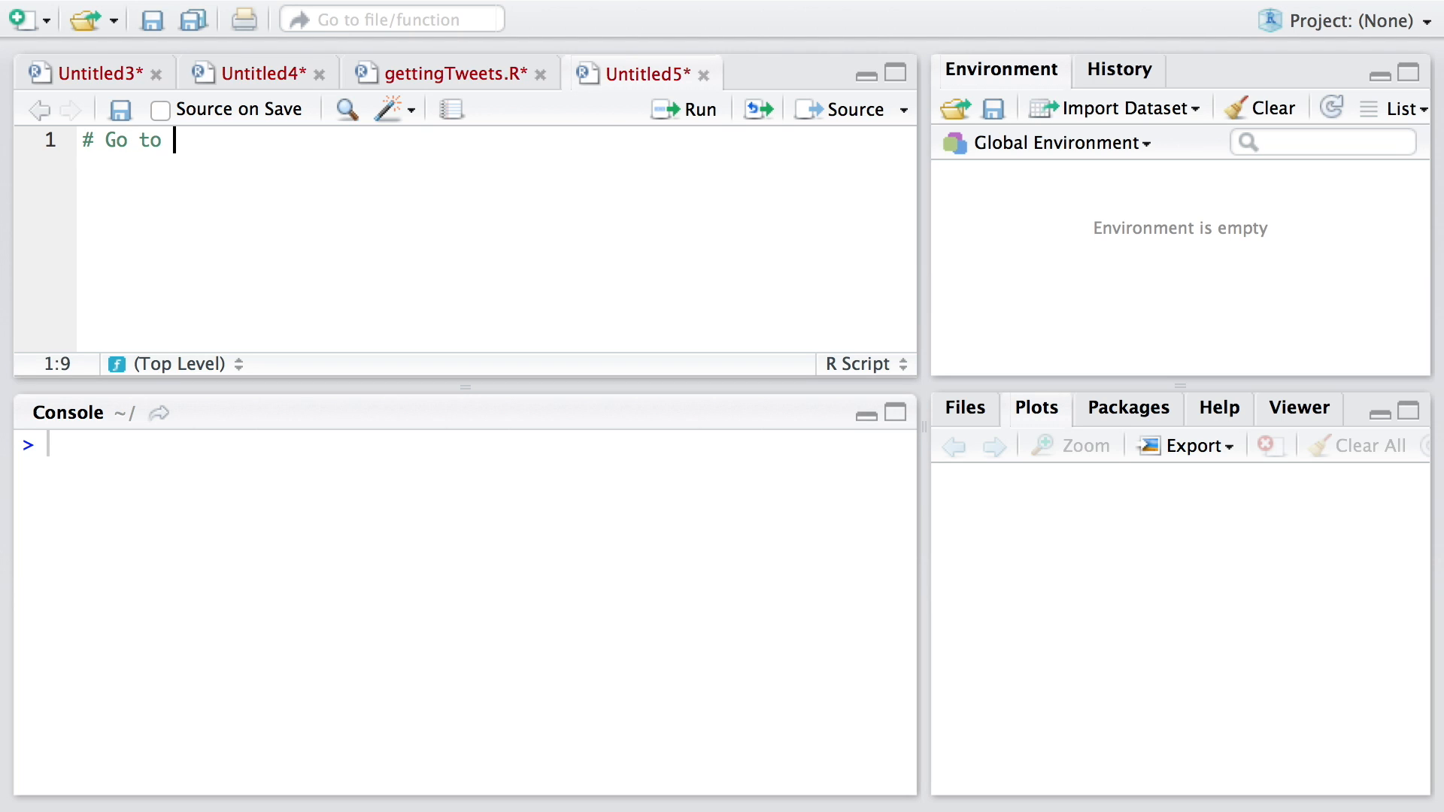
pyautogui.write('https://t')
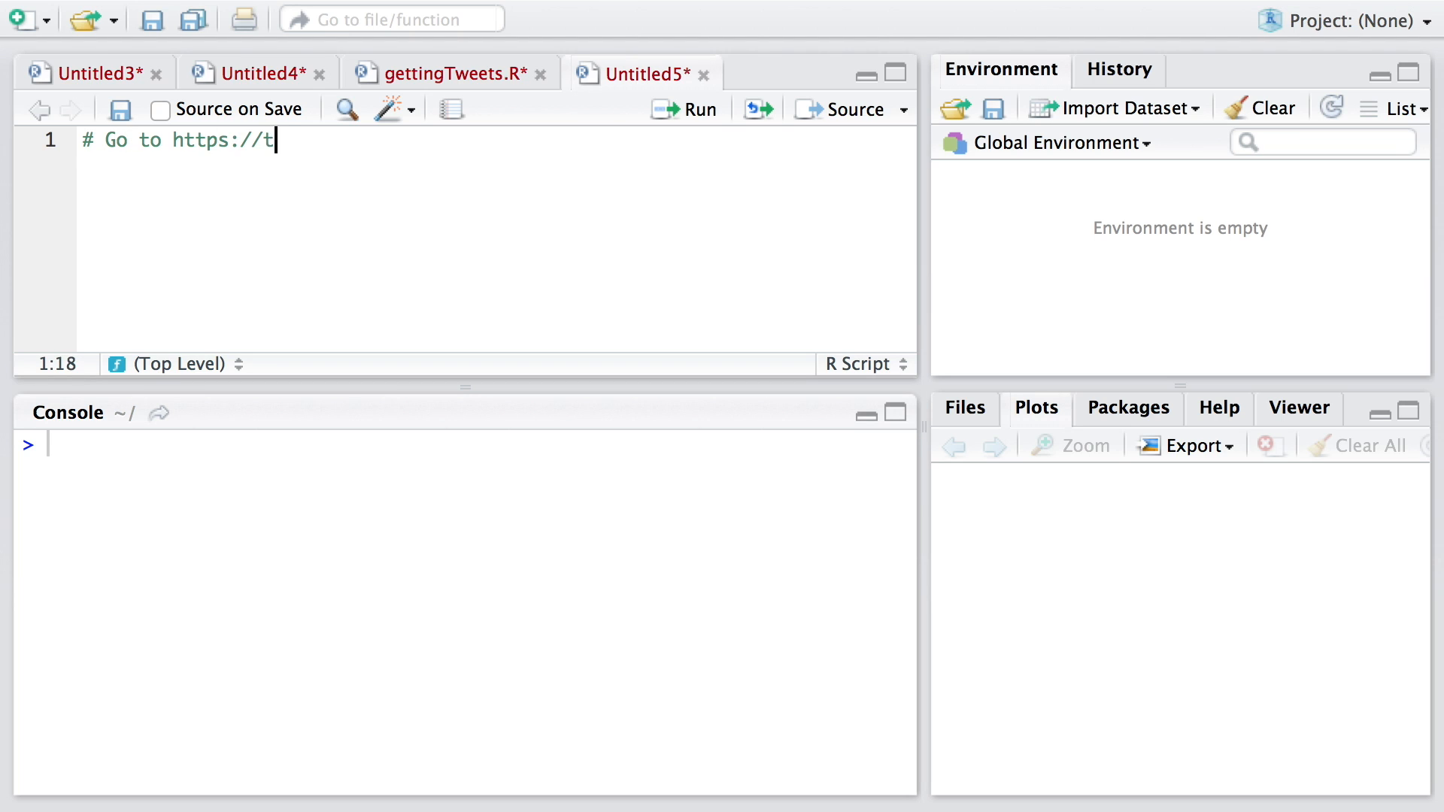
pyautogui.write('apps.twitter.')
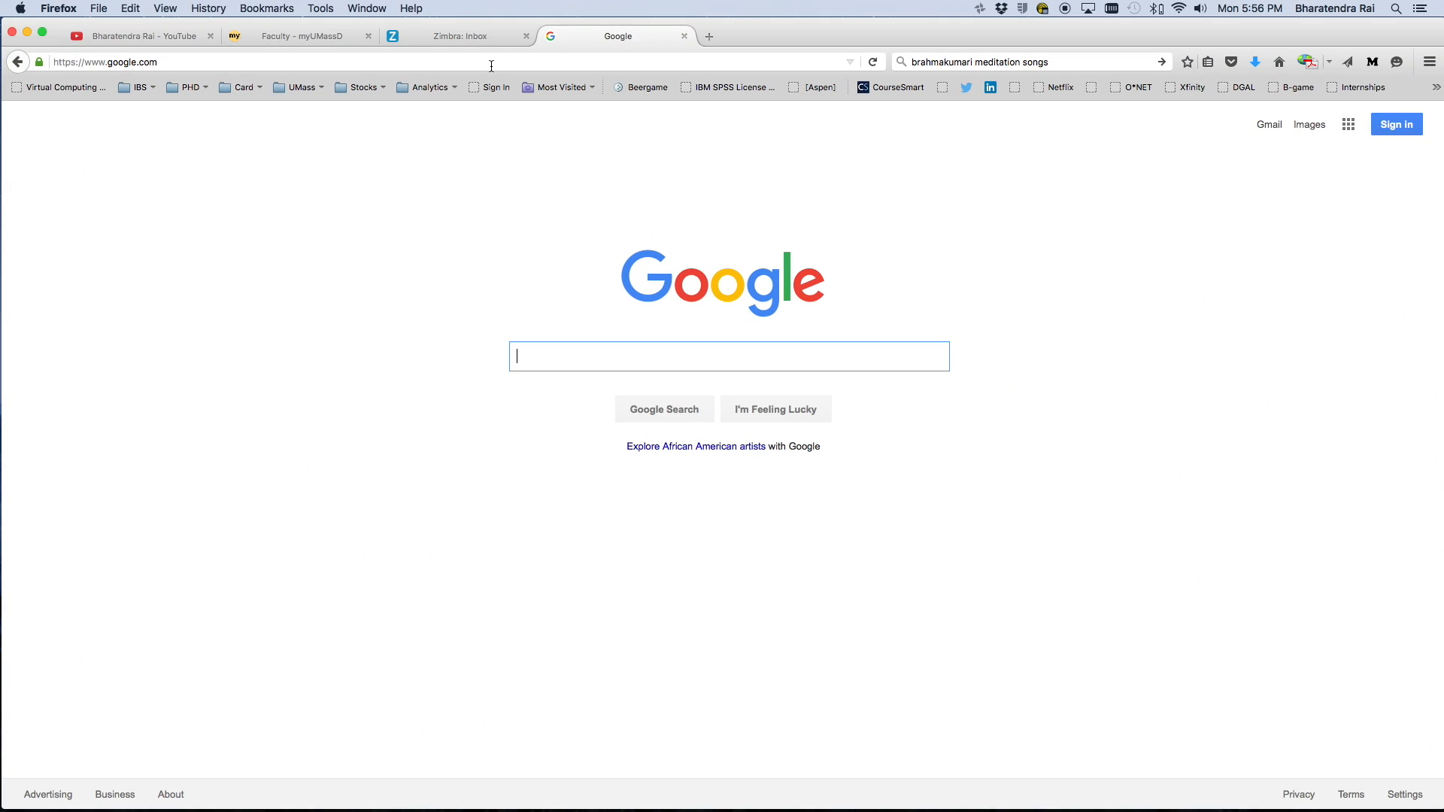
pyautogui.write('https://apps.twitter.com/')
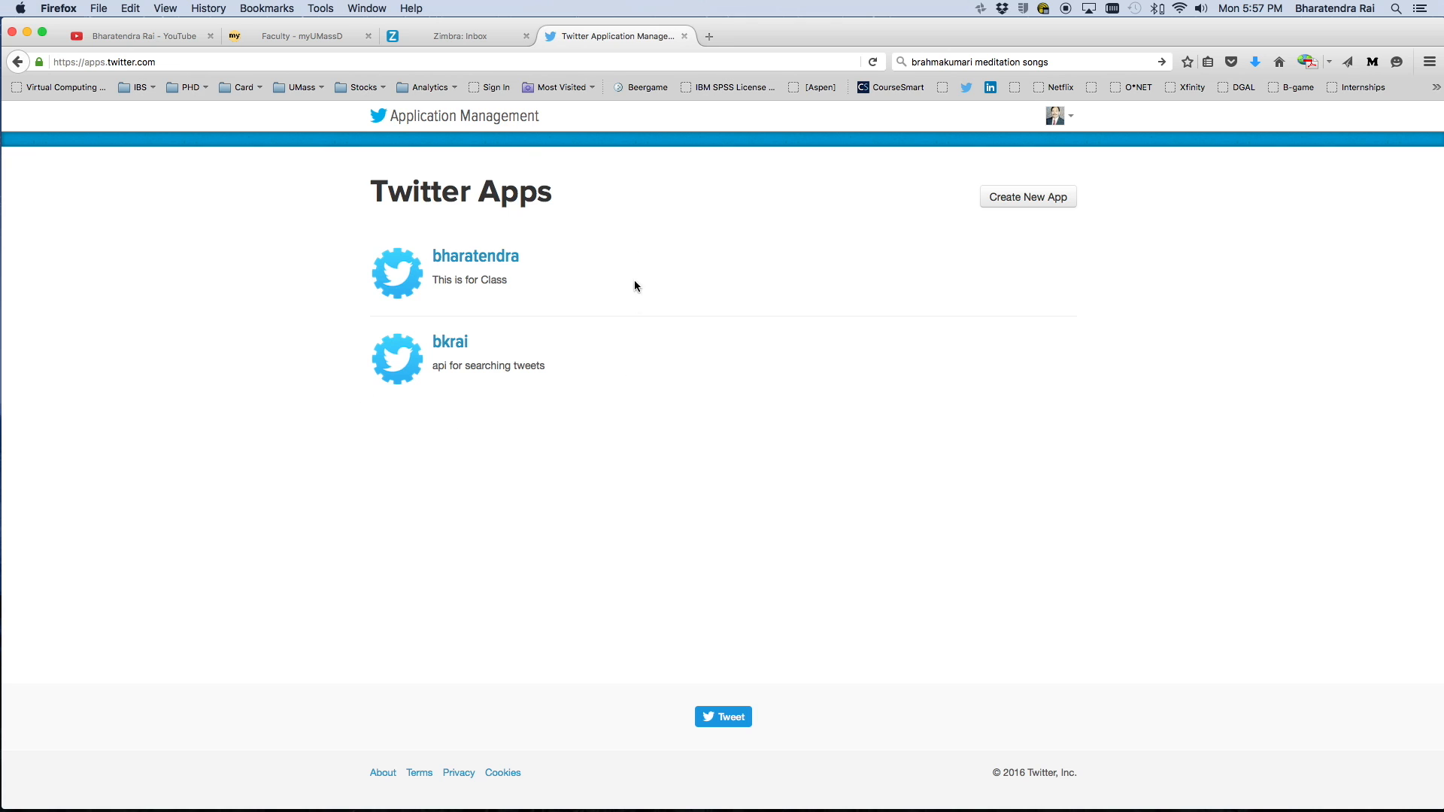
pyautogui.moveTo(513, 352)
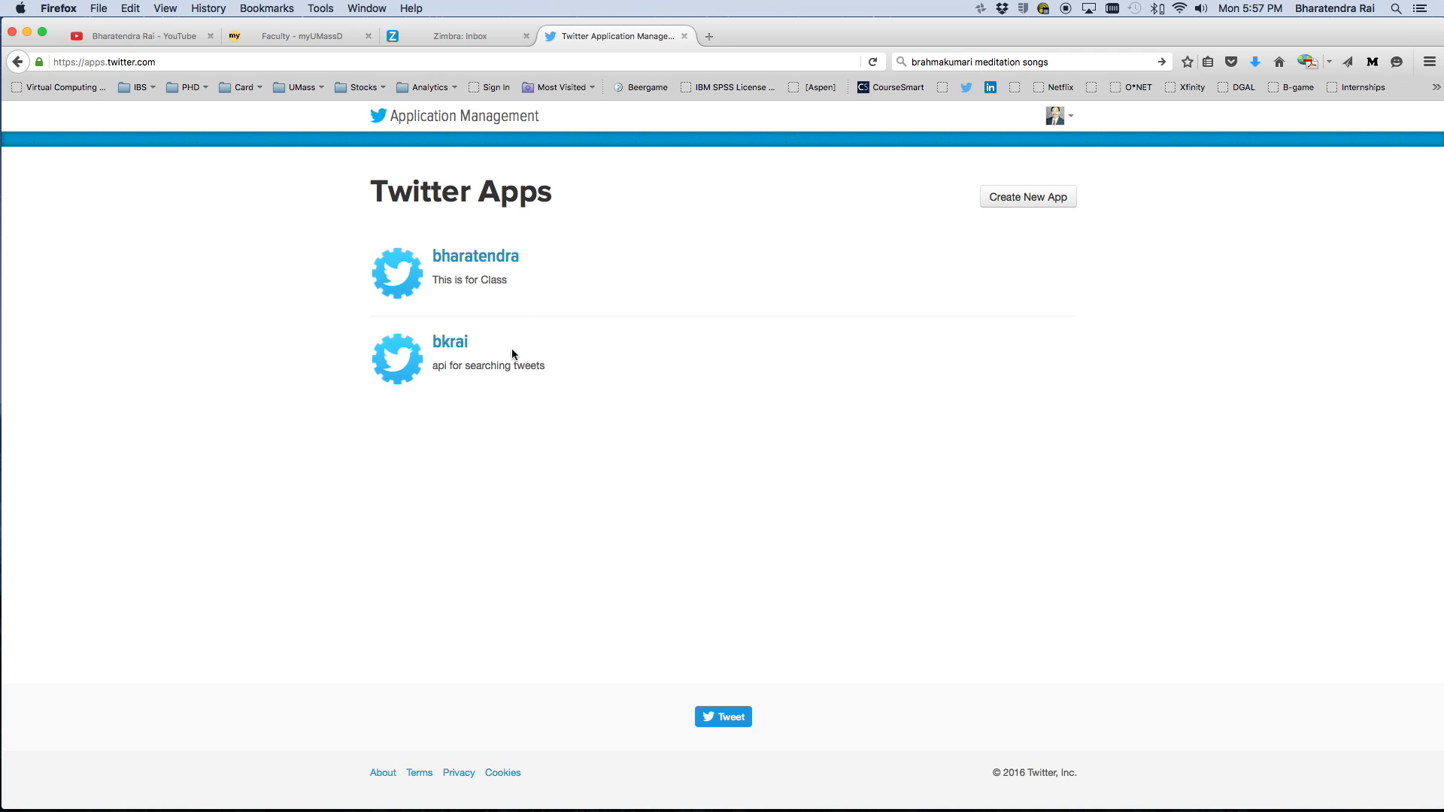
pyautogui.moveTo(236, 208)
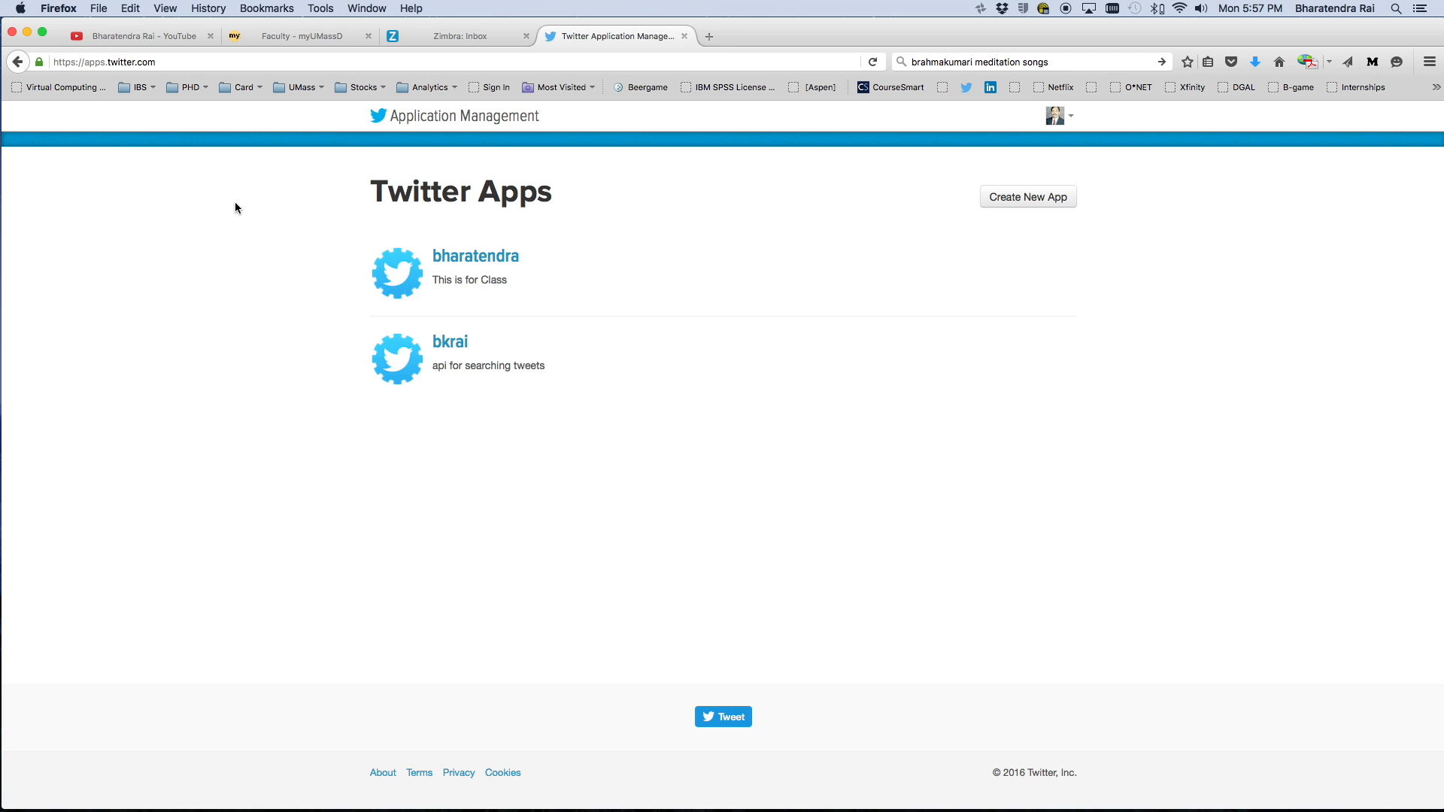
pyautogui.moveTo(529, 284)
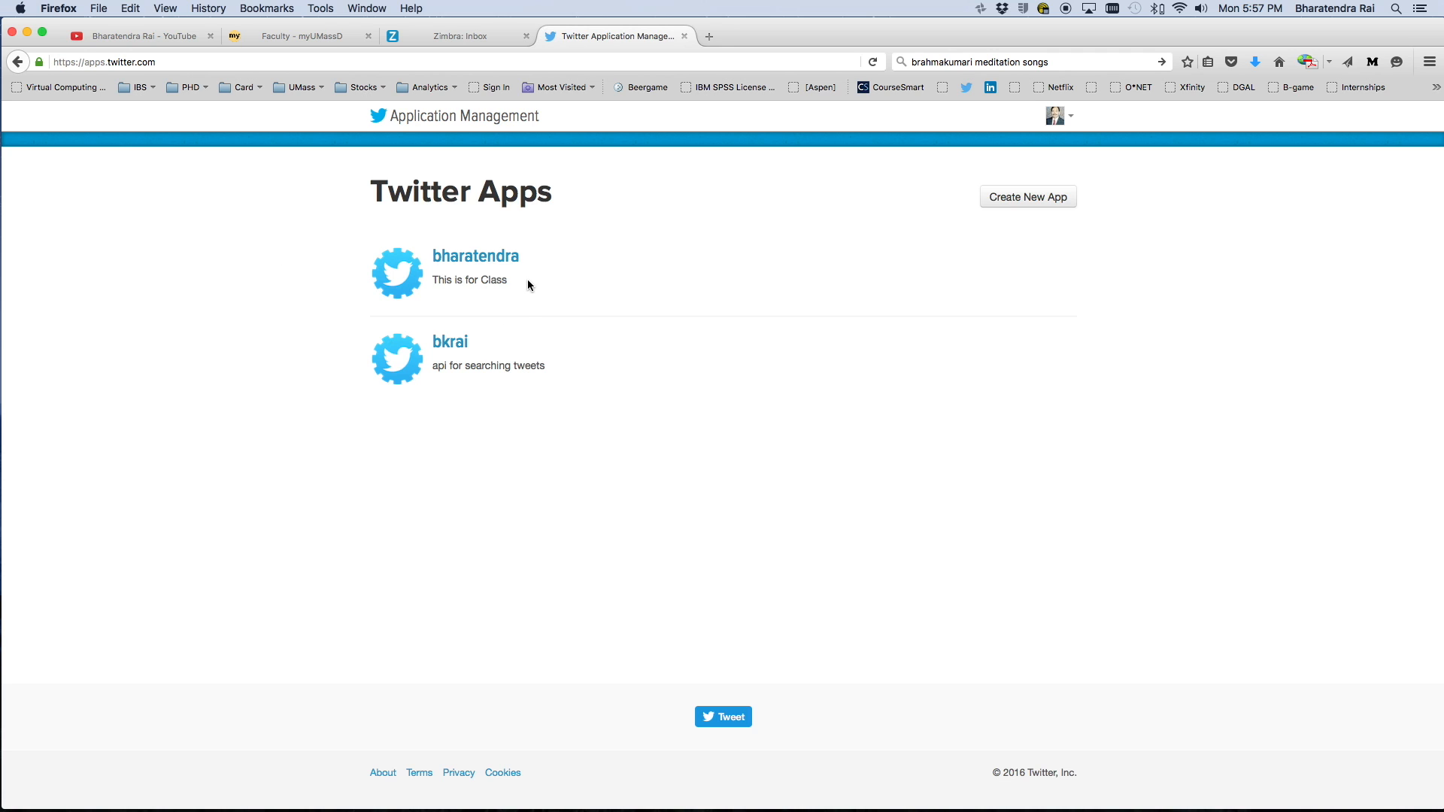
pyautogui.click(1029, 196)
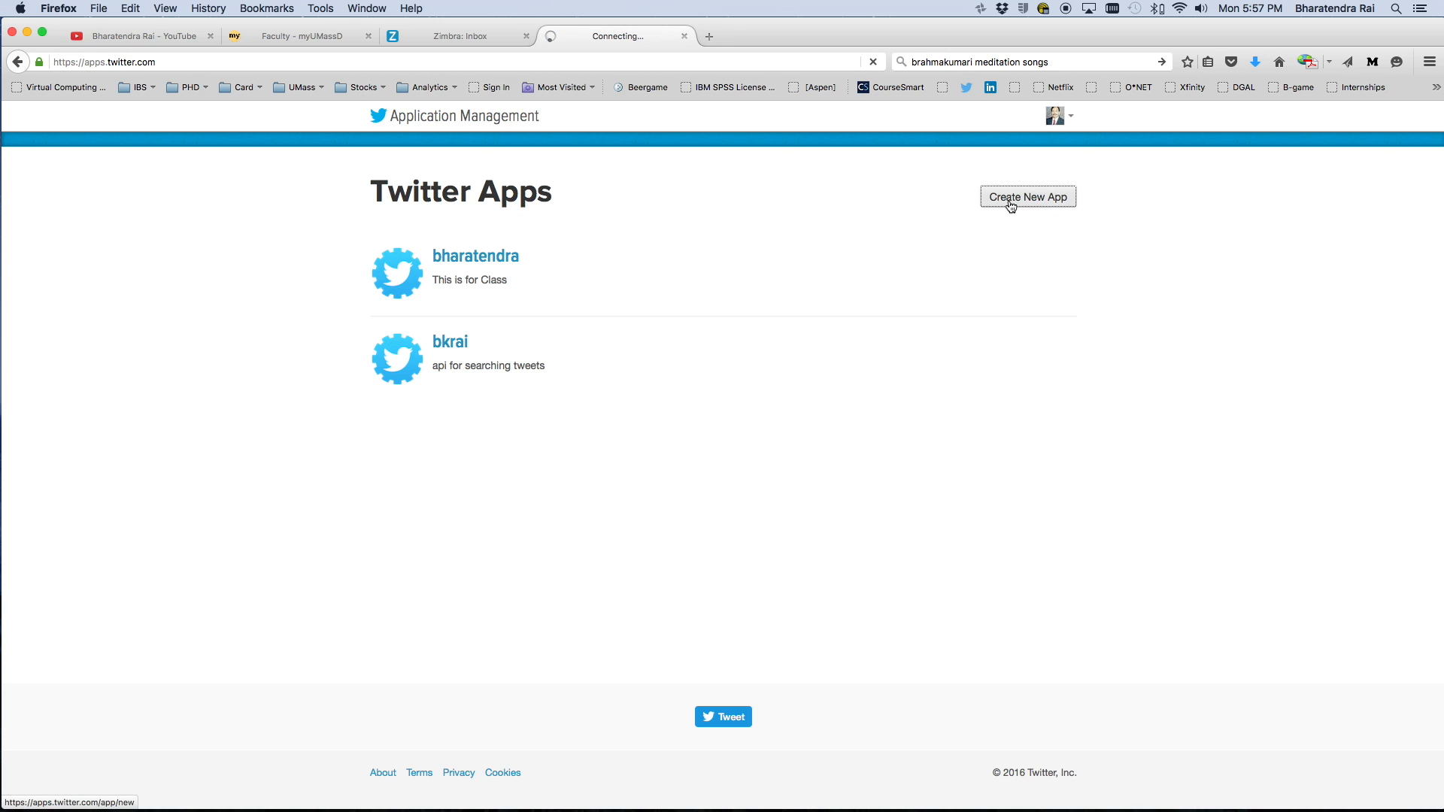
pyautogui.click(1027, 196)
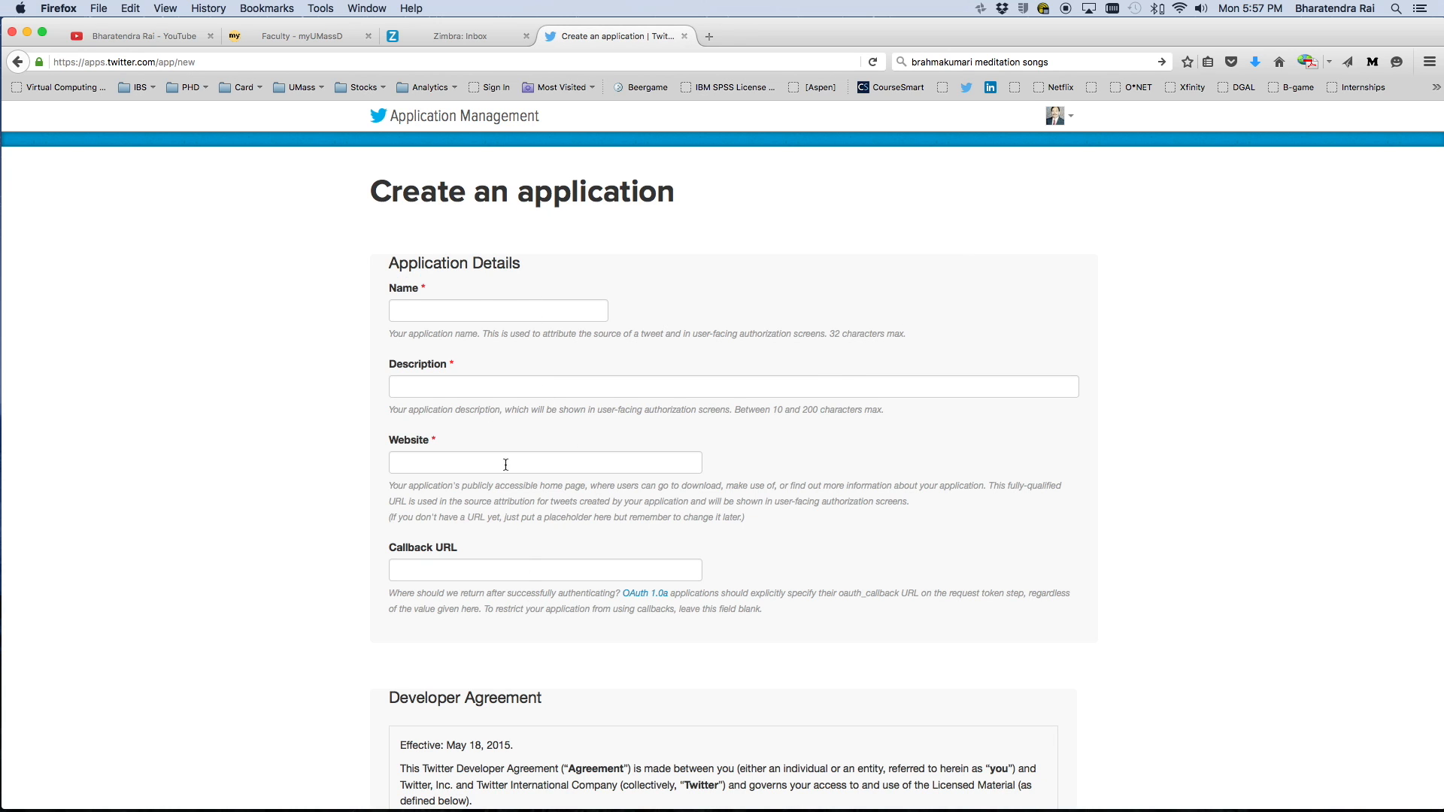
pyautogui.moveTo(493, 303)
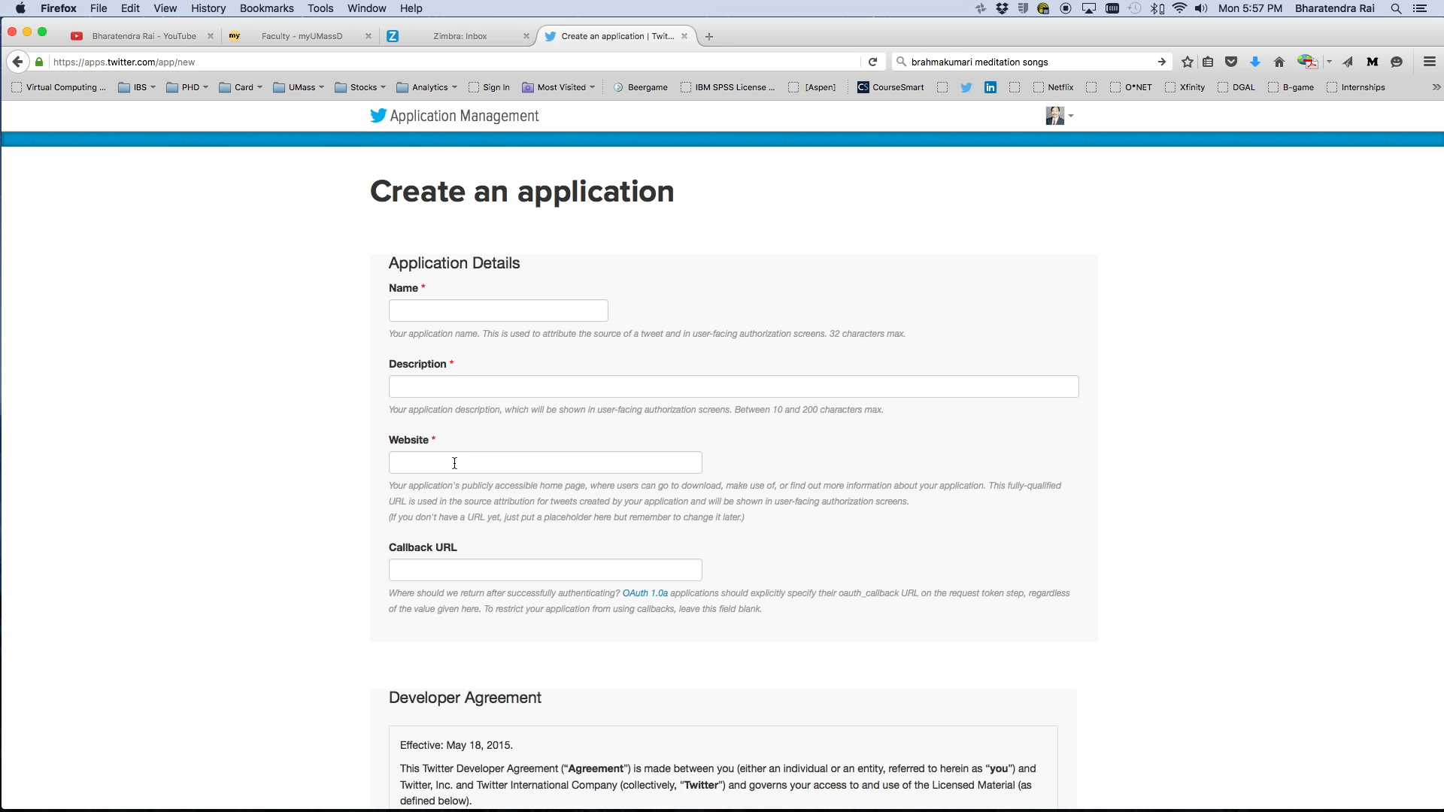
pyautogui.click(545, 463)
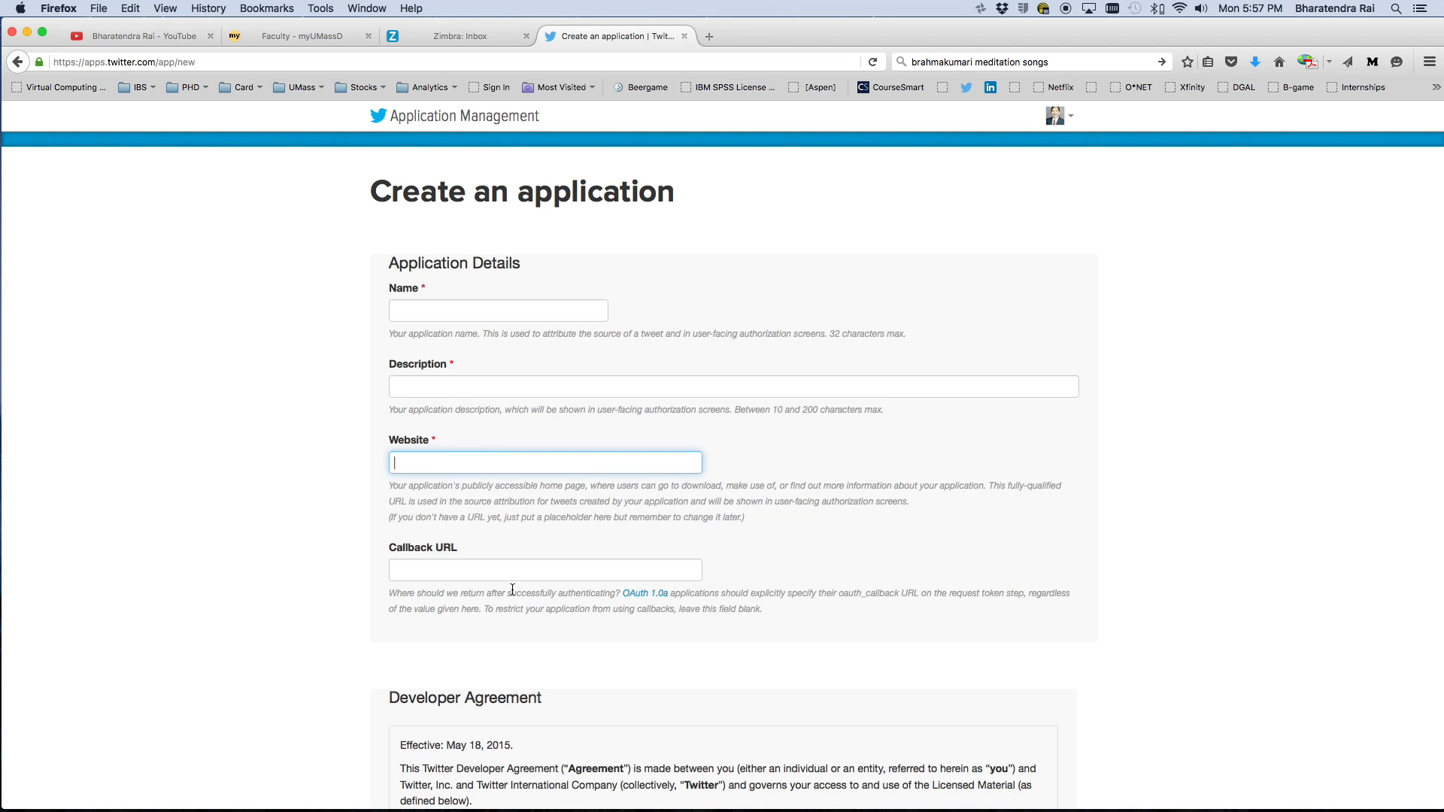
pyautogui.scroll(-3)
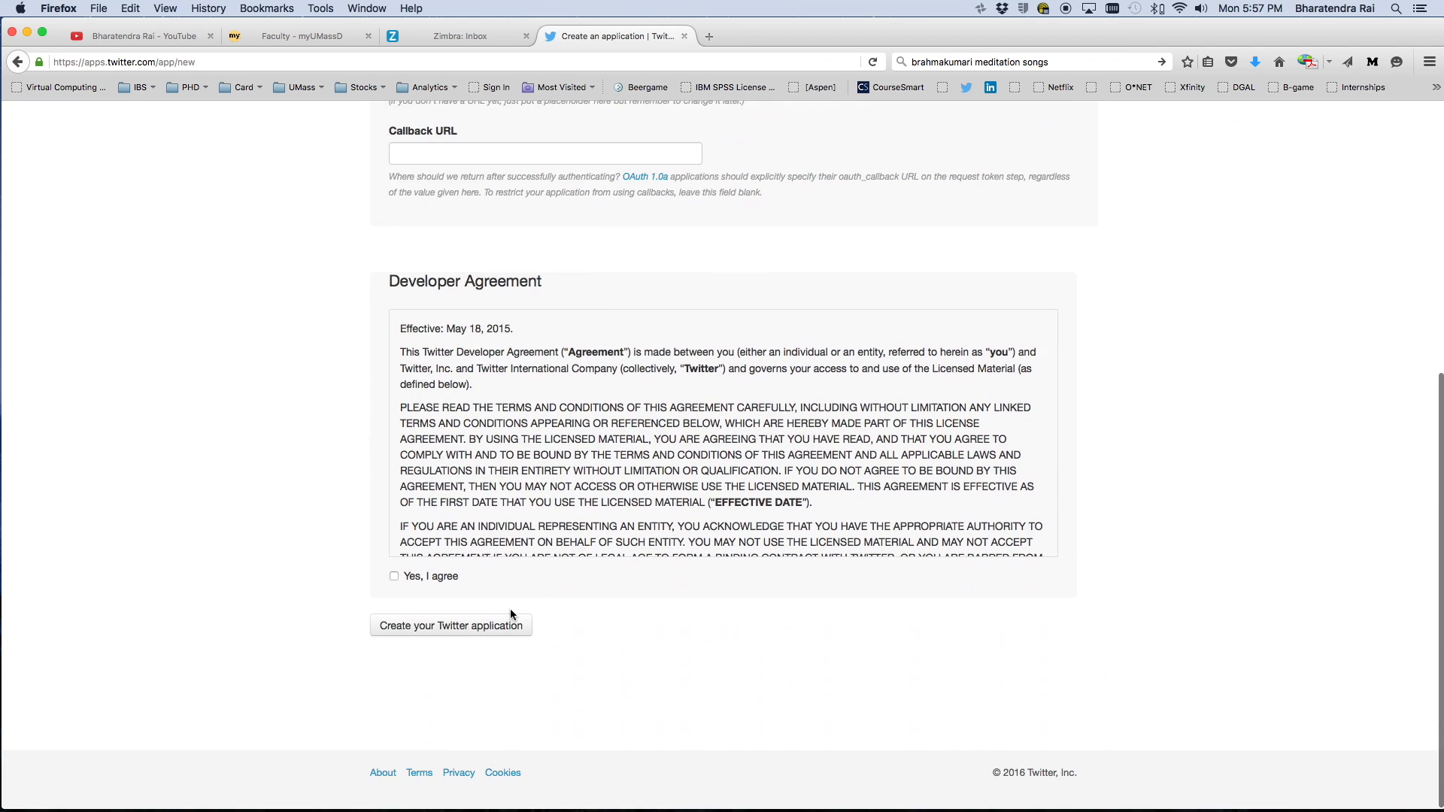
pyautogui.click(394, 575)
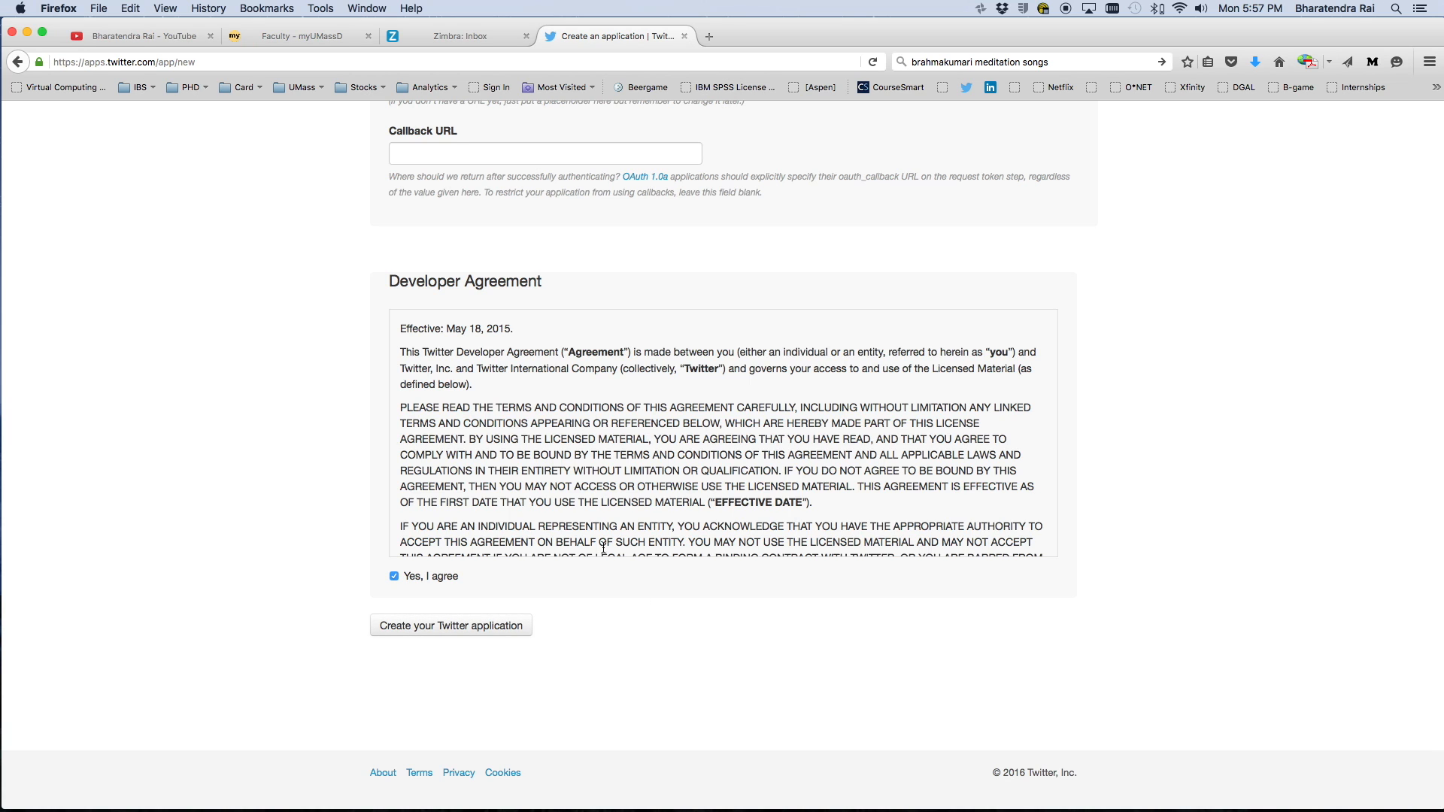
pyautogui.scroll(3)
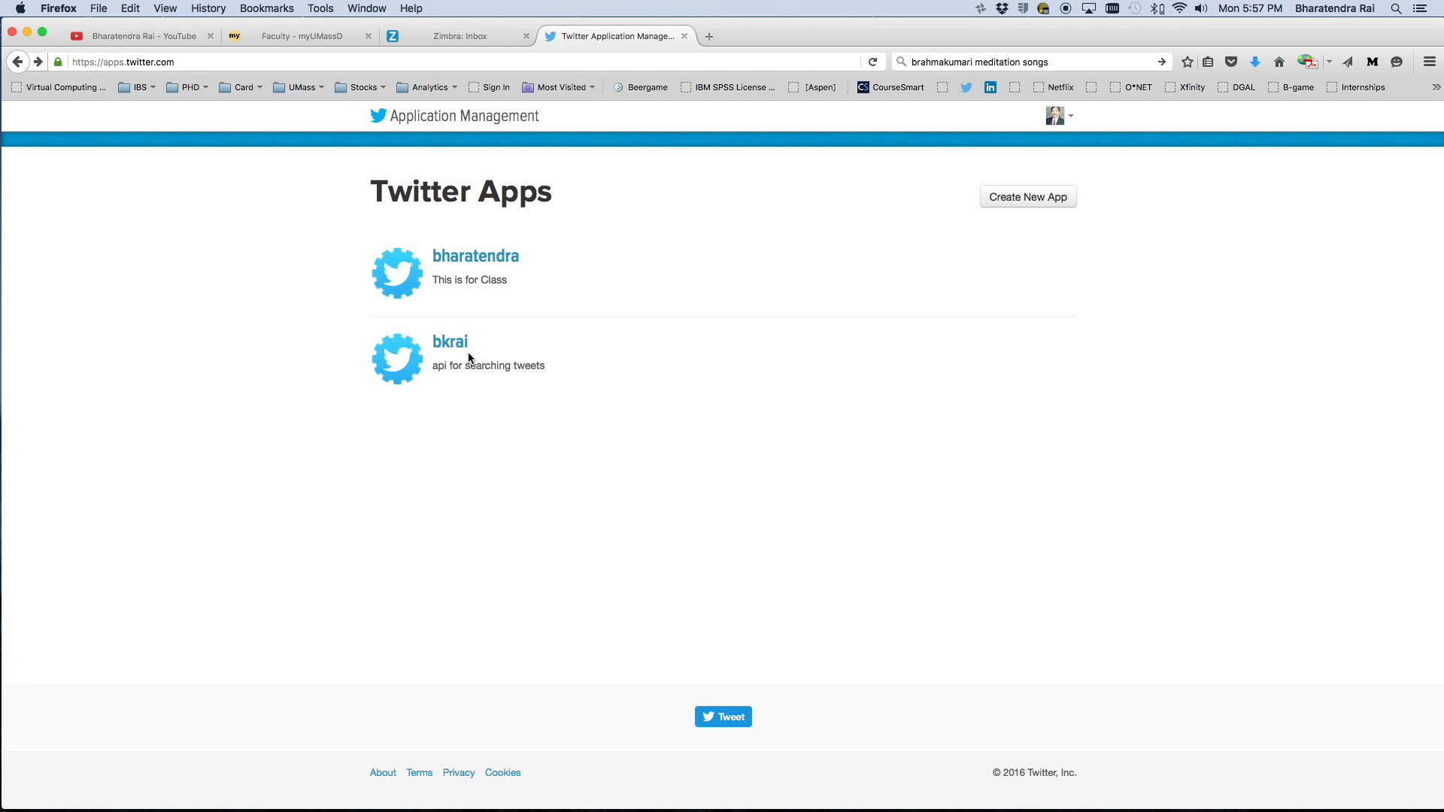
# Step: View the bkrai app's details, settings and Keys and Access Tokens page
pyautogui.click(450, 341)
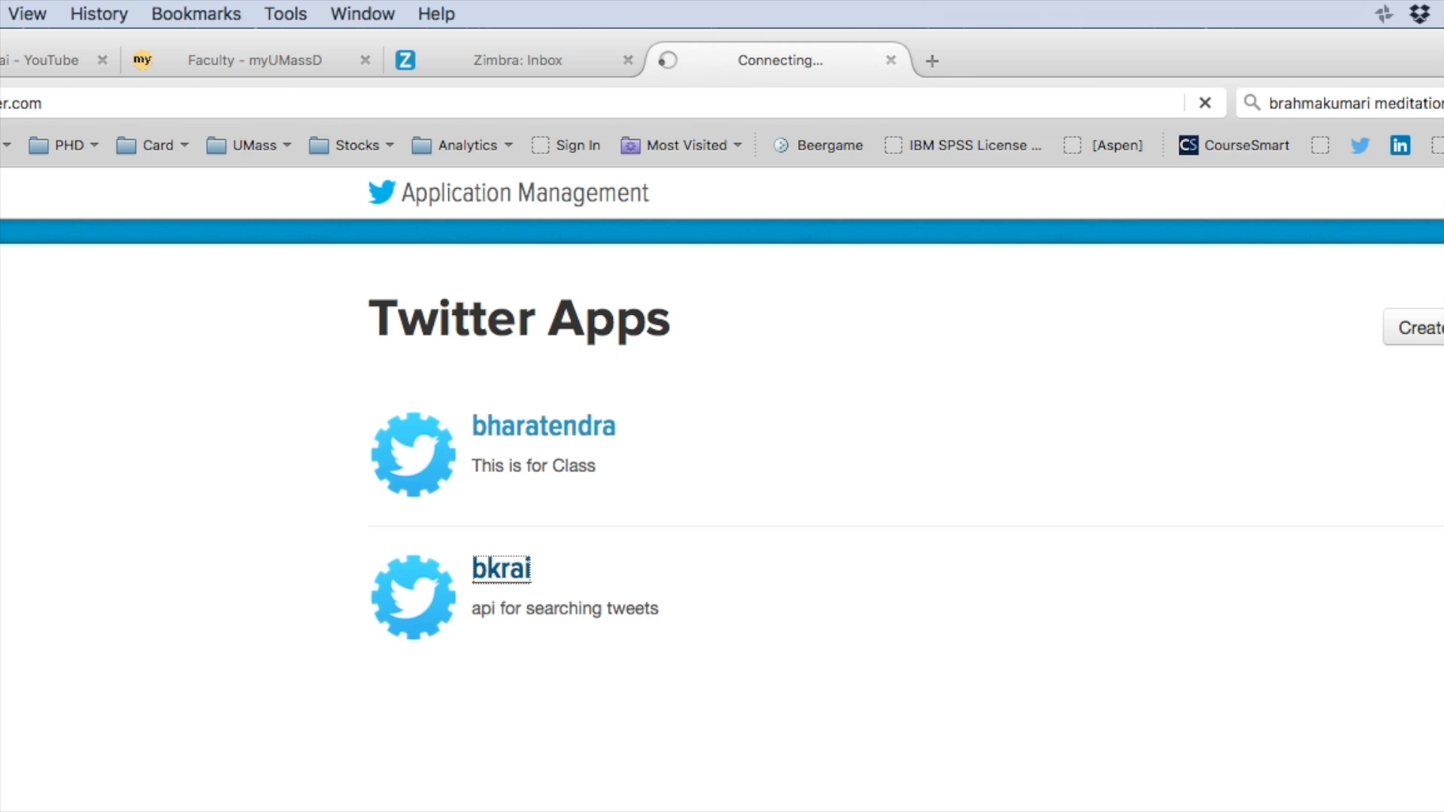
pyautogui.click(502, 570)
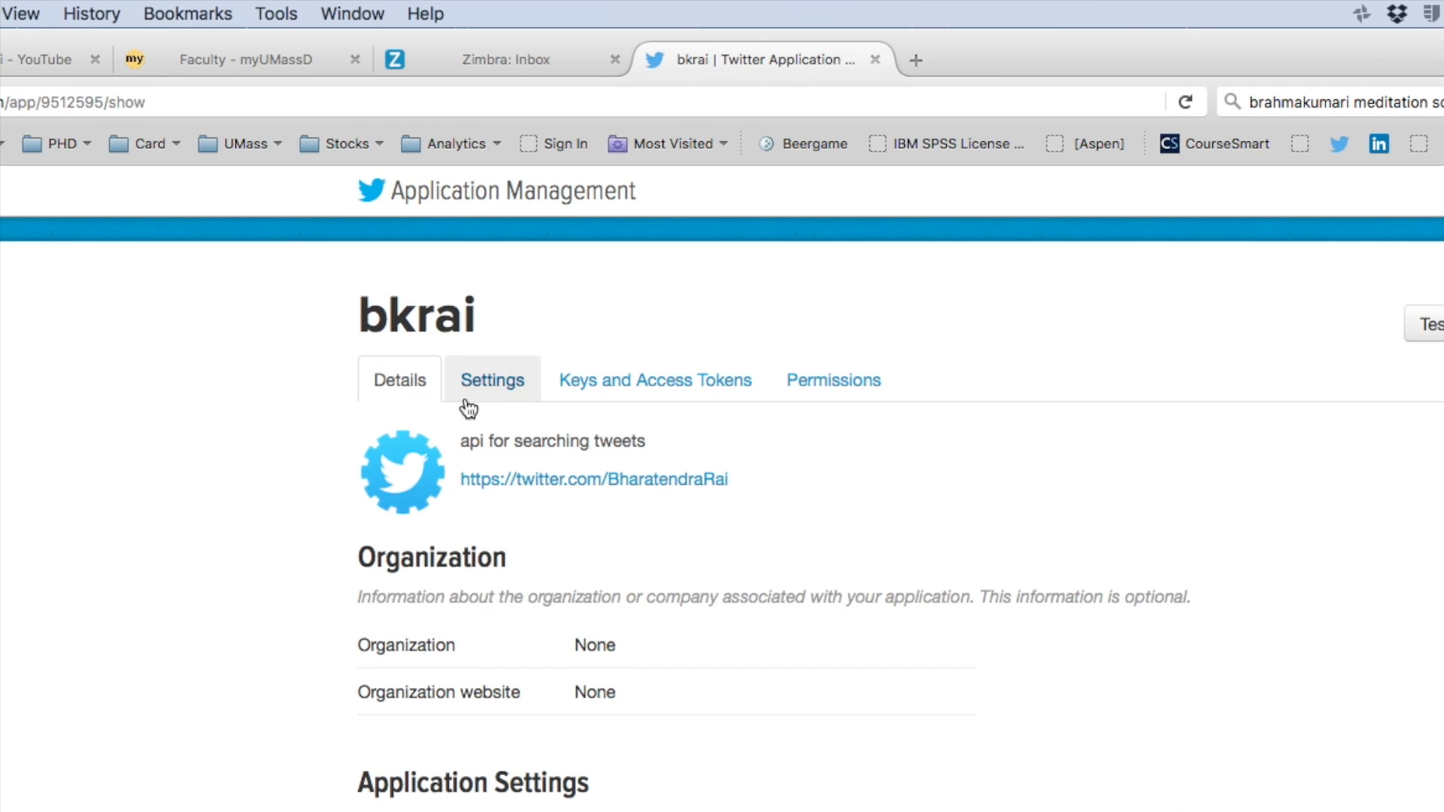
pyautogui.click(656, 379)
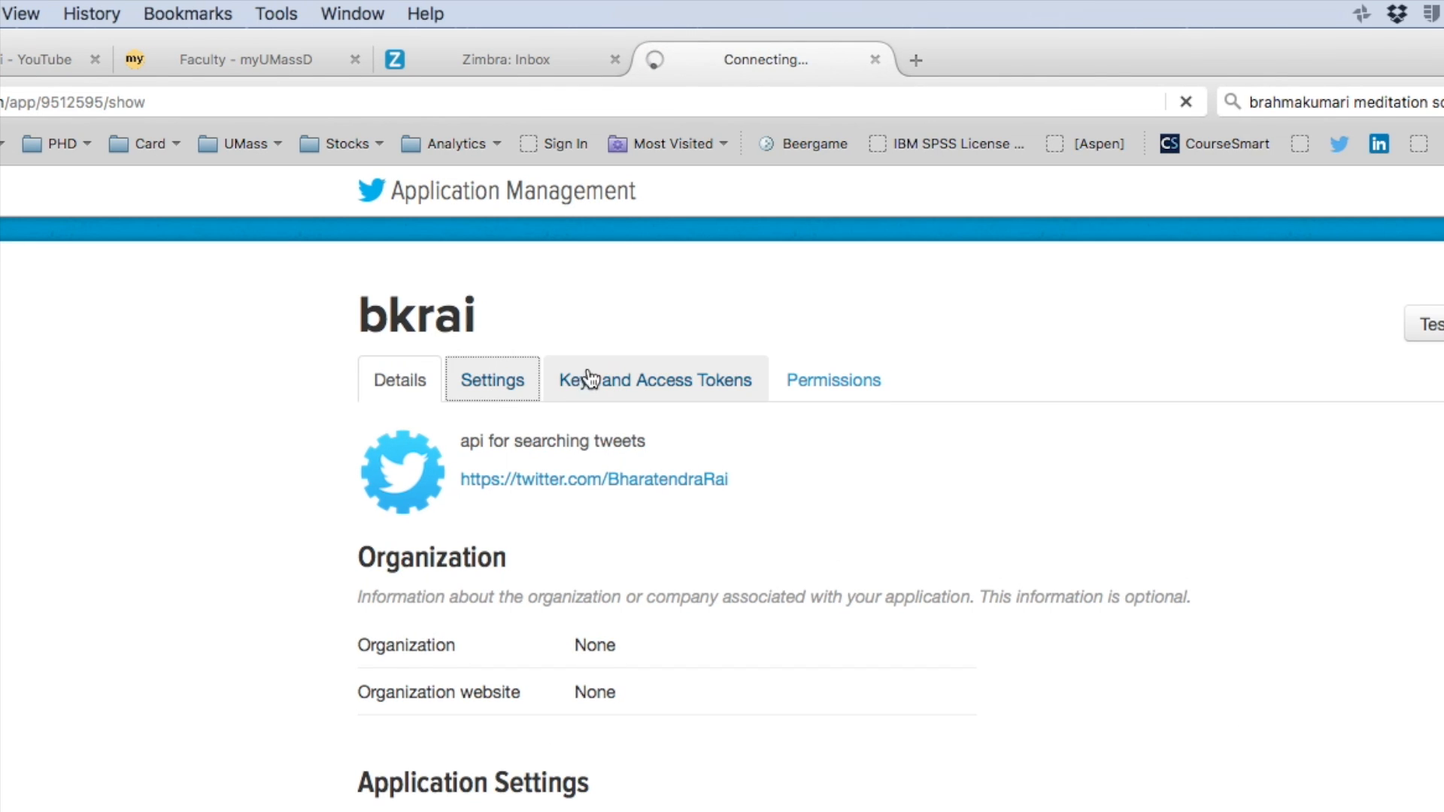
pyautogui.click(492, 379)
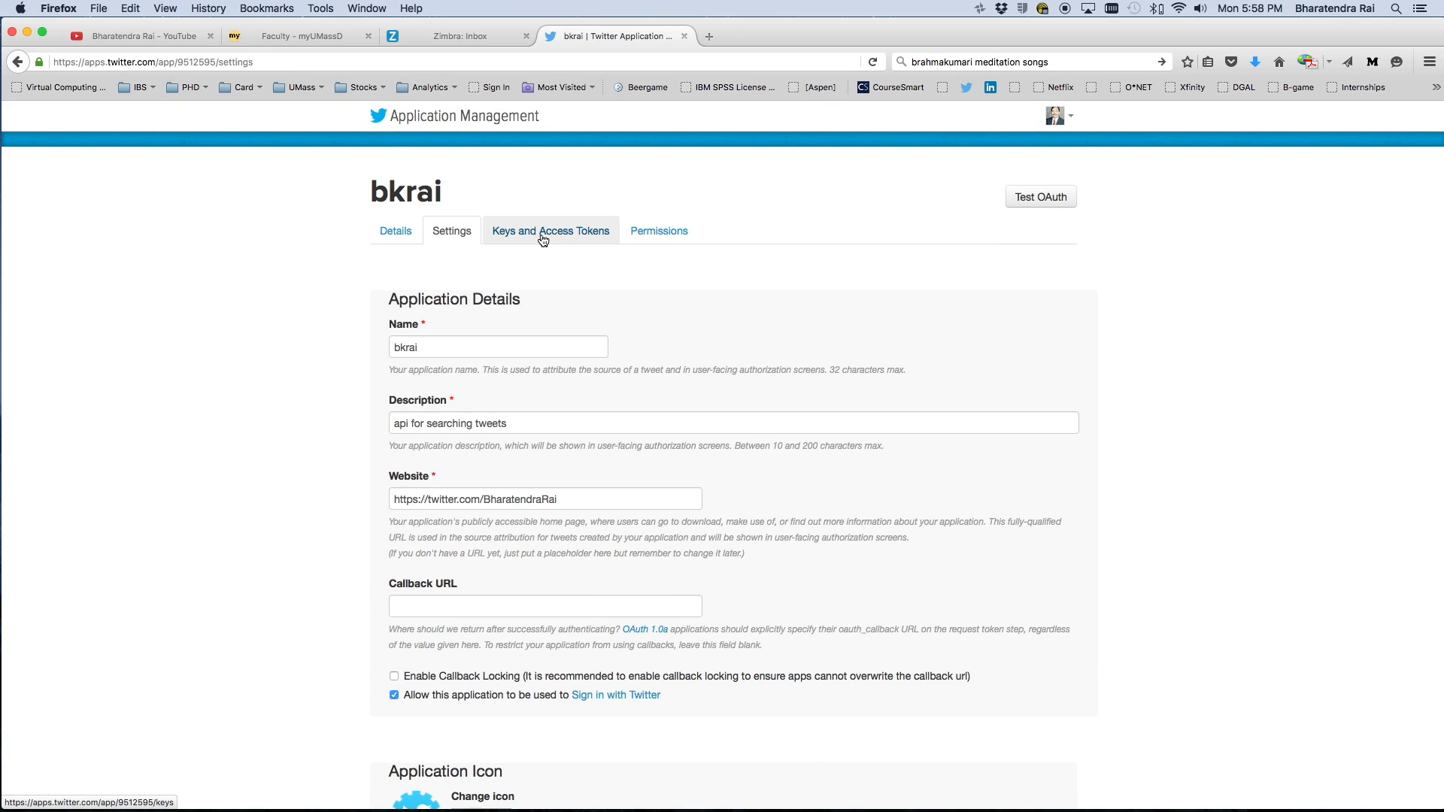
pyautogui.moveTo(550, 241)
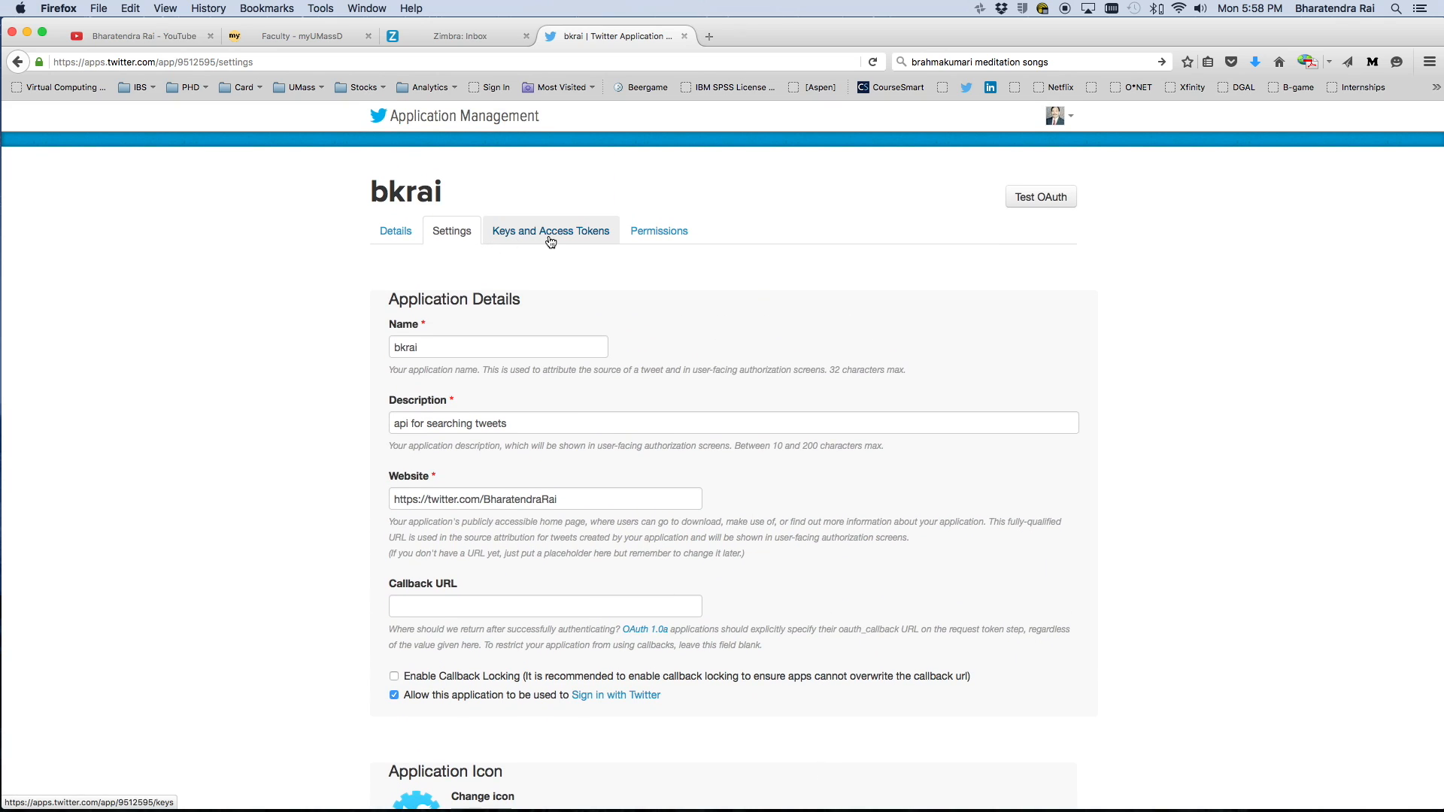
pyautogui.click(551, 231)
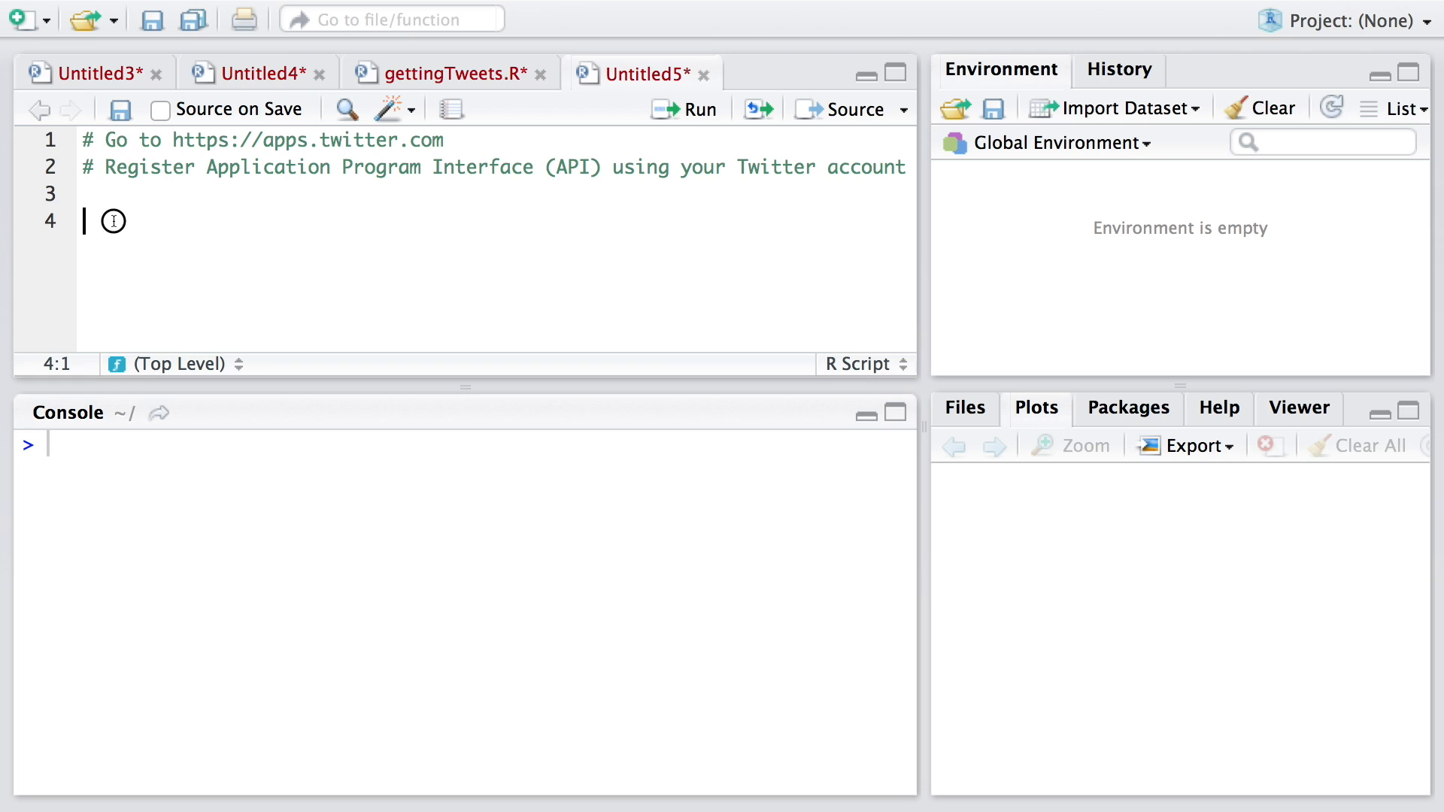
# Step: Add '# Replace XXX with your info' and highlight the api_key, api_secret and token placeholders
pyautogui.write('# Replace XXX with your info')
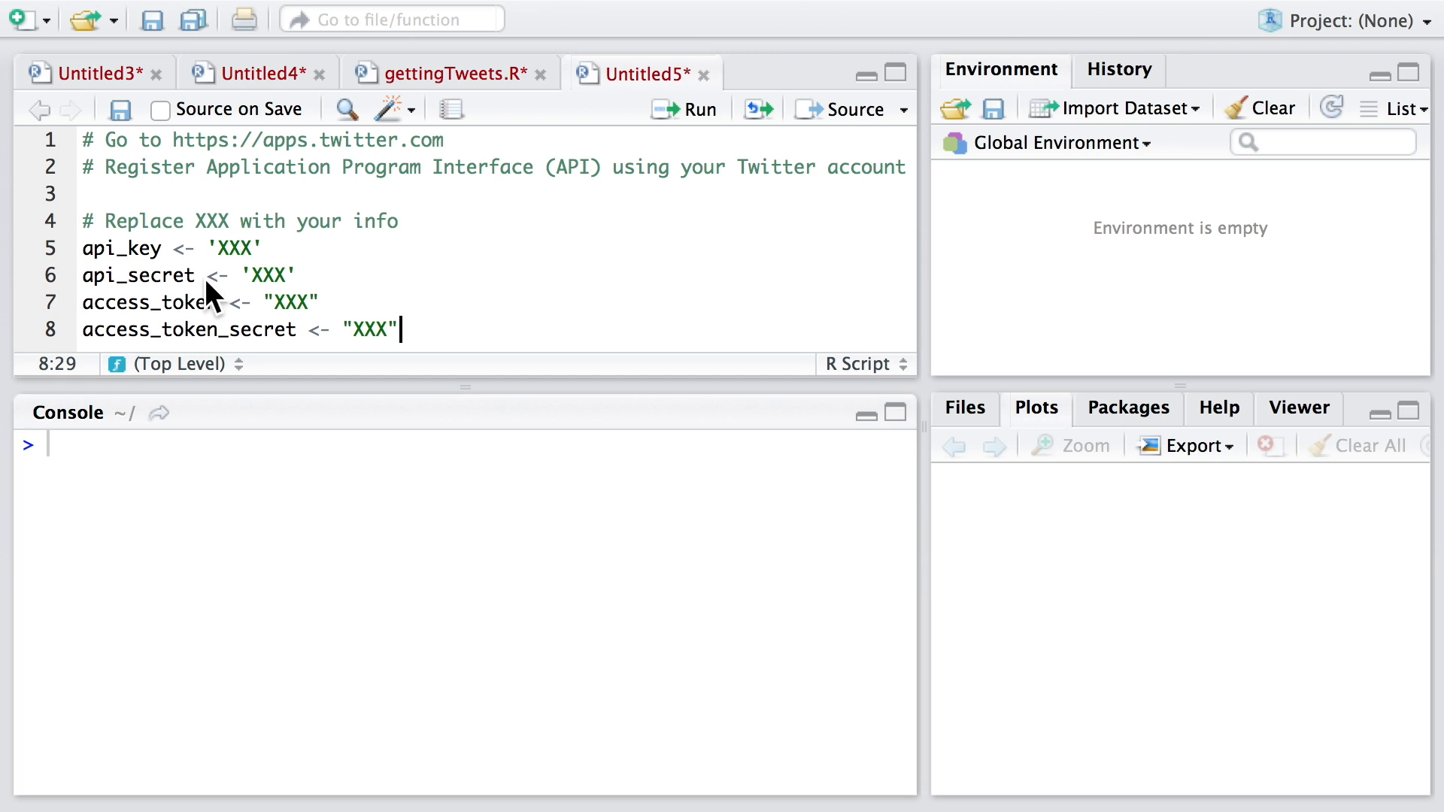
pyautogui.moveTo(206, 255)
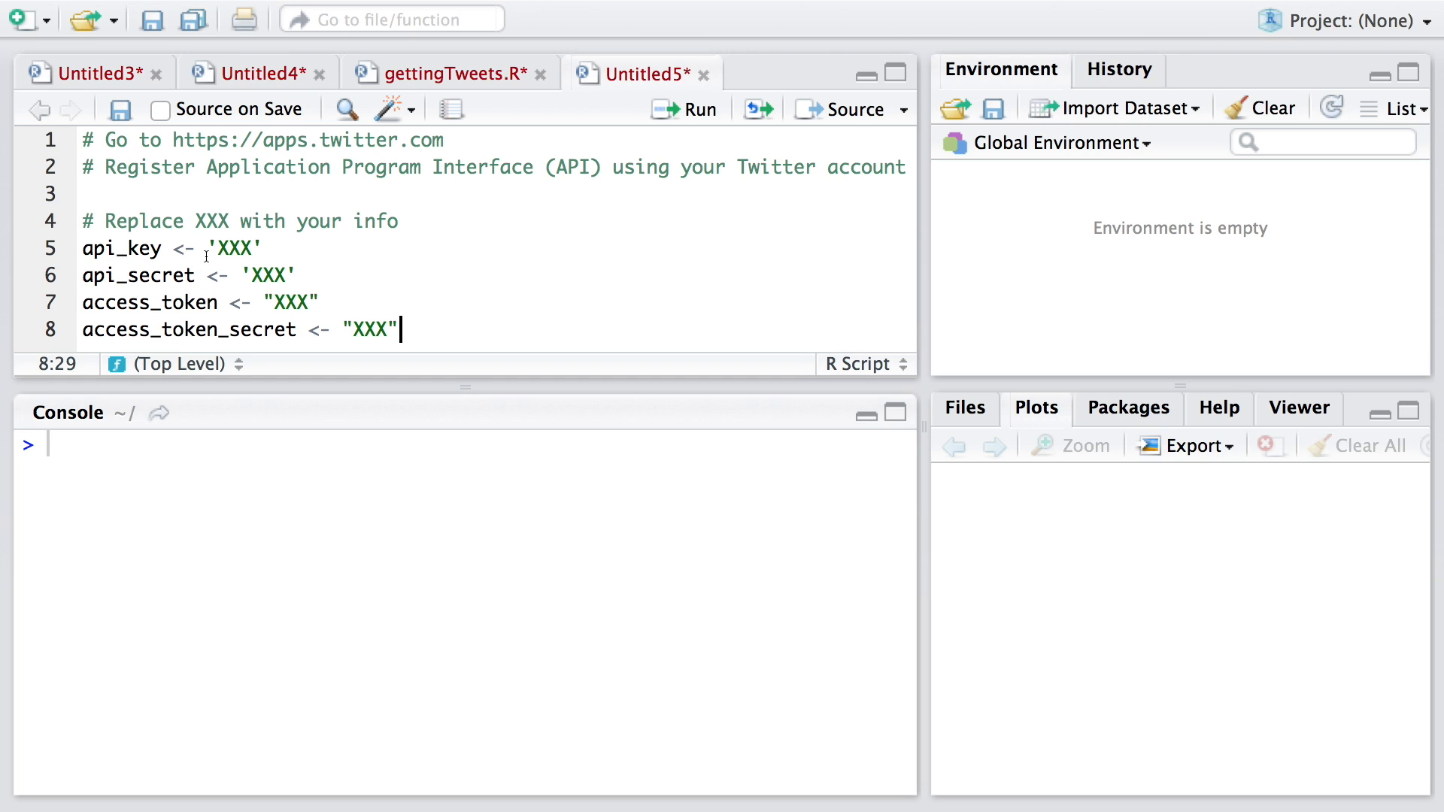
pyautogui.doubleClick(238, 248)
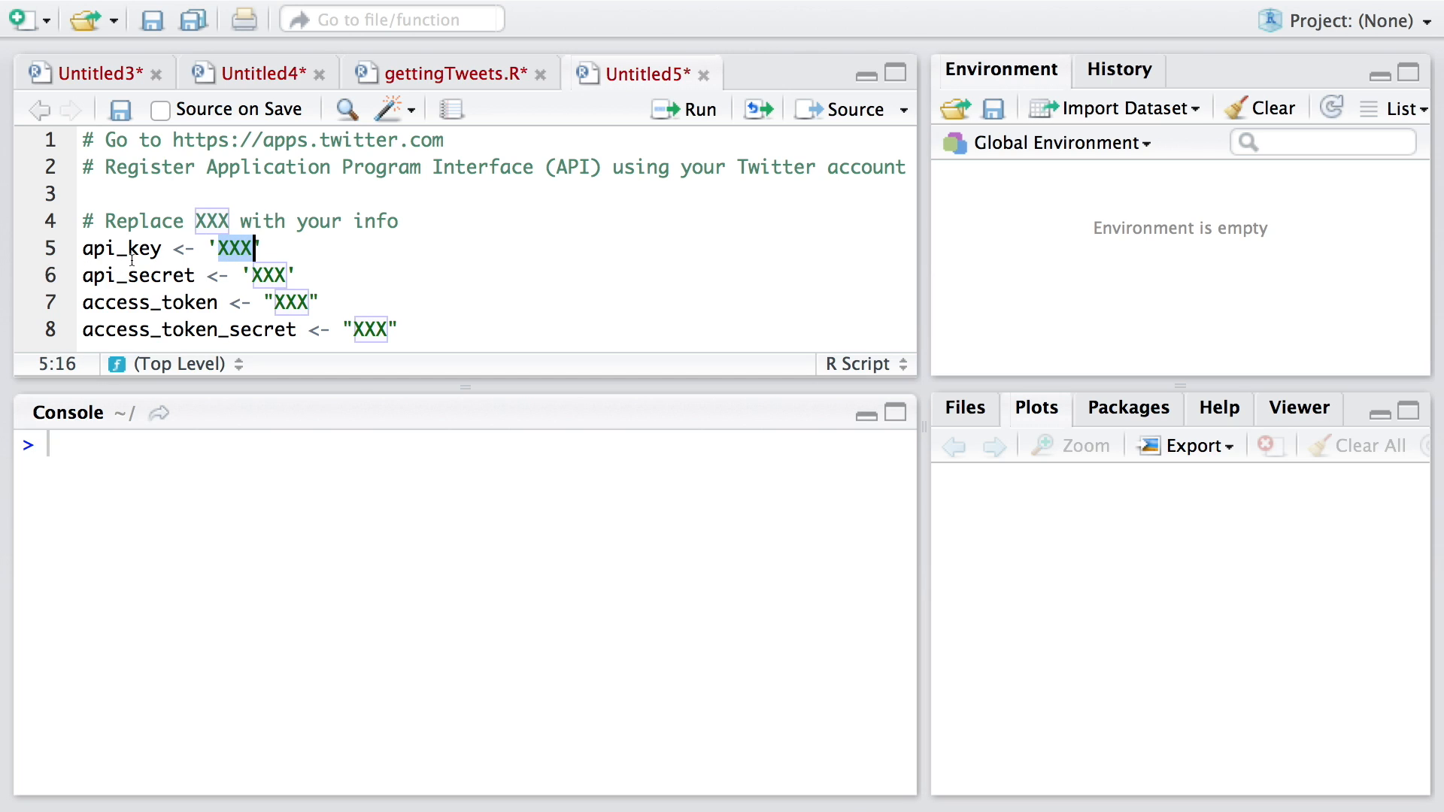
pyautogui.doubleClick(157, 275)
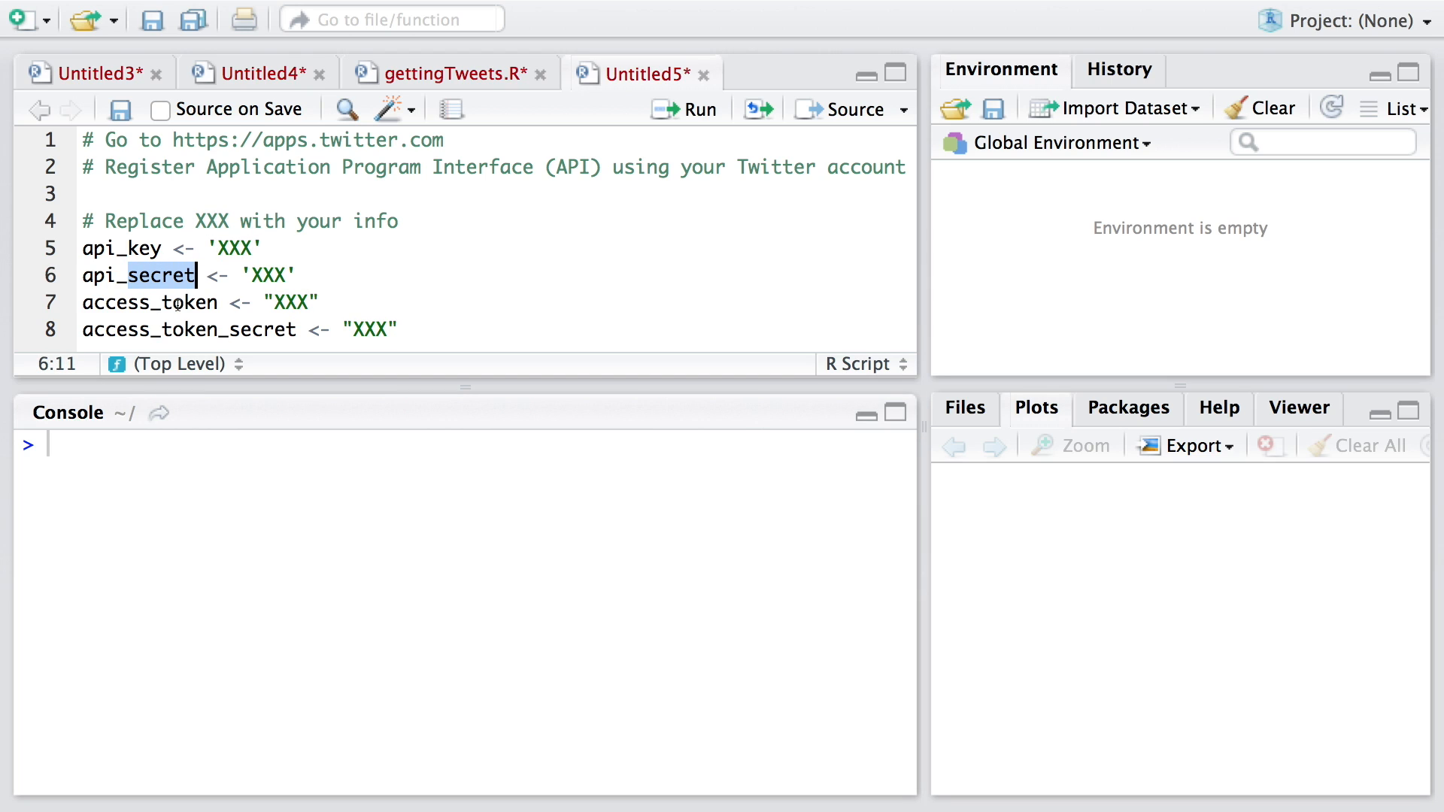
pyautogui.click(177, 329)
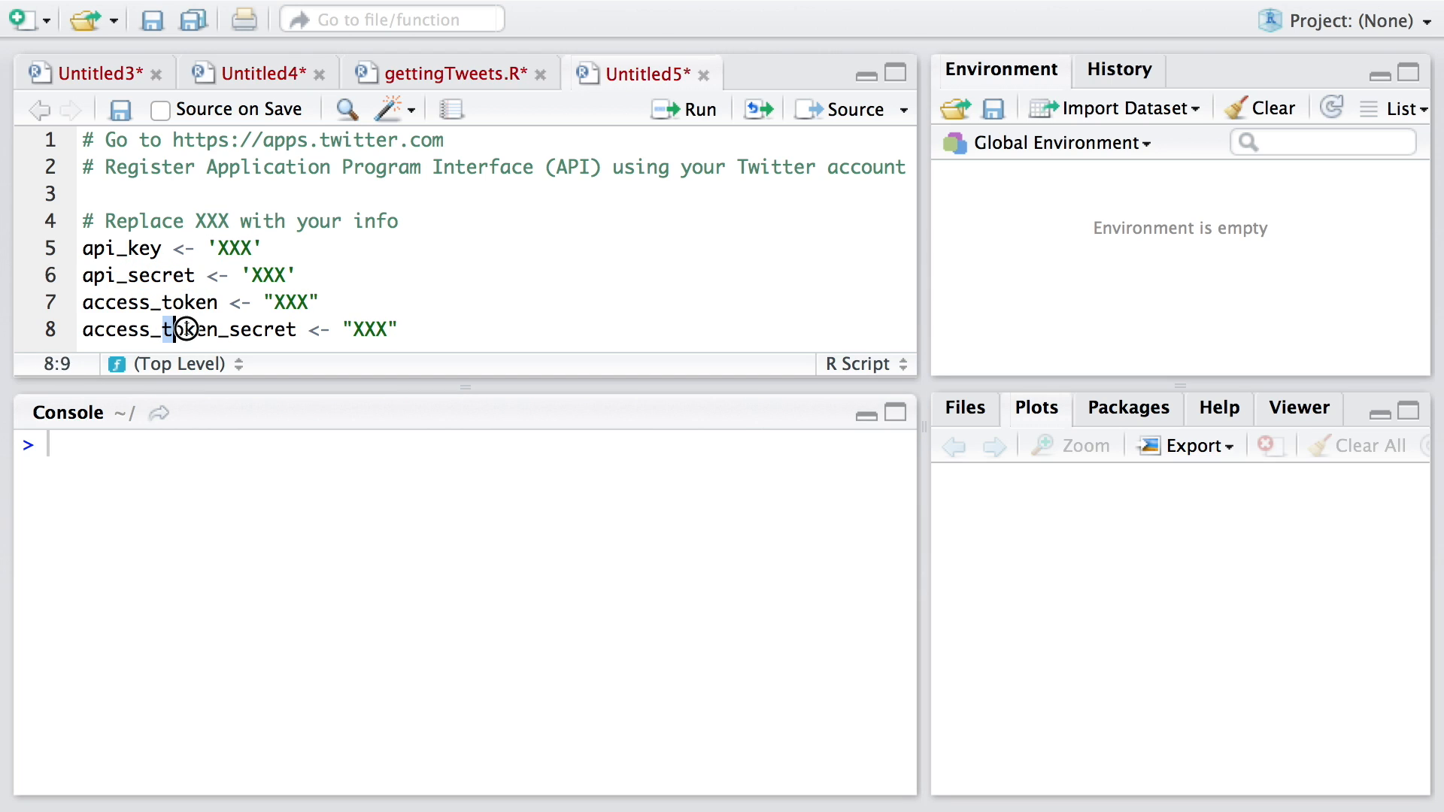
pyautogui.doubleClick(291, 302)
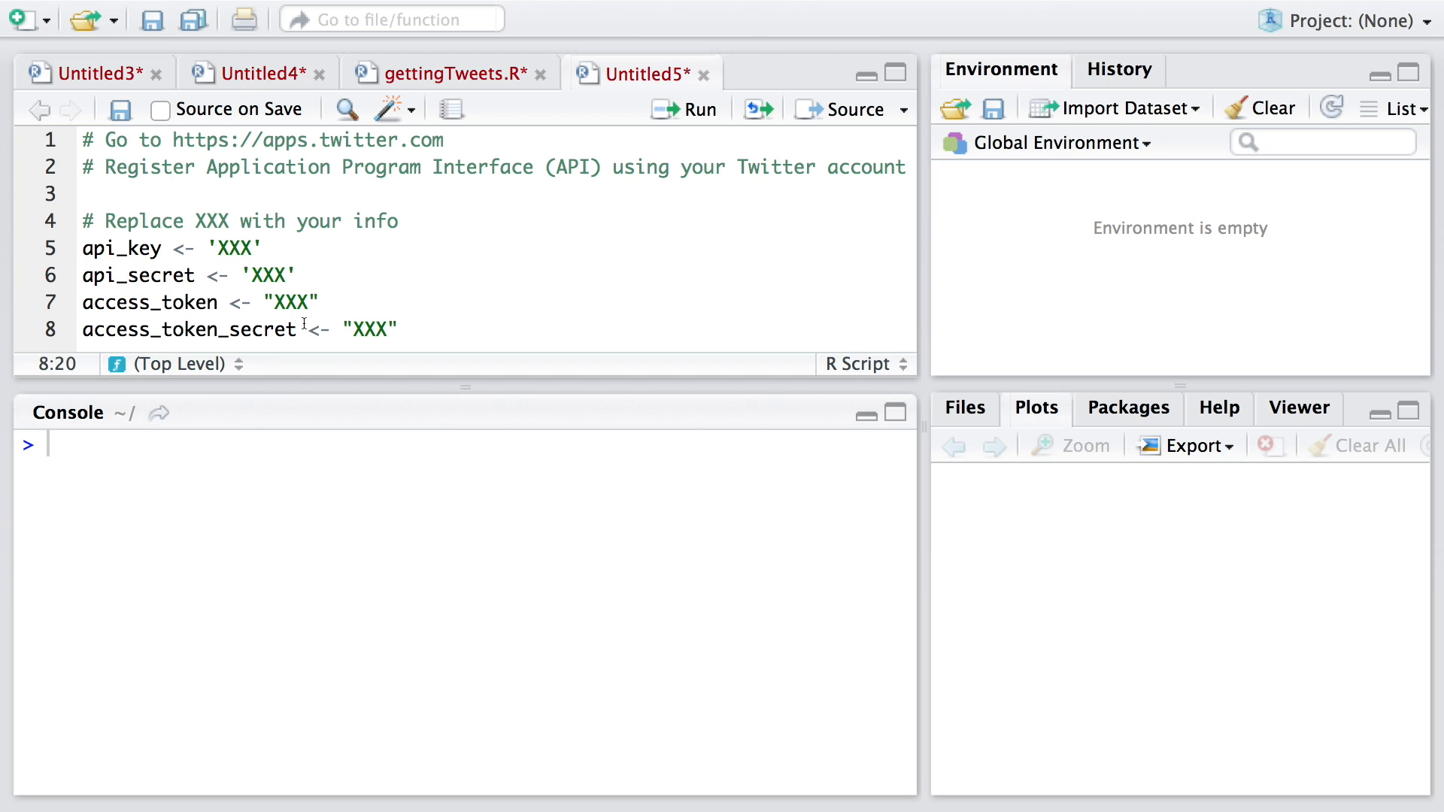
pyautogui.moveTo(366, 249)
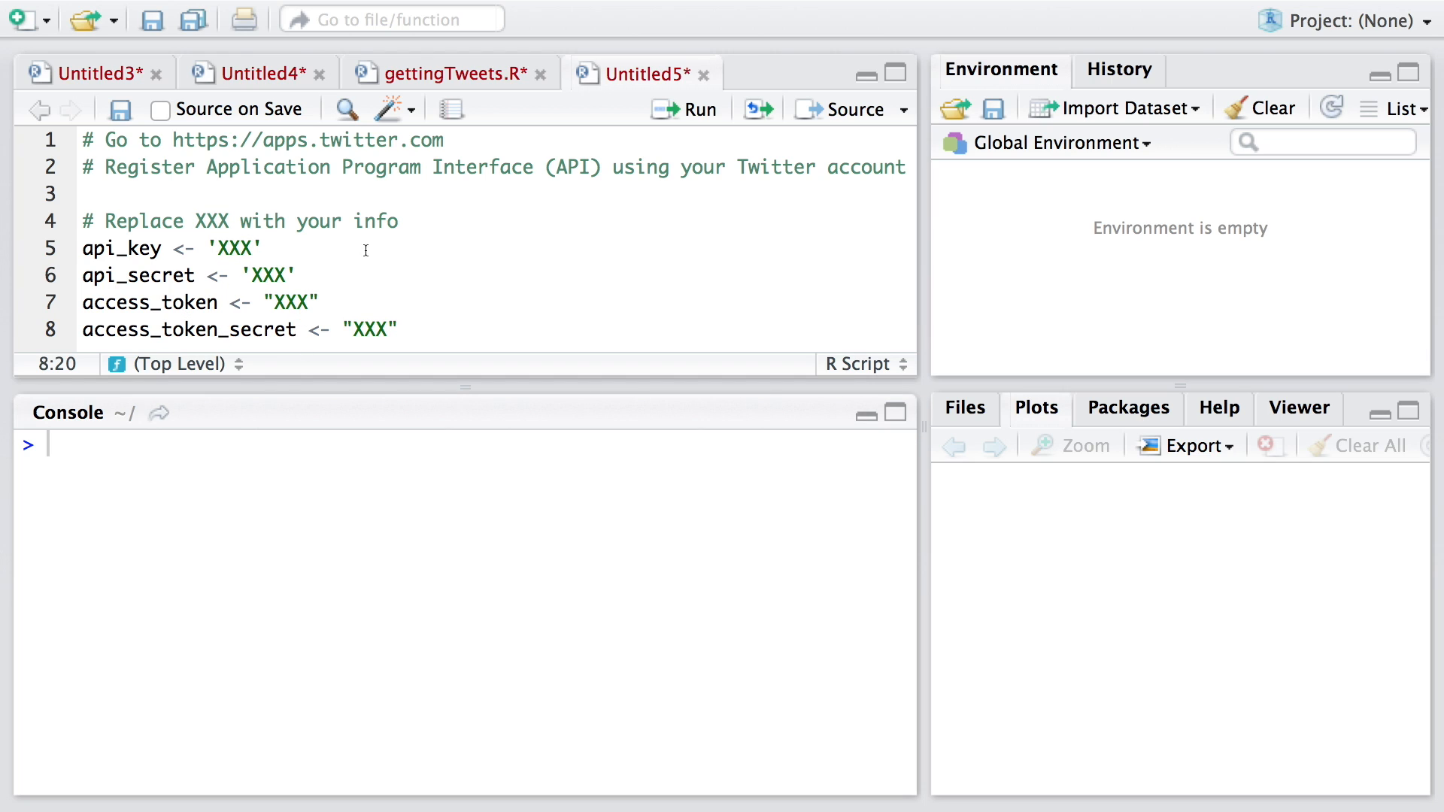
# Step: Add a '# Load library' comment followed by library(twitteR)
pyautogui.write('# Load library')
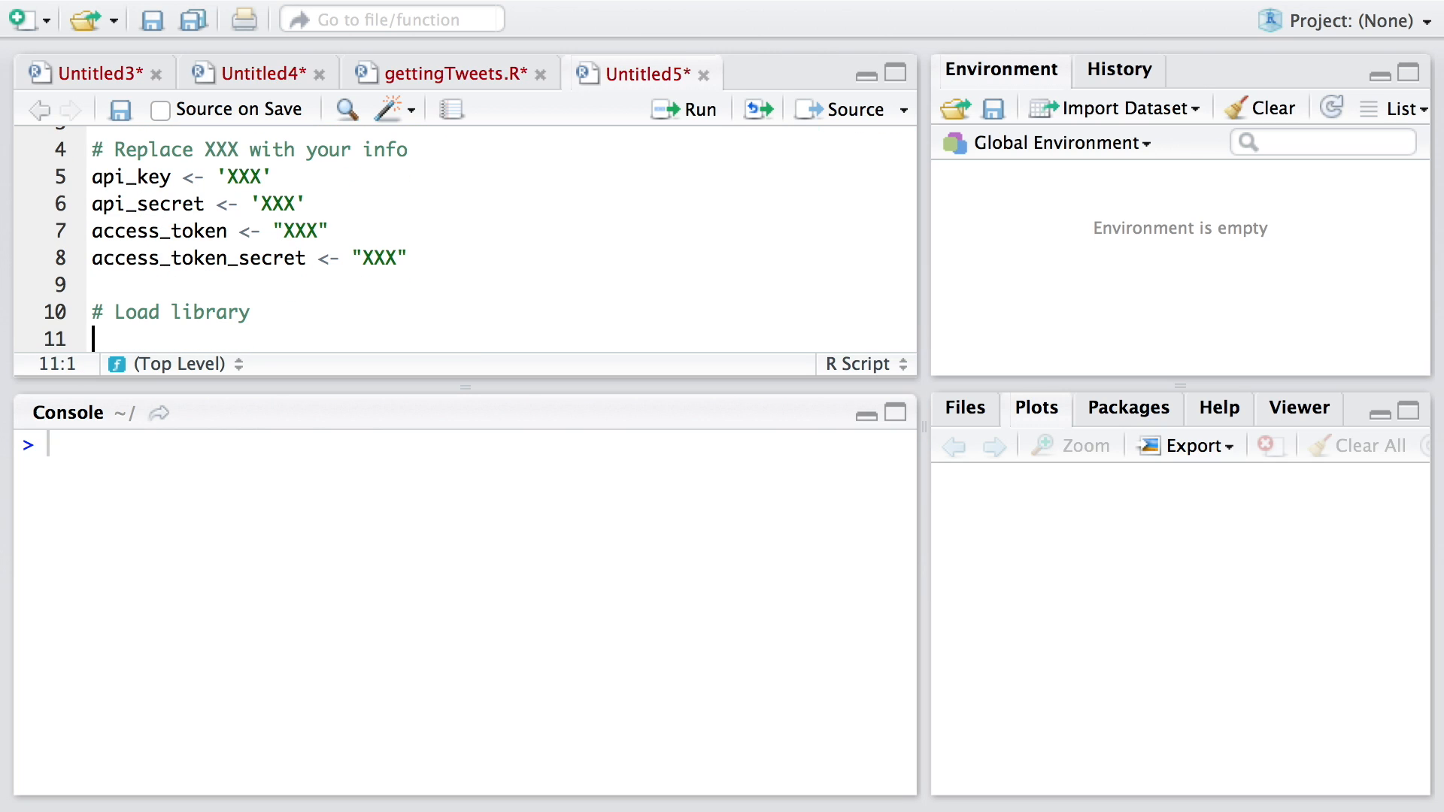
pyautogui.write('library')
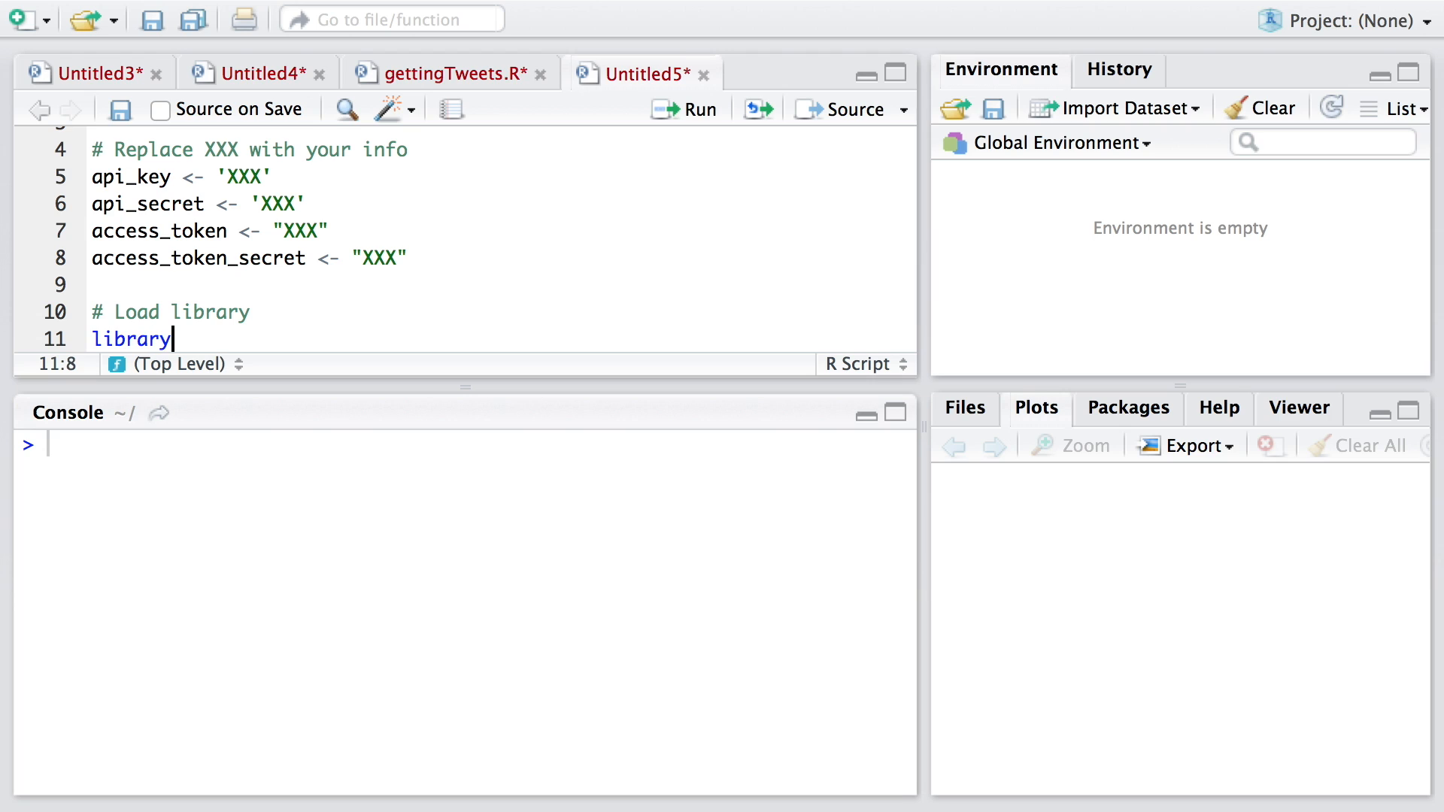
pyautogui.write('(twitteR)')
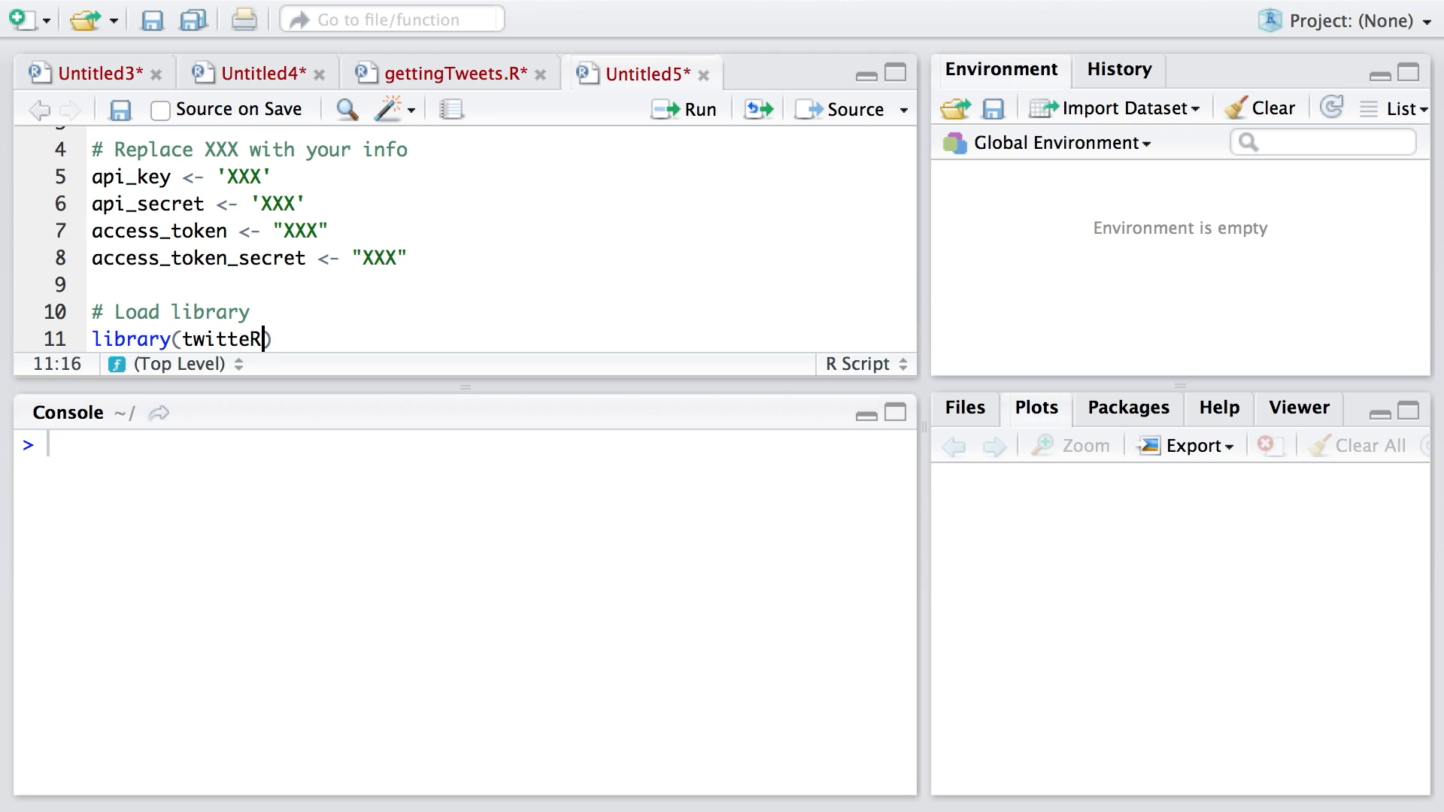
pyautogui.moveTo(308, 313)
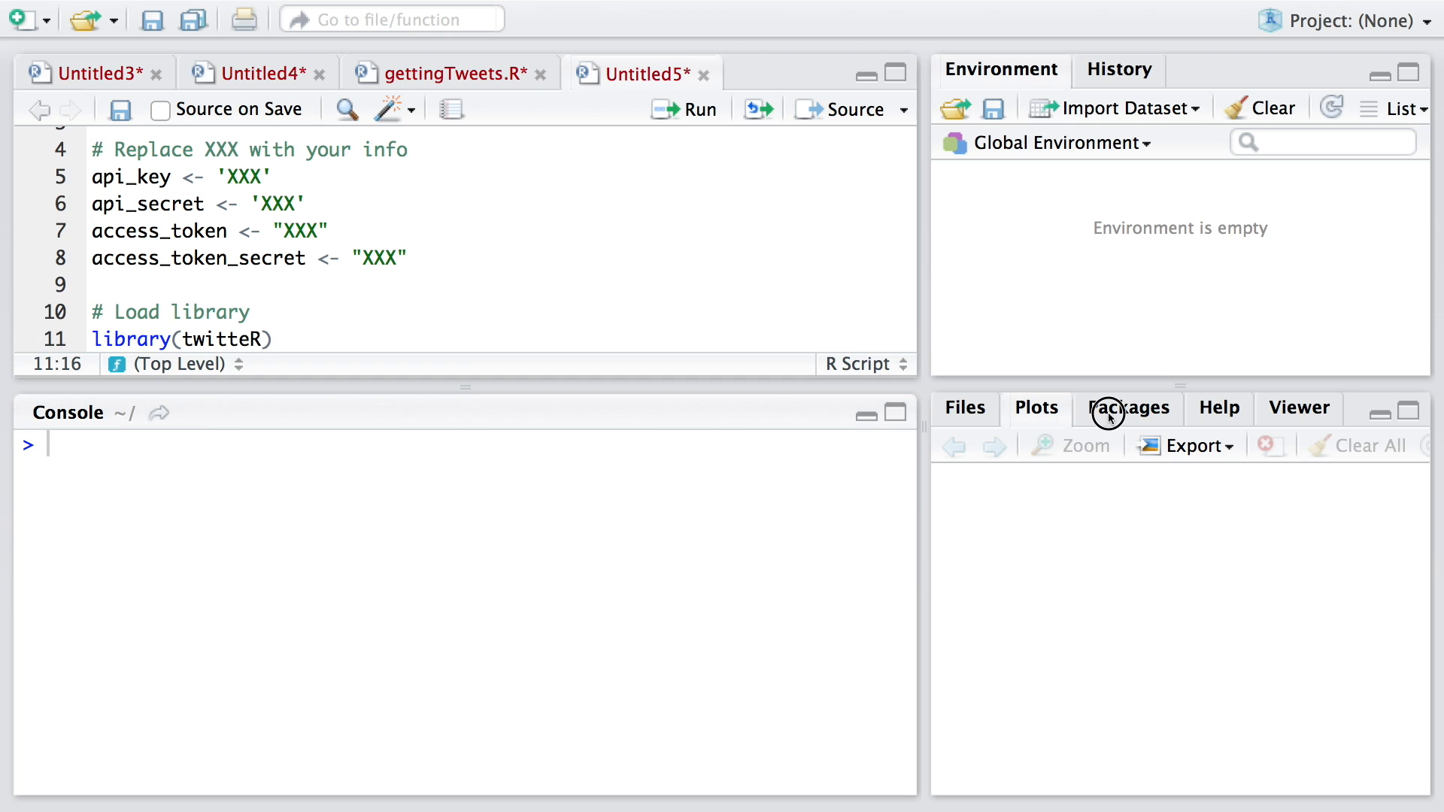
# Step: Install the twitteR package from CRAN with dependencies via the Packages pane
pyautogui.click(1129, 407)
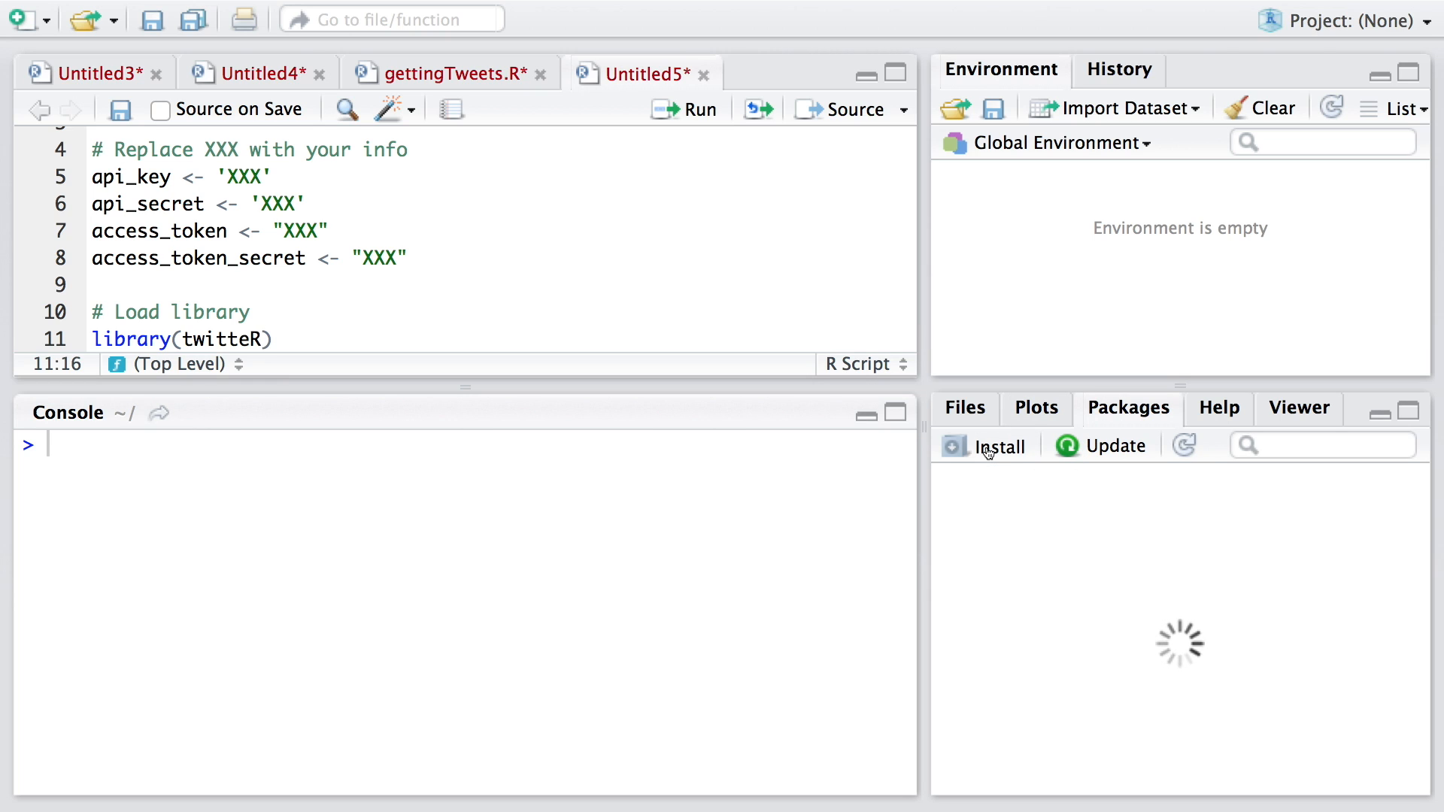
pyautogui.click(999, 445)
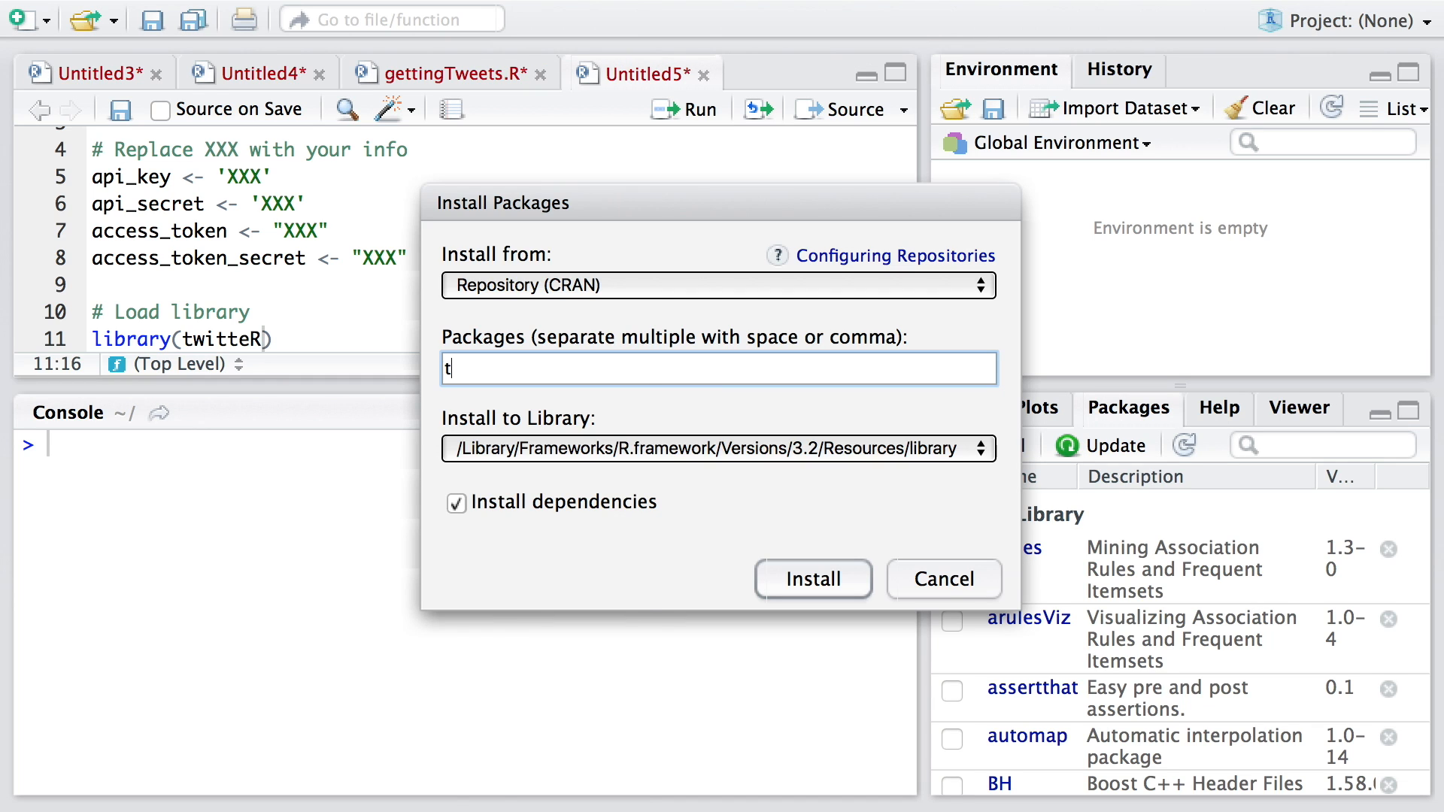
pyautogui.write('witt')
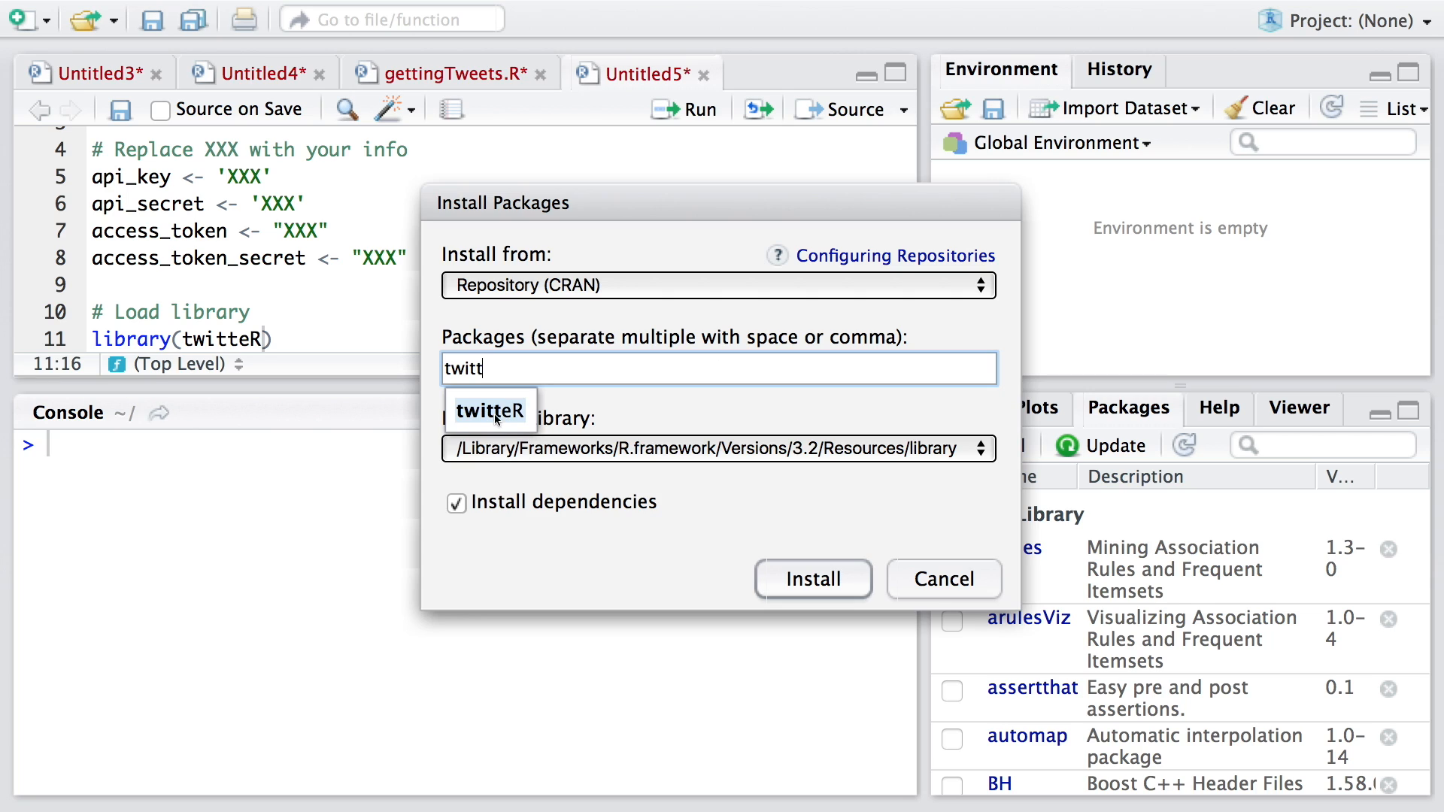
pyautogui.click(490, 410)
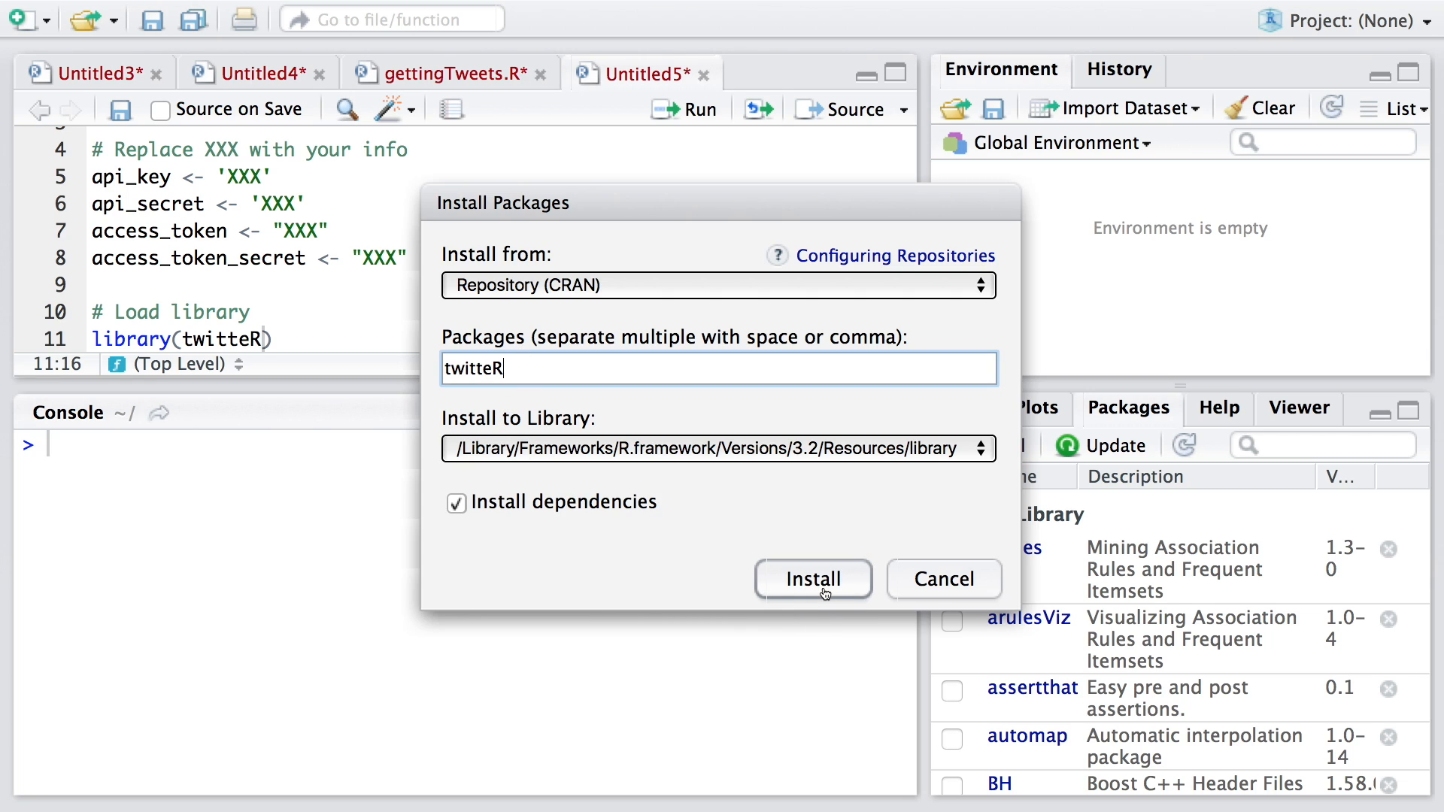
pyautogui.moveTo(674, 594)
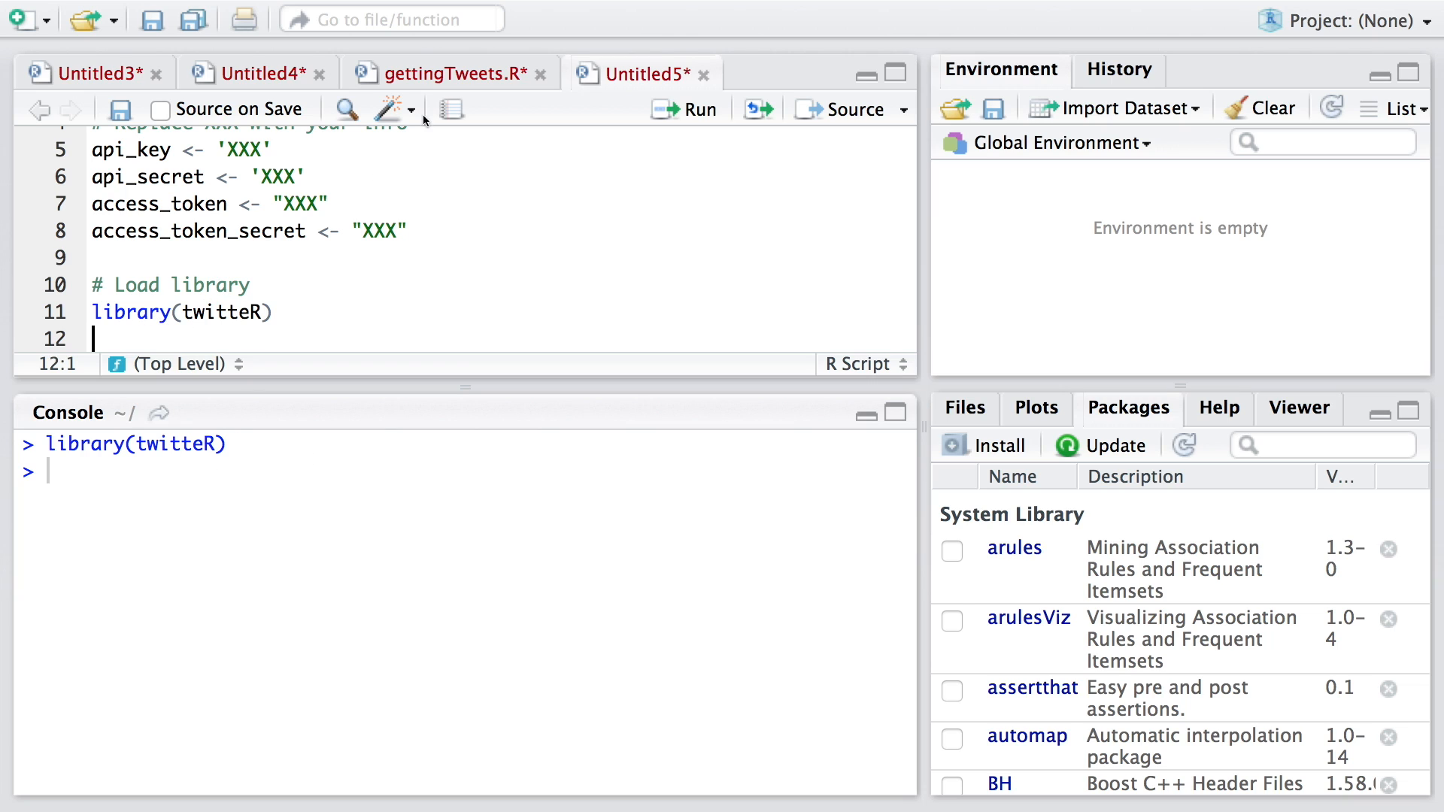
# Step: Write setup_twitter_oauth(api_key, api_secret, access_token, access_token_secret) and run it
pyautogui.write('set')
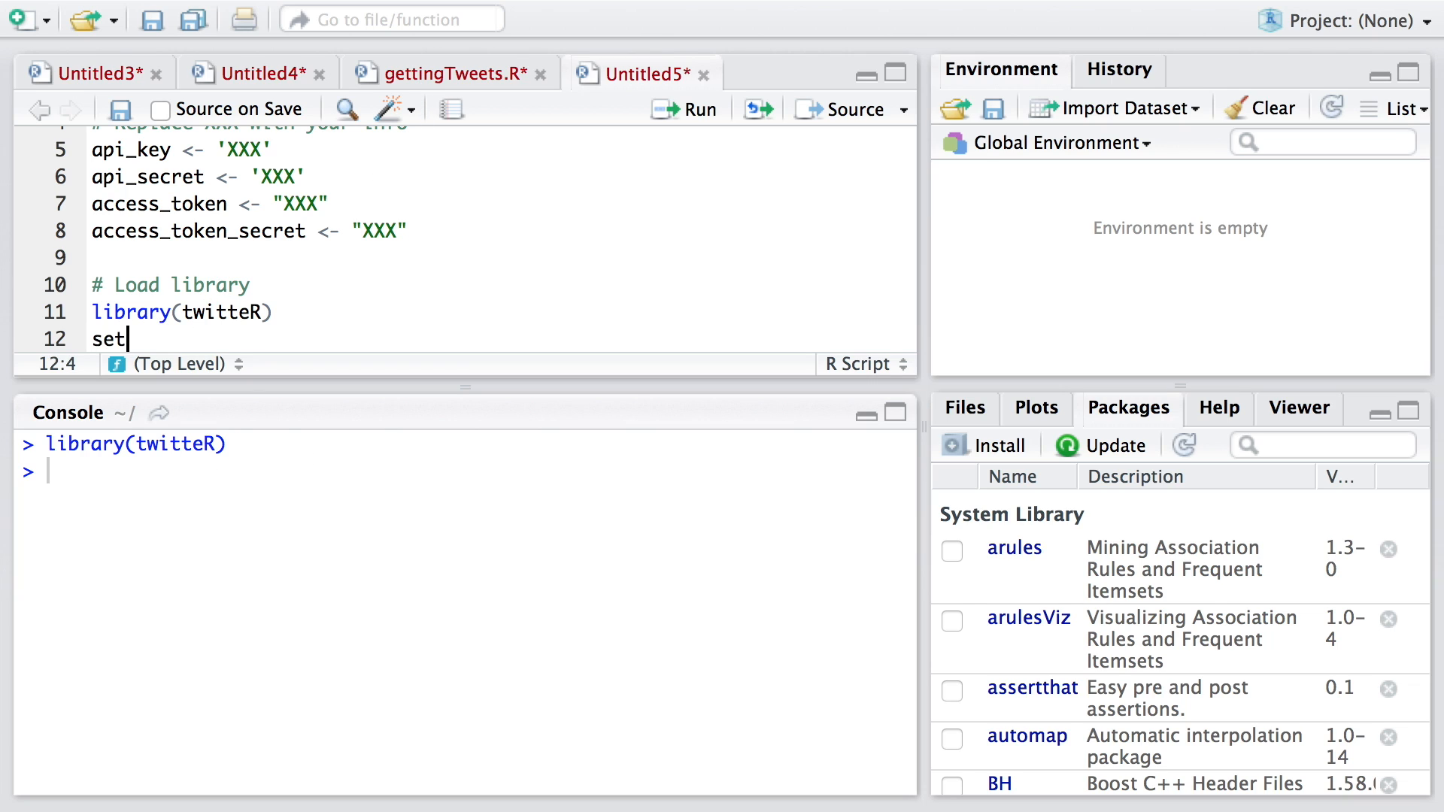
pyautogui.write('up_twitter')
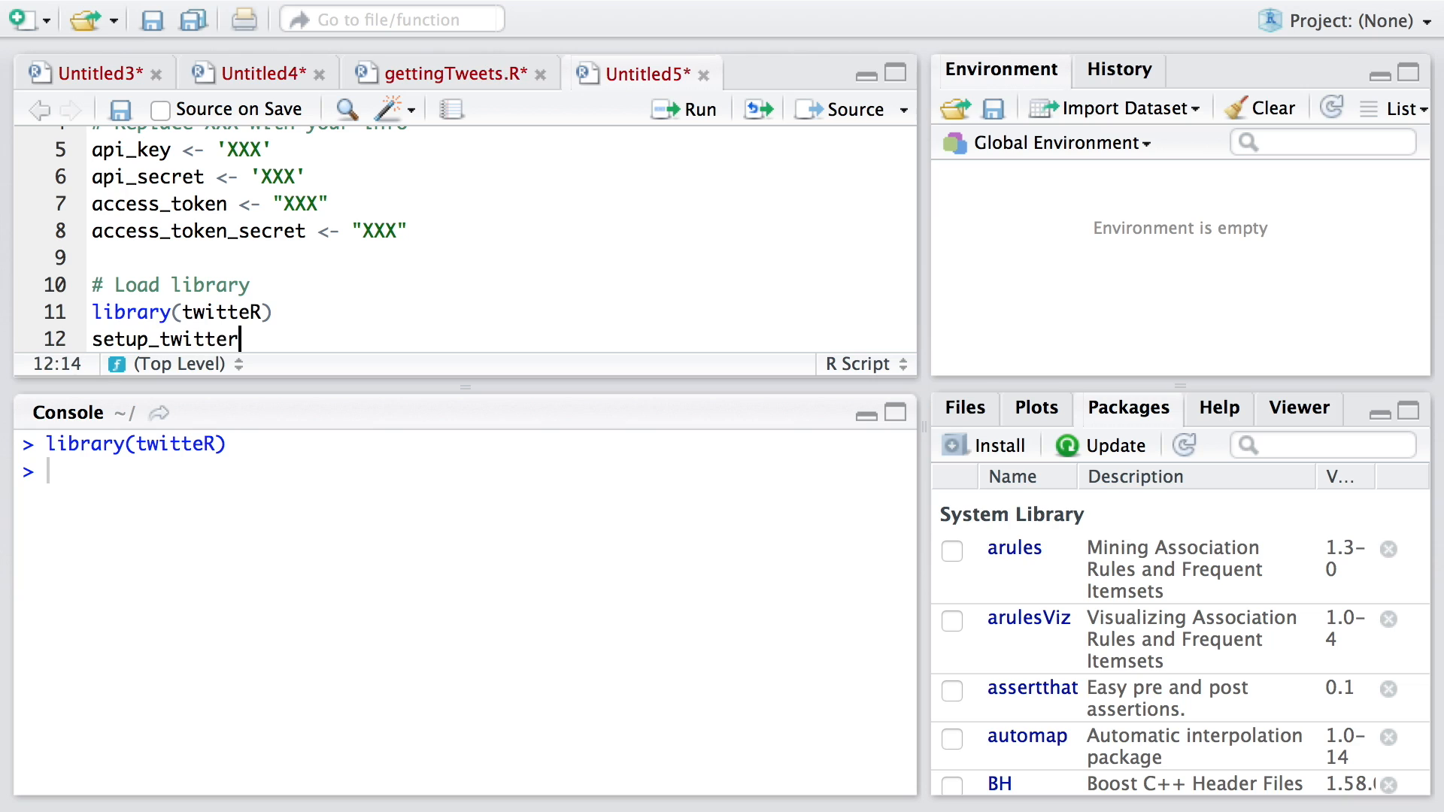
pyautogui.write('_oauth')
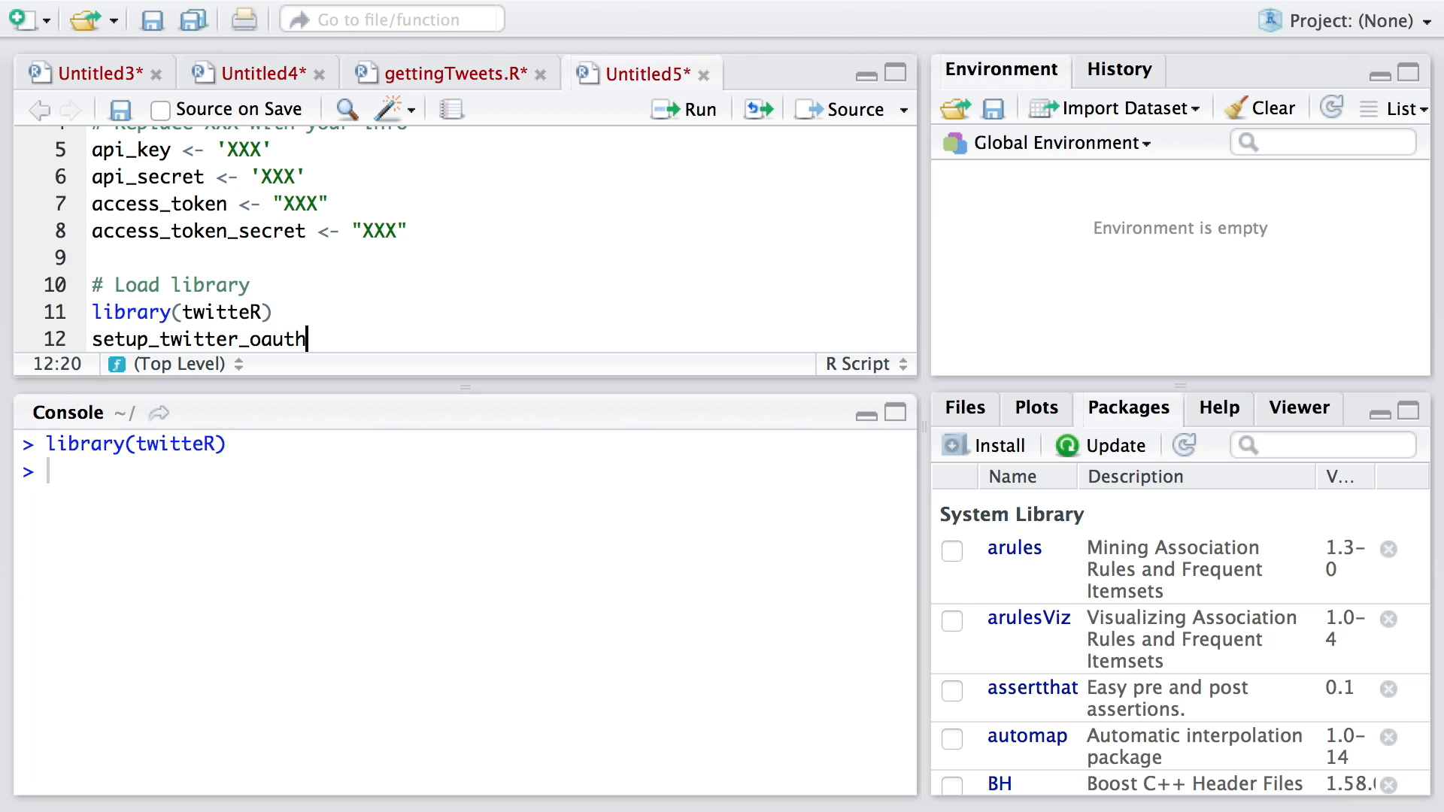
pyautogui.write('()')
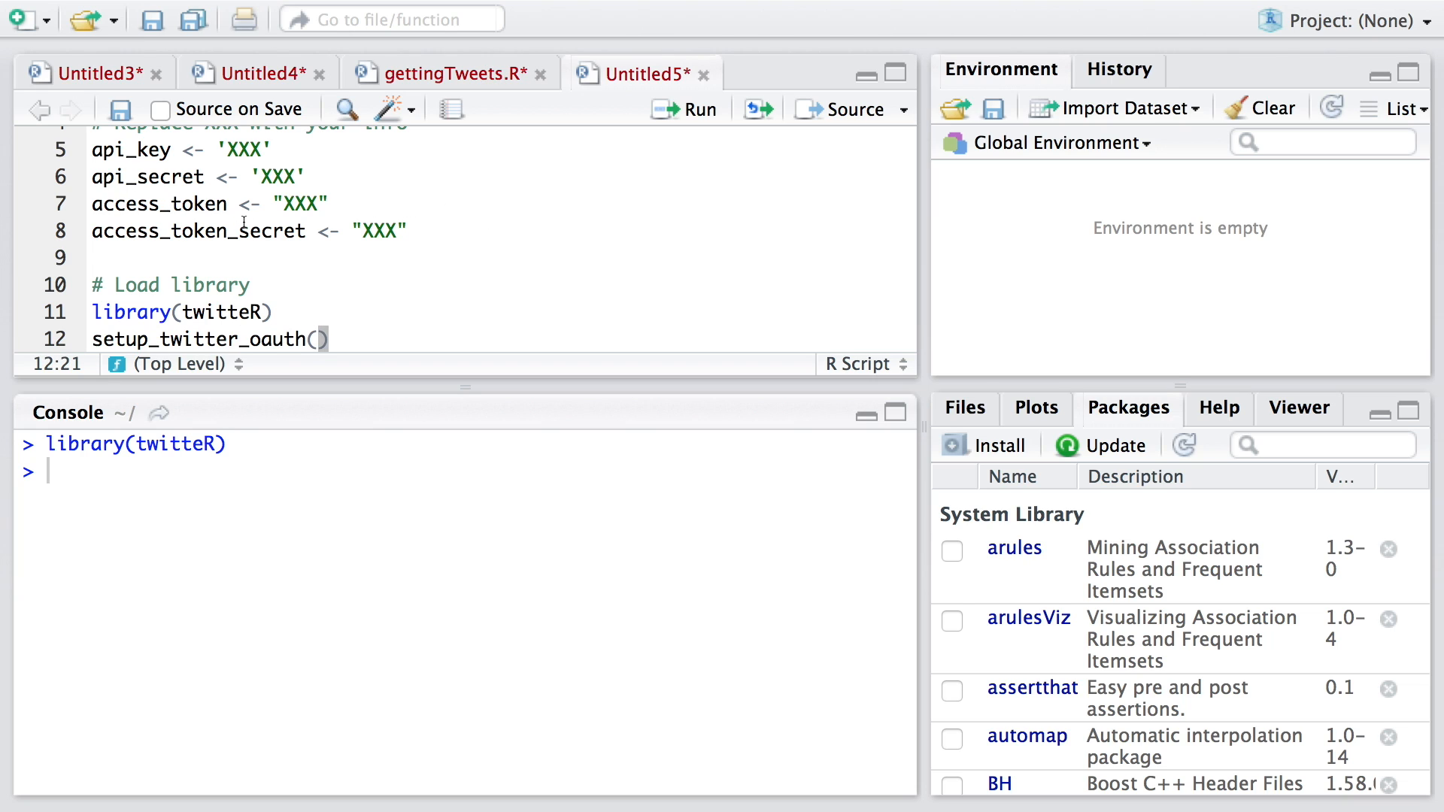
pyautogui.write('api_key, api_secret, access_token, access_token_secret')
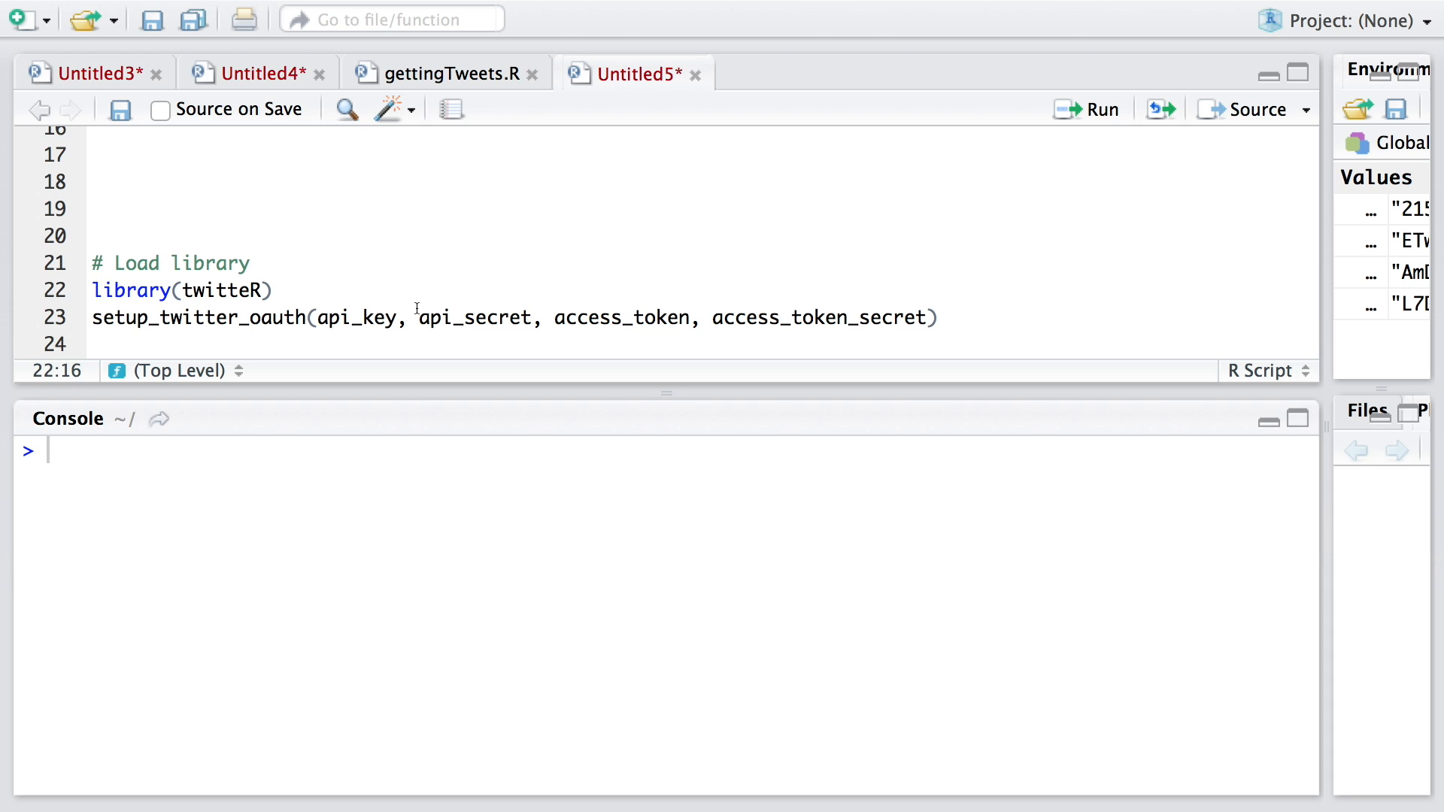
pyautogui.moveTo(618, 268)
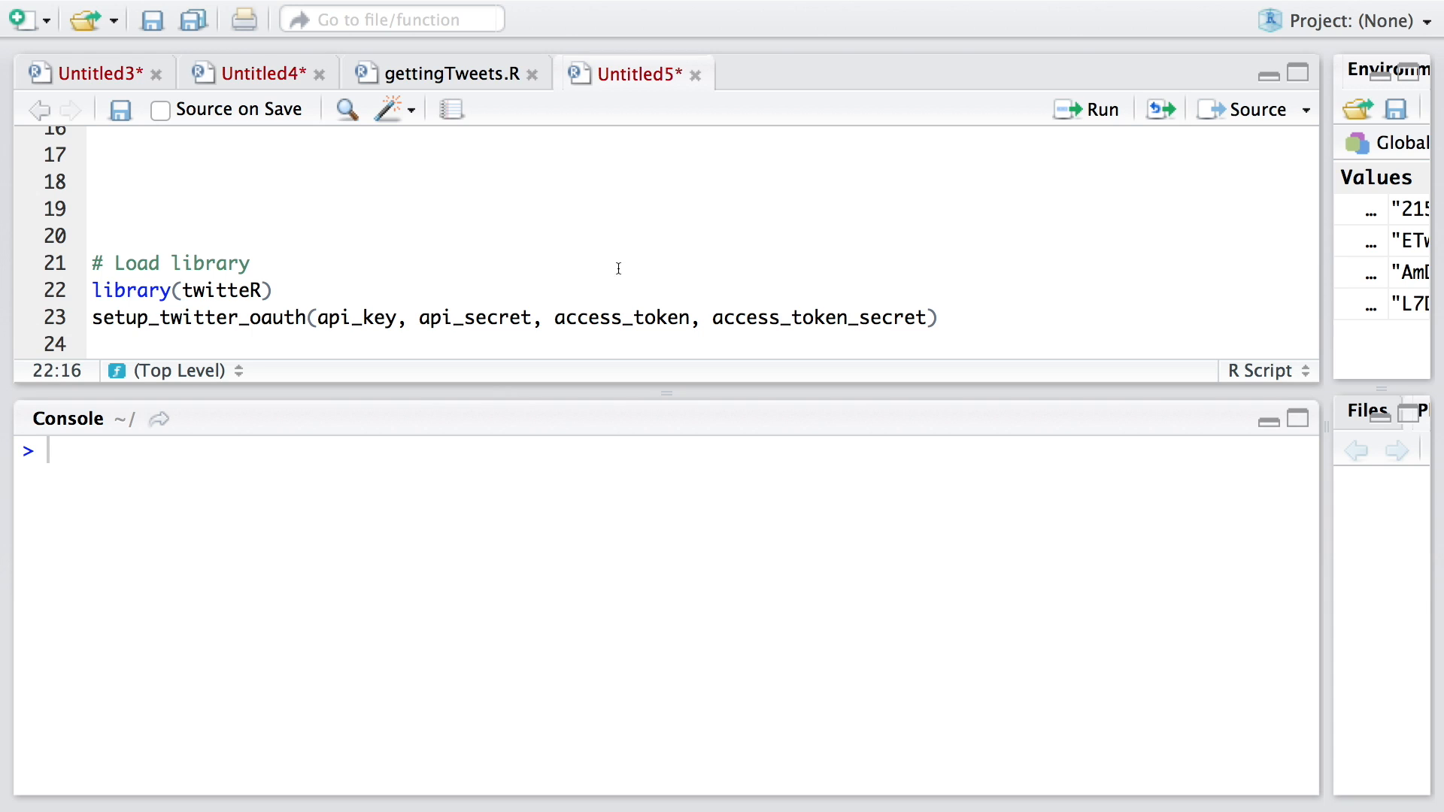
pyautogui.click(1098, 111)
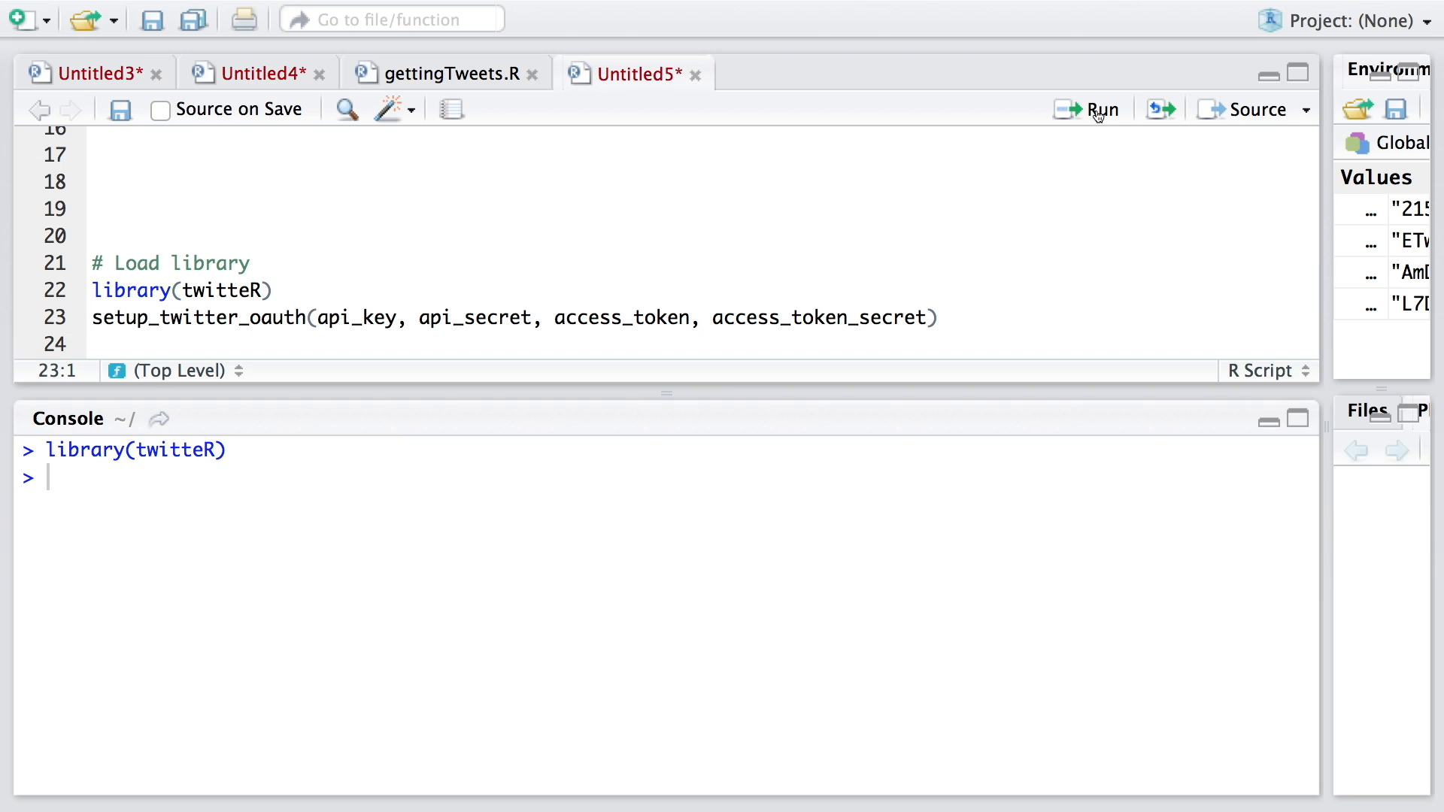
pyautogui.click(1095, 110)
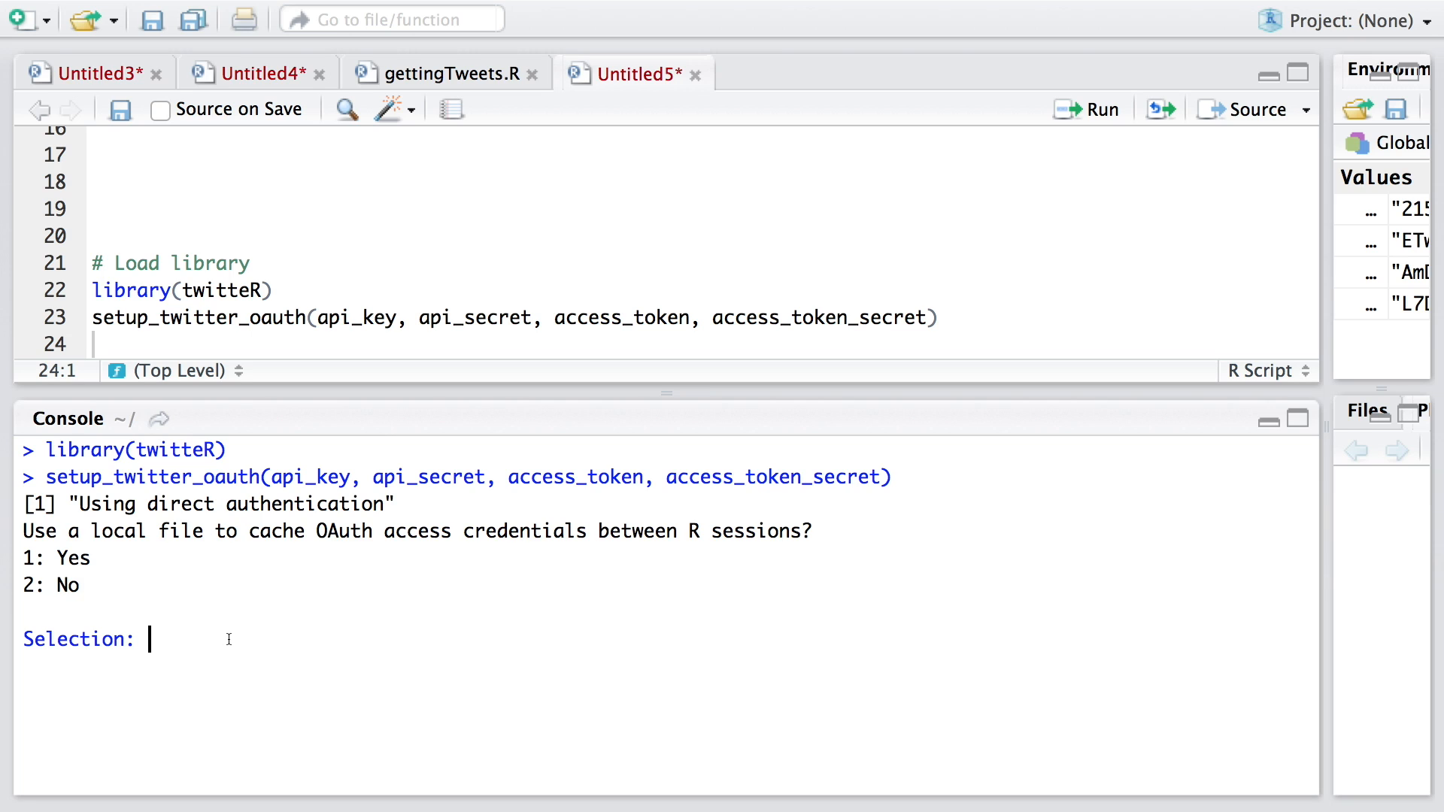
# Step: Answer 2 to decline caching credentials, then begin a '# Getting' comment
pyautogui.write('2')
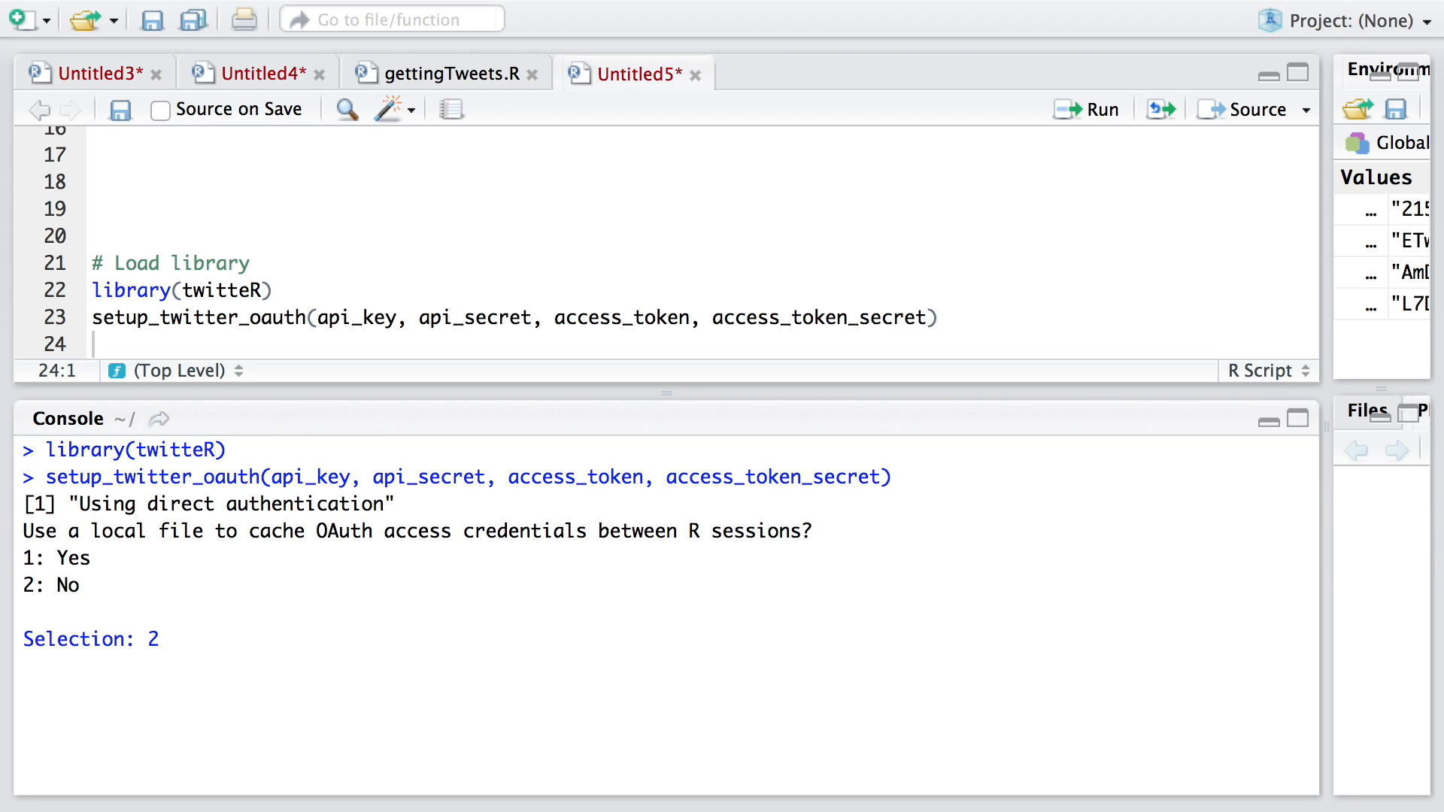
pyautogui.press('Enter')
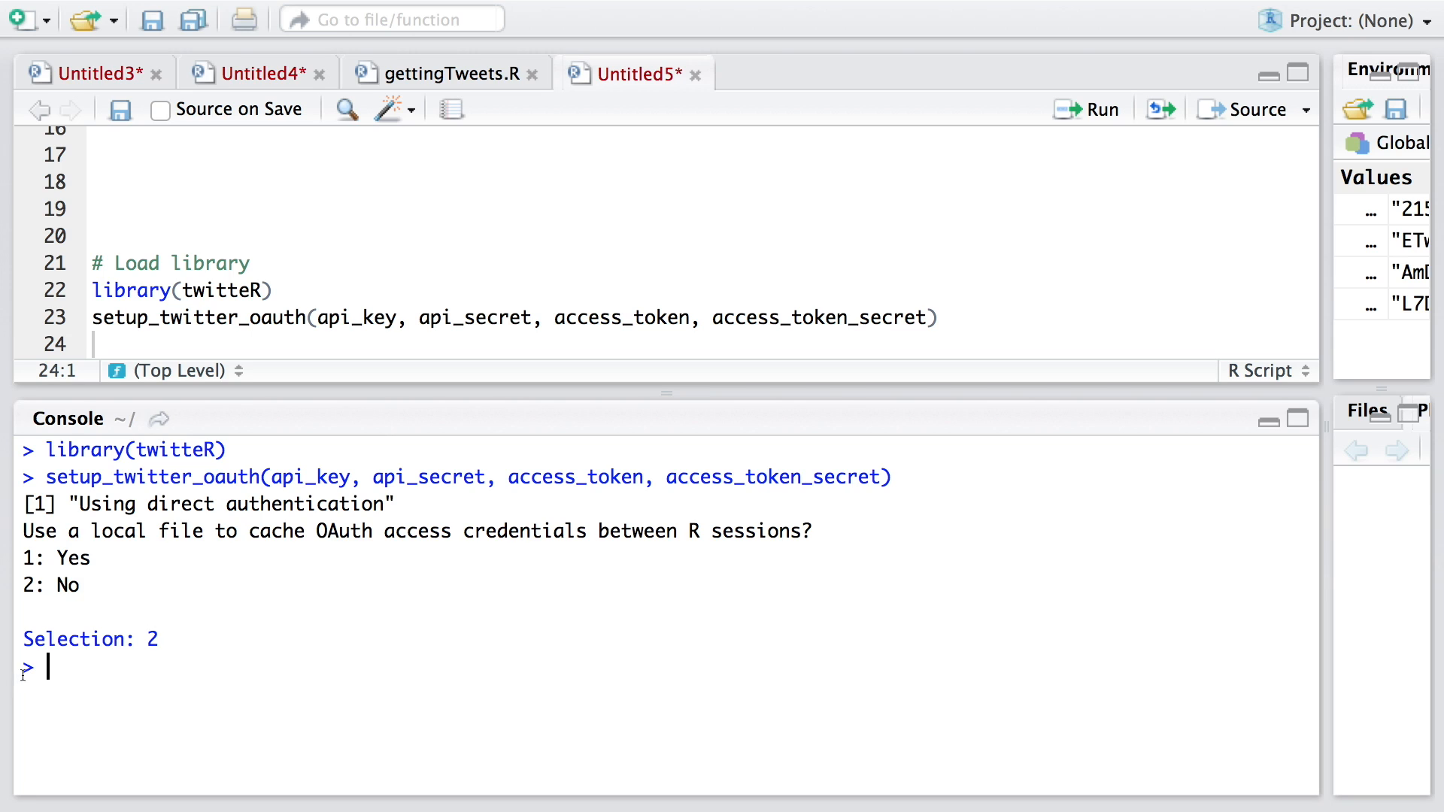
pyautogui.write('# Getting')
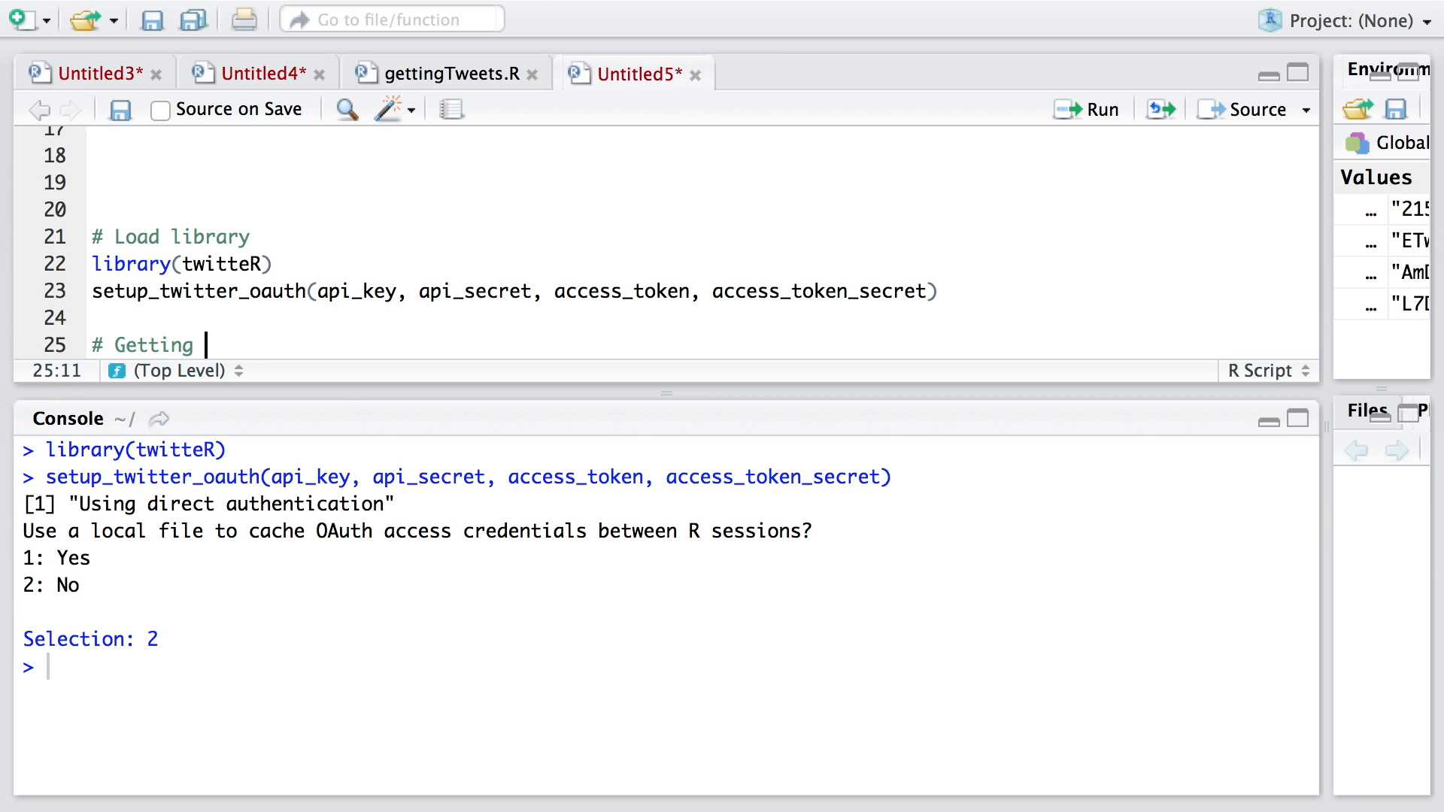
# Step: Write tweets <- searchTwitter('$aapl') as the search assignment
pyautogui.write('tweets')
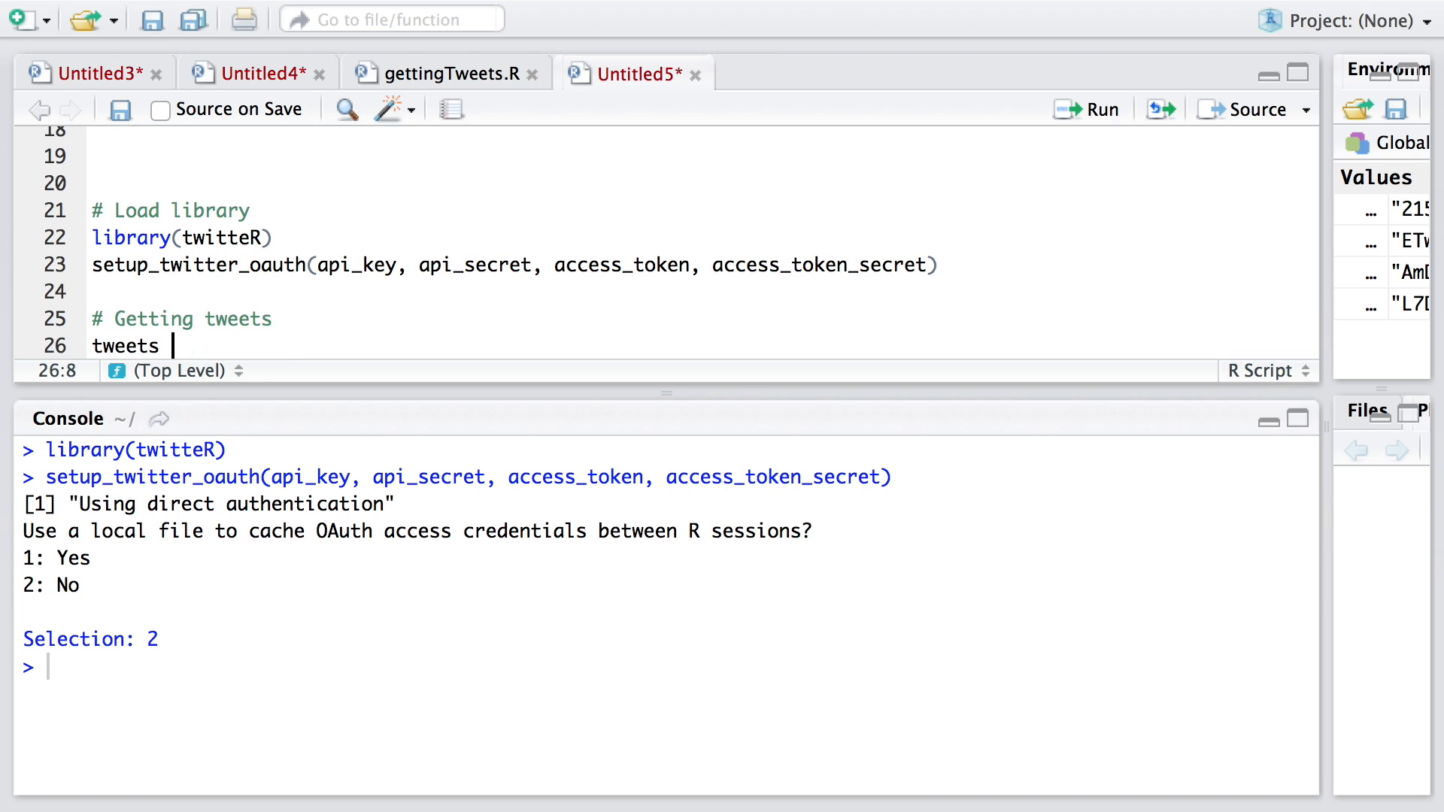
pyautogui.write('<-')
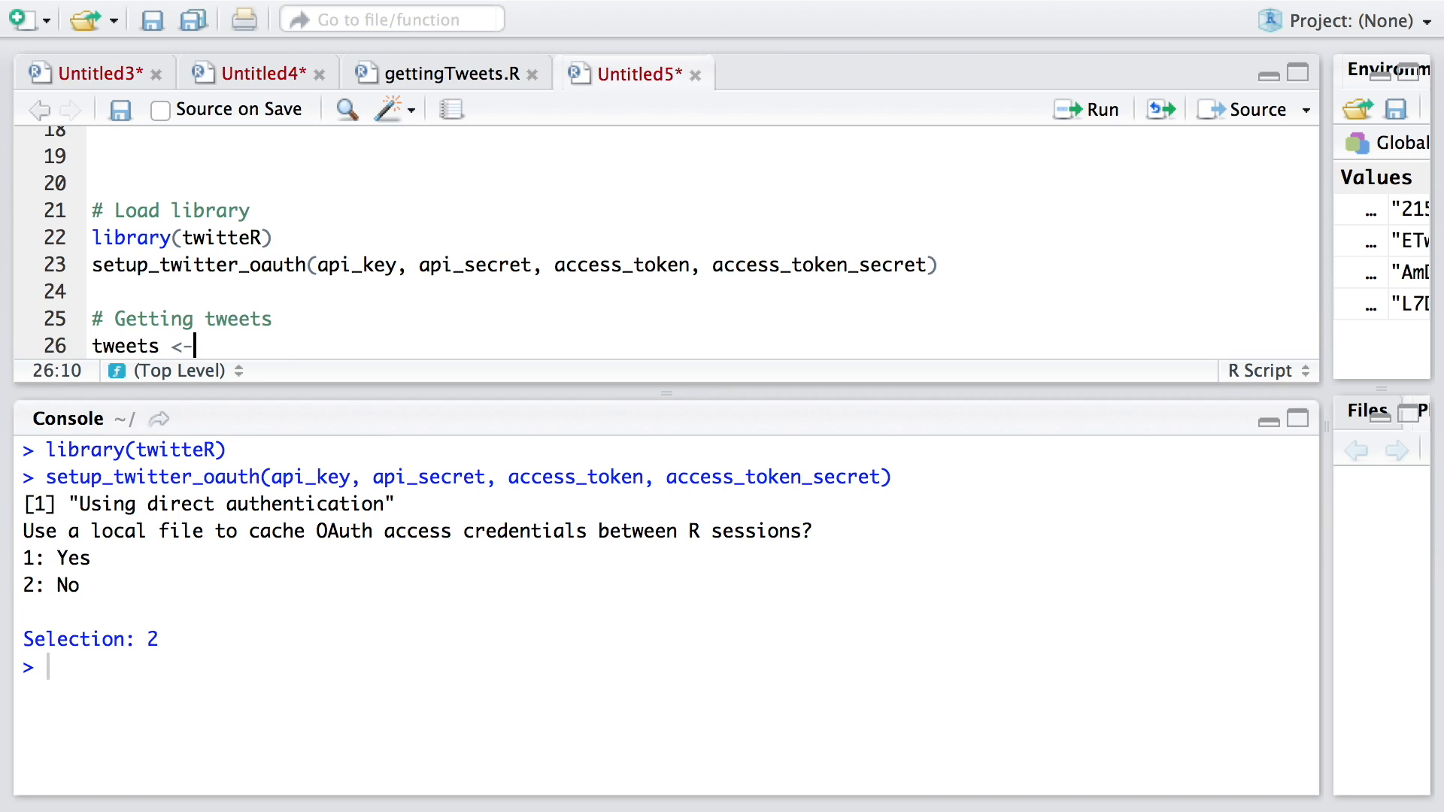
pyautogui.write('" "')
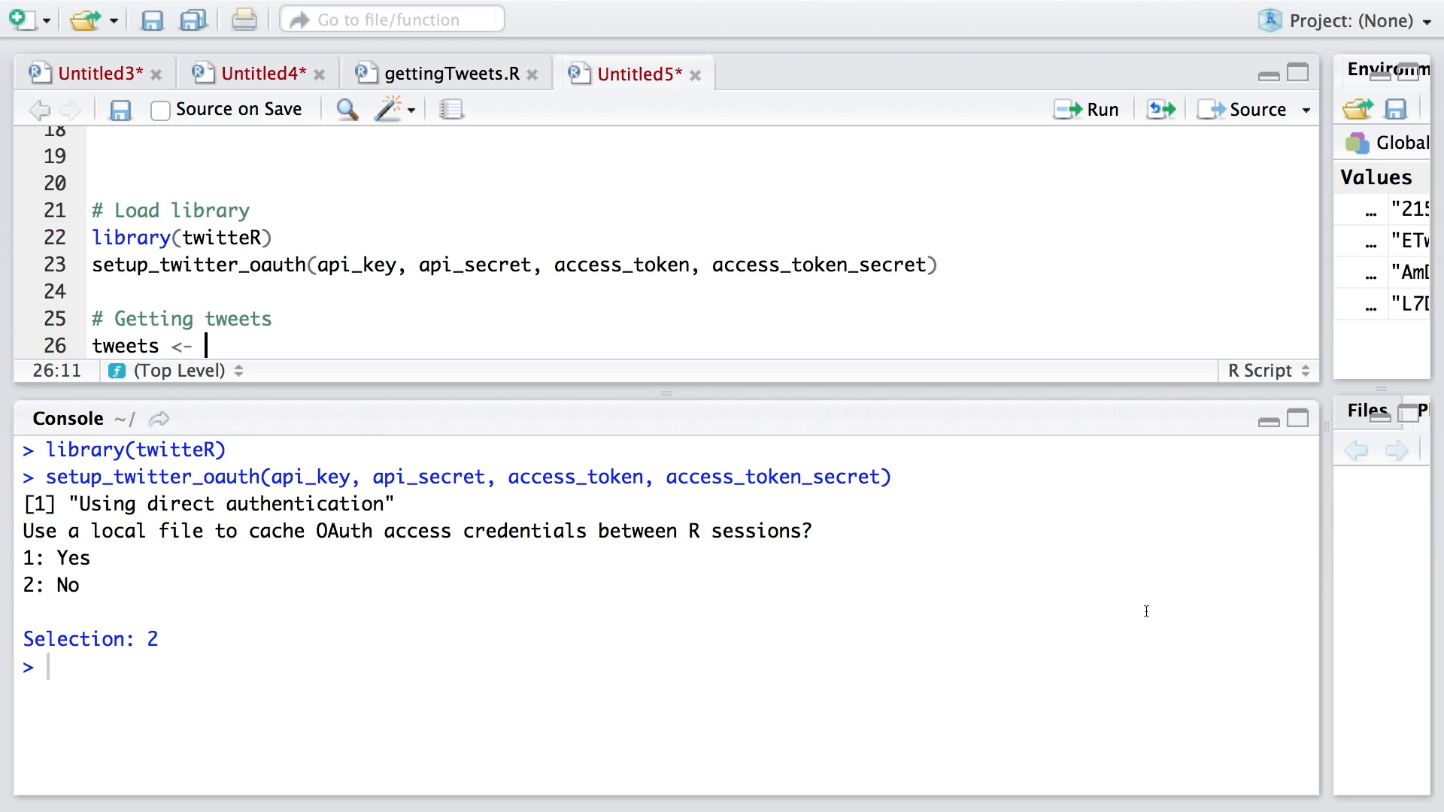
pyautogui.write('sea')
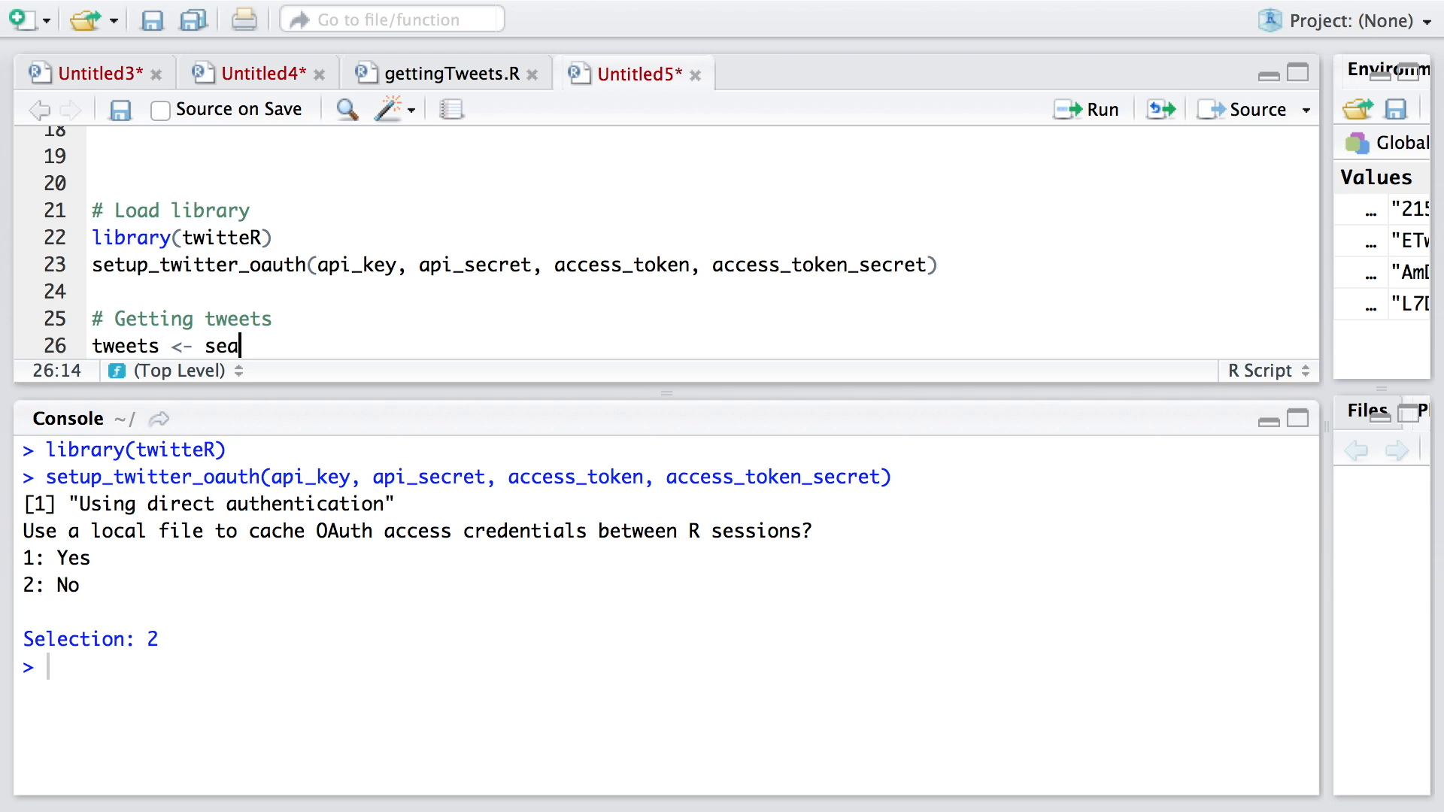
pyautogui.write("rchTwitter('')")
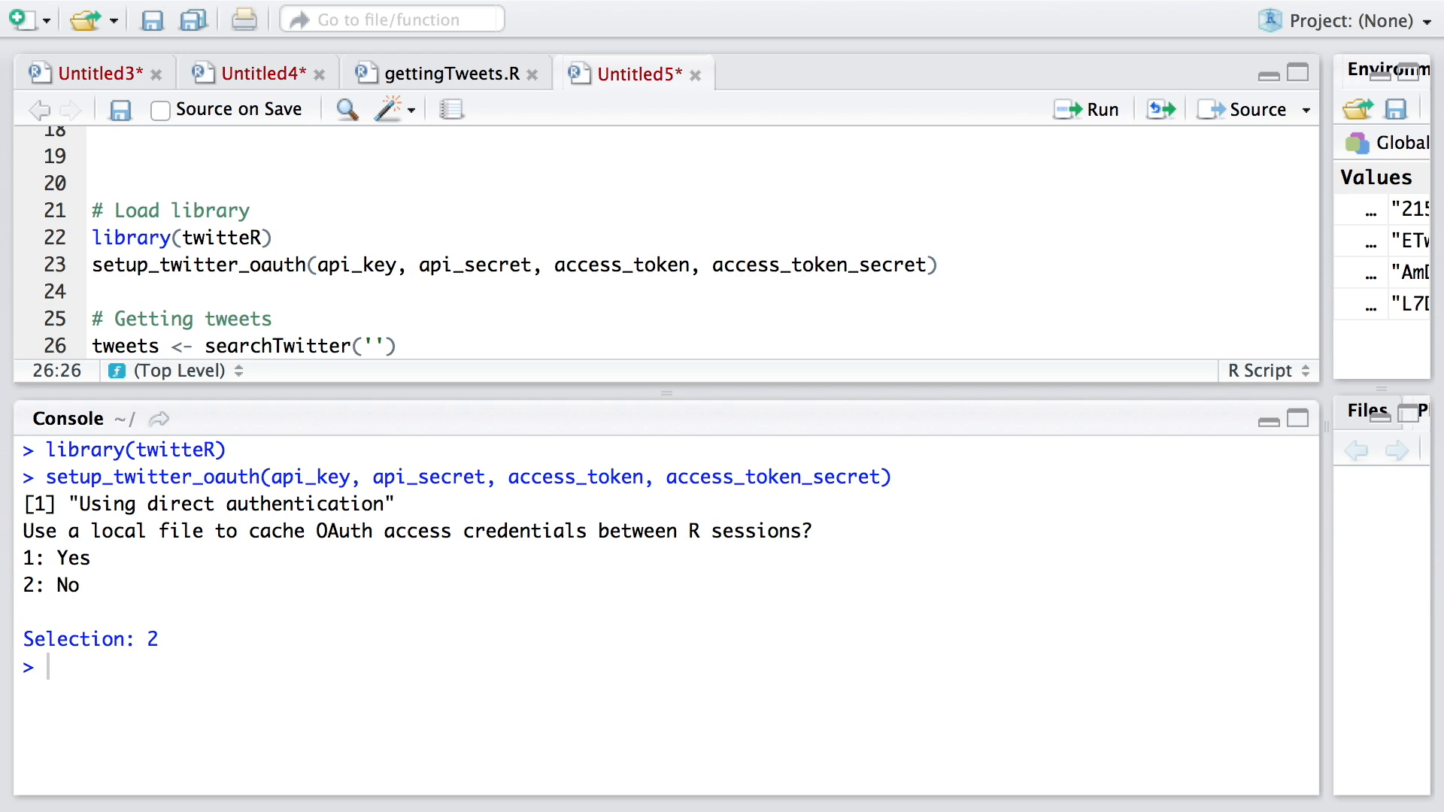
pyautogui.write('$')
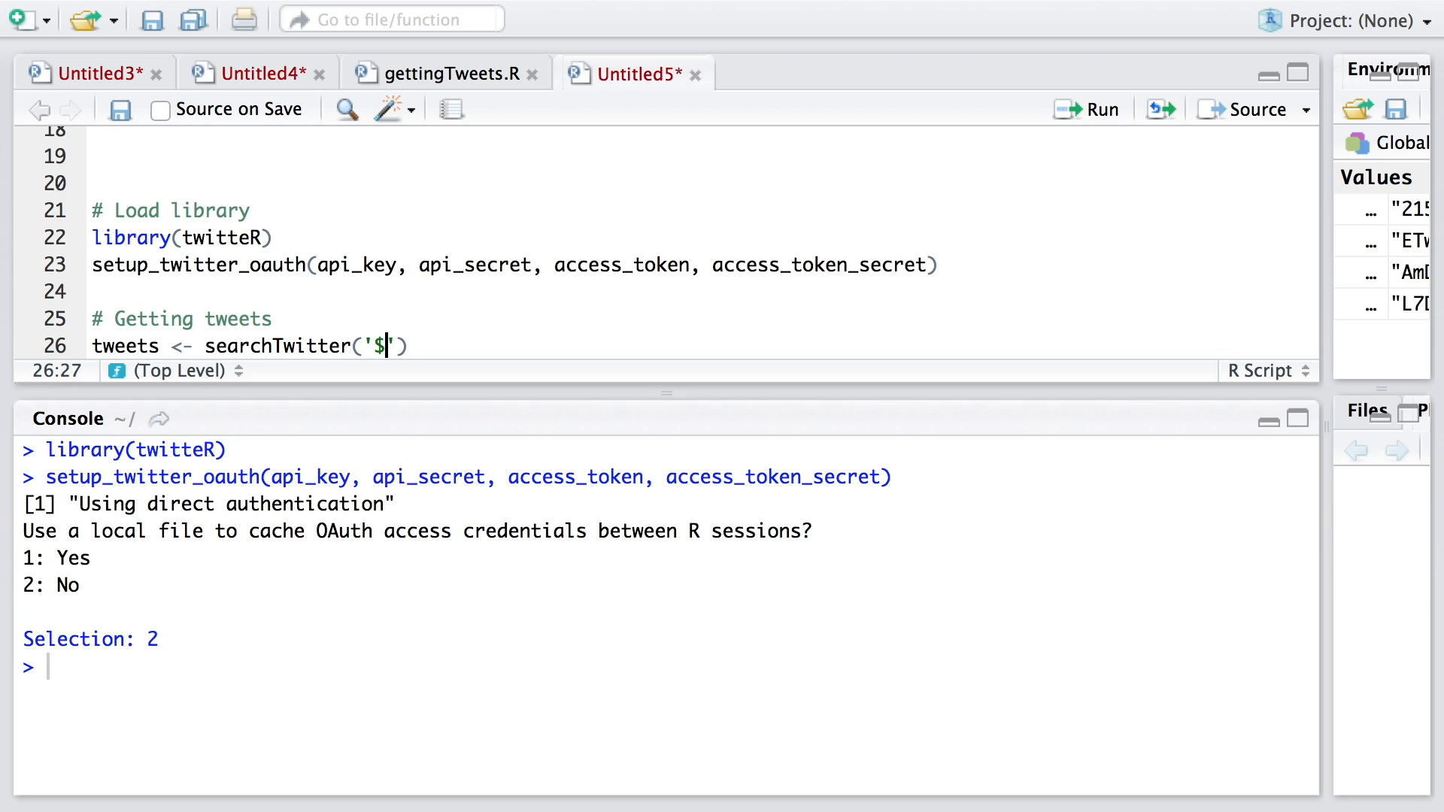
pyautogui.write('aapl')
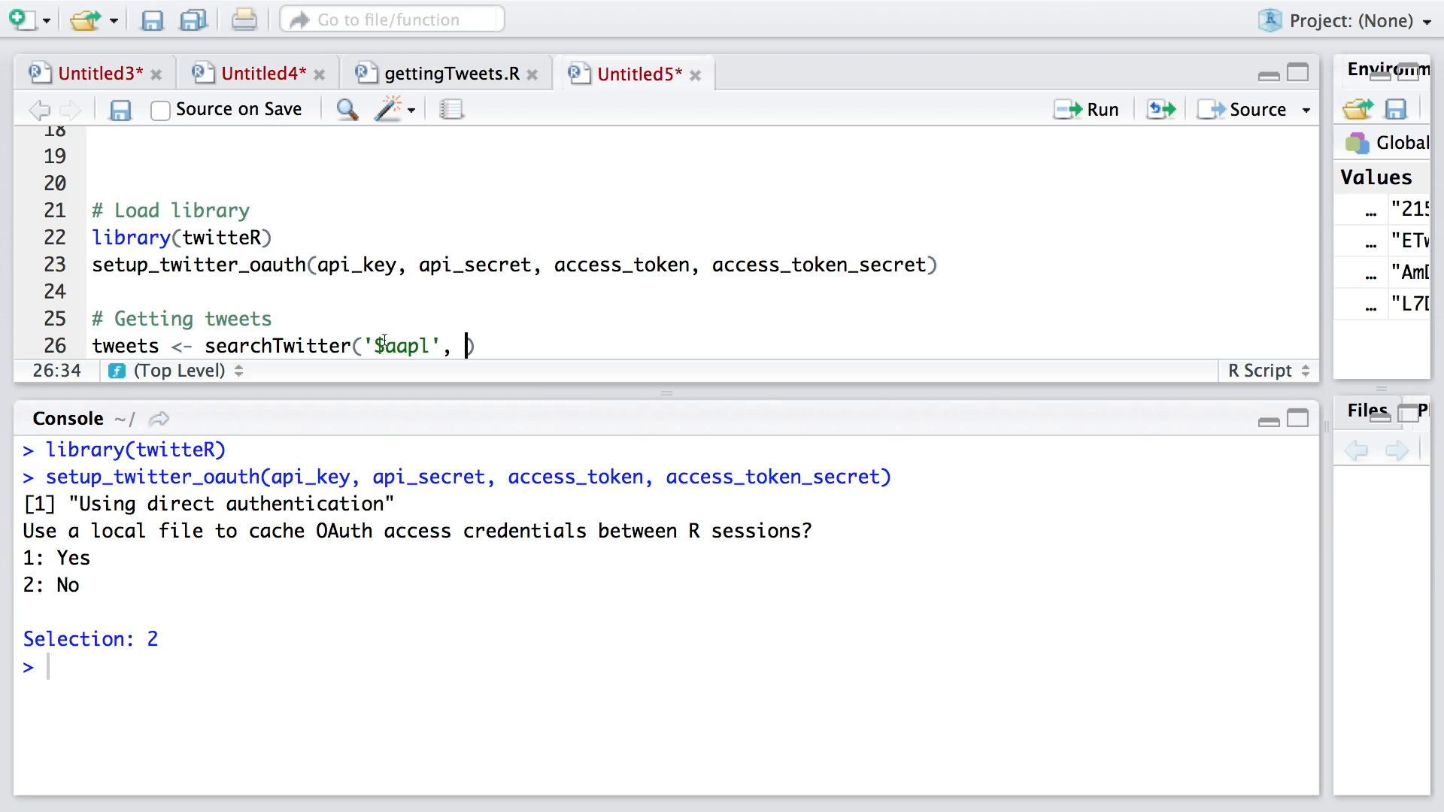
# Step: Add the arguments n=10 and lang = 'en' to the searchTwitter call
pyautogui.click(384, 346)
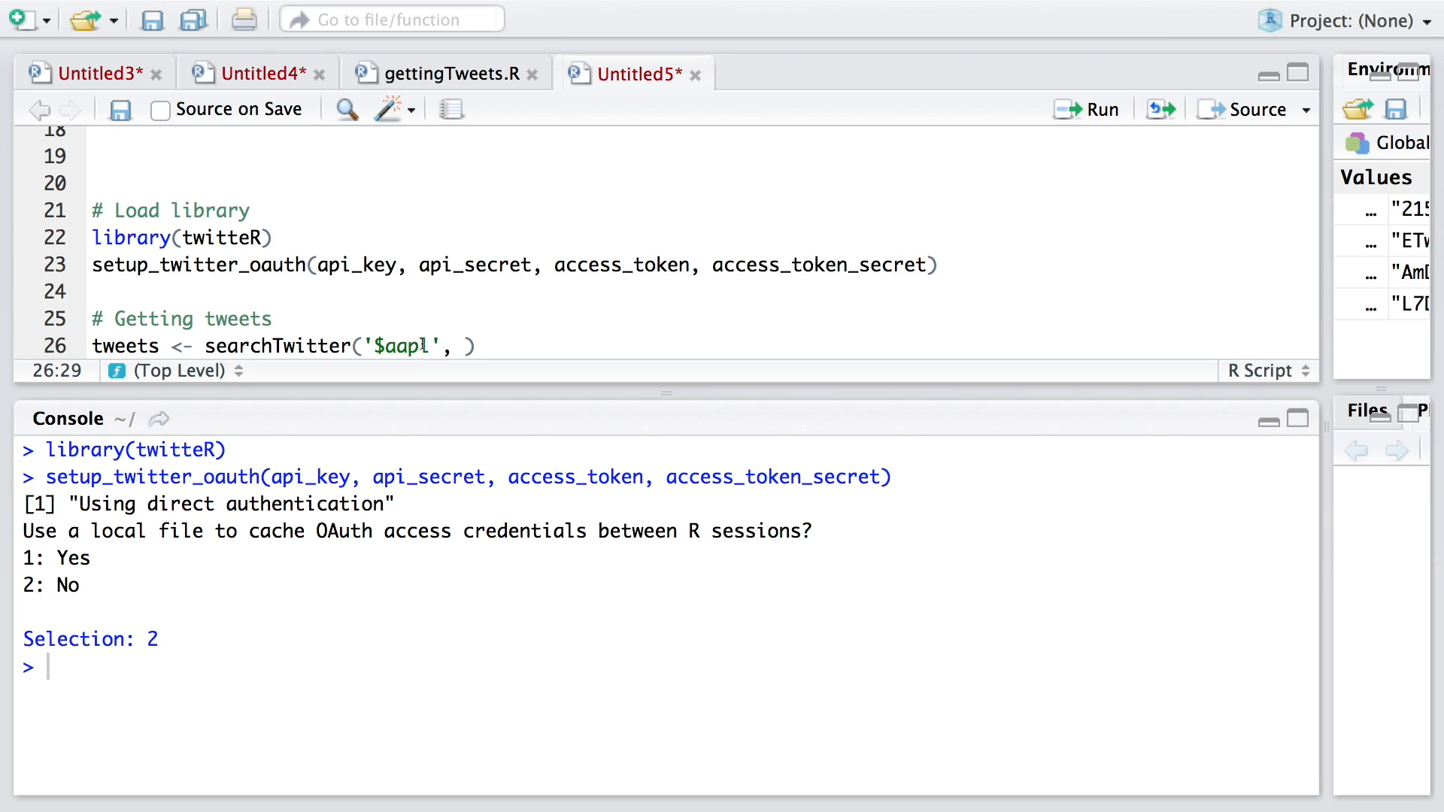
pyautogui.moveTo(388, 358)
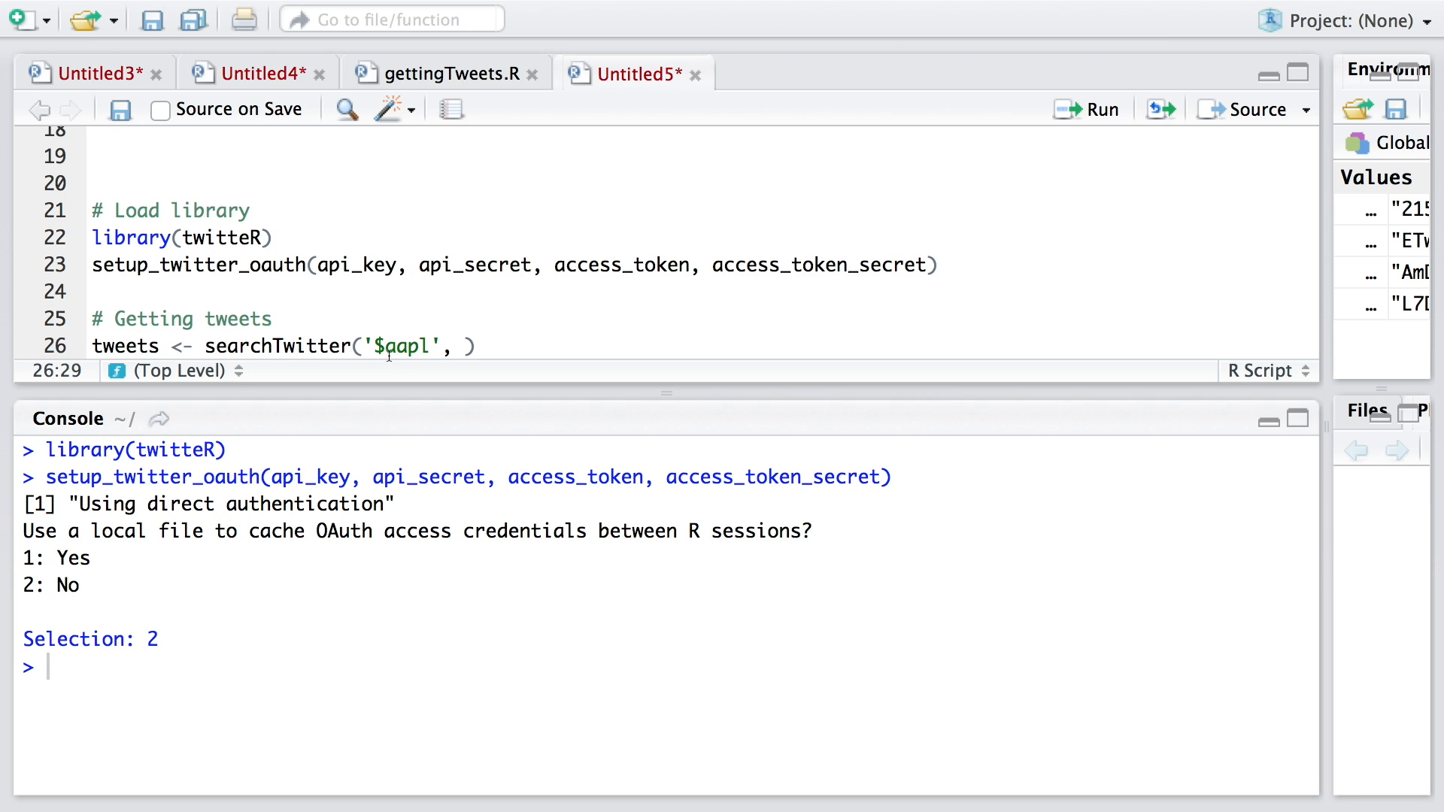
pyautogui.write('n')
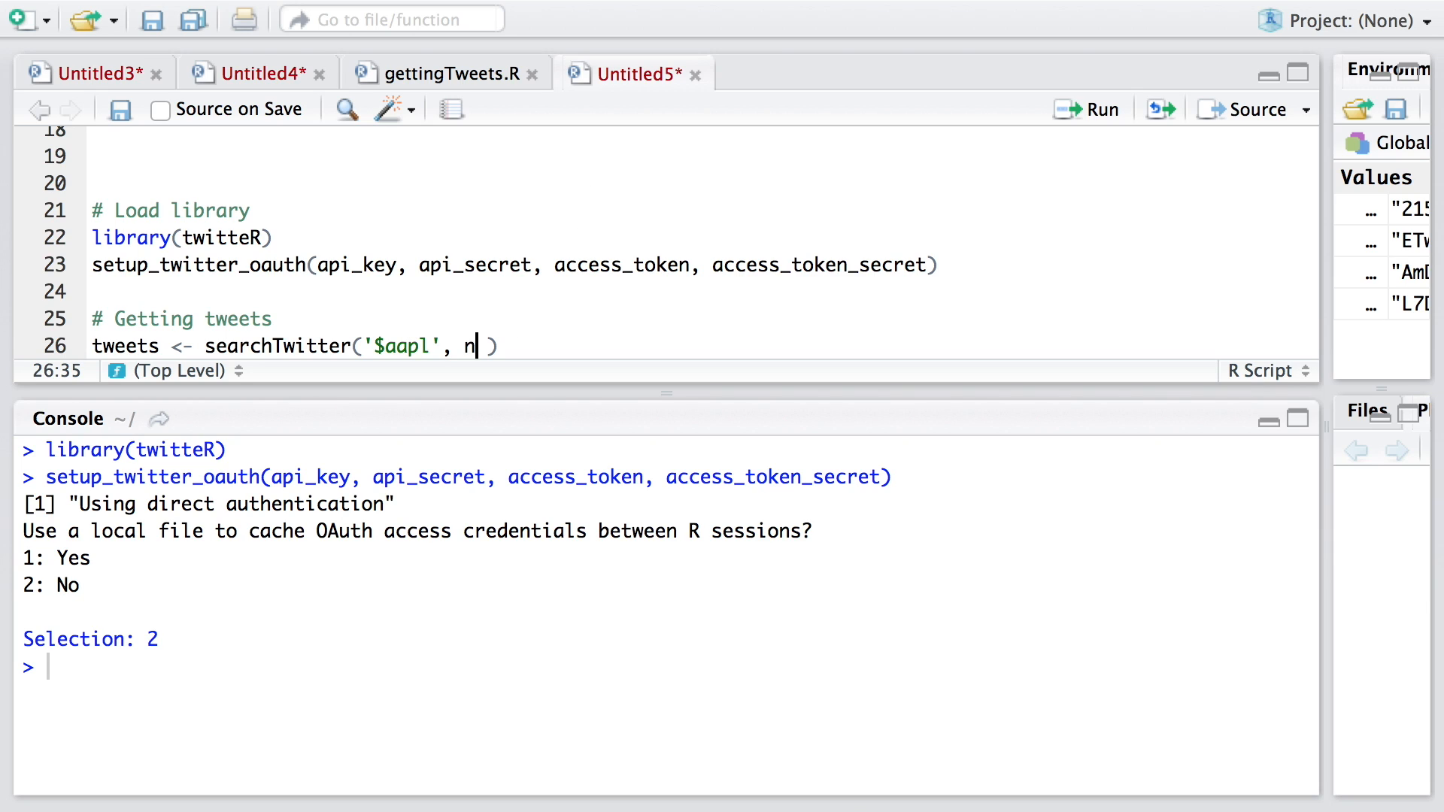
pyautogui.write('=1')
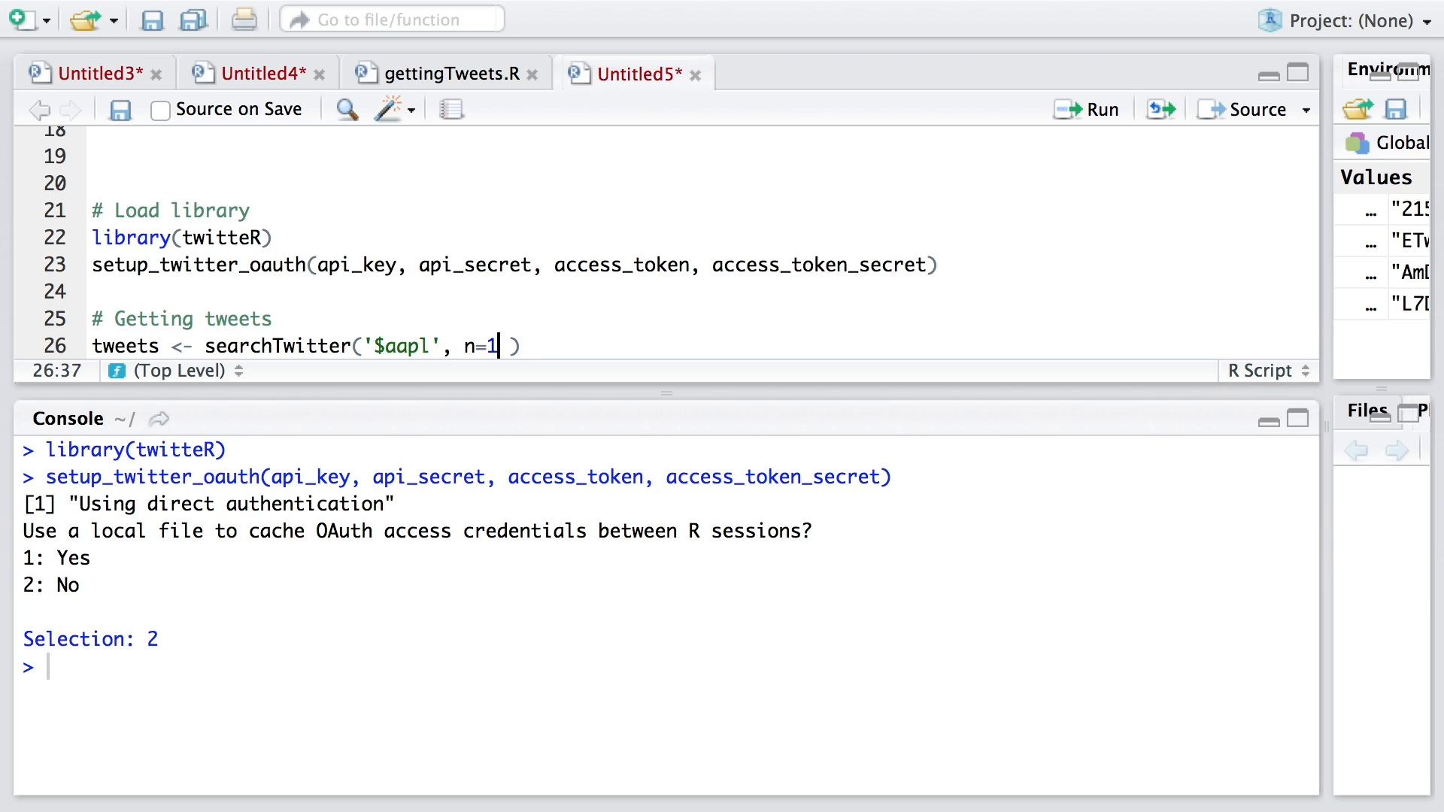
pyautogui.write('0, lang')
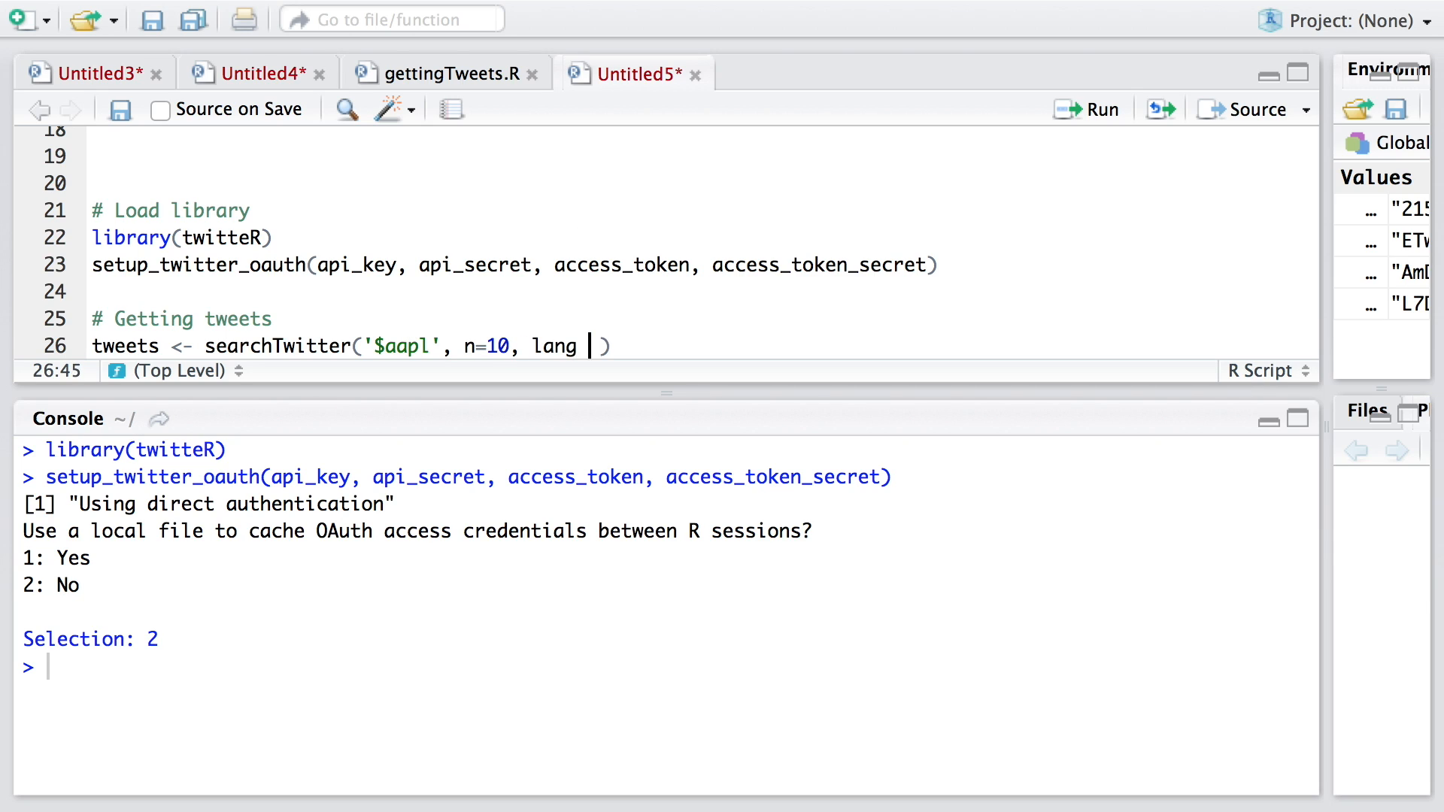
pyautogui.write("= 'e'")
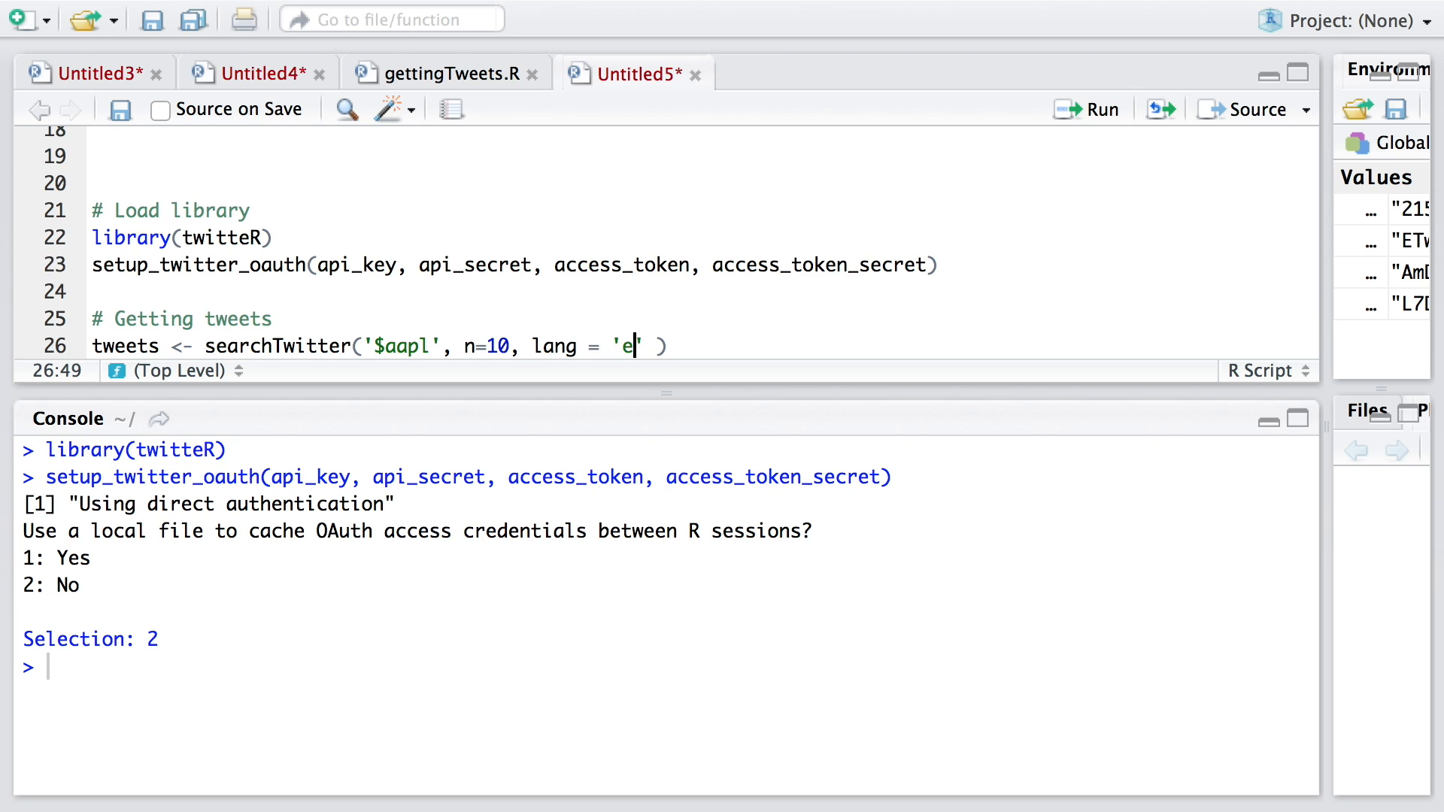
pyautogui.write('n')
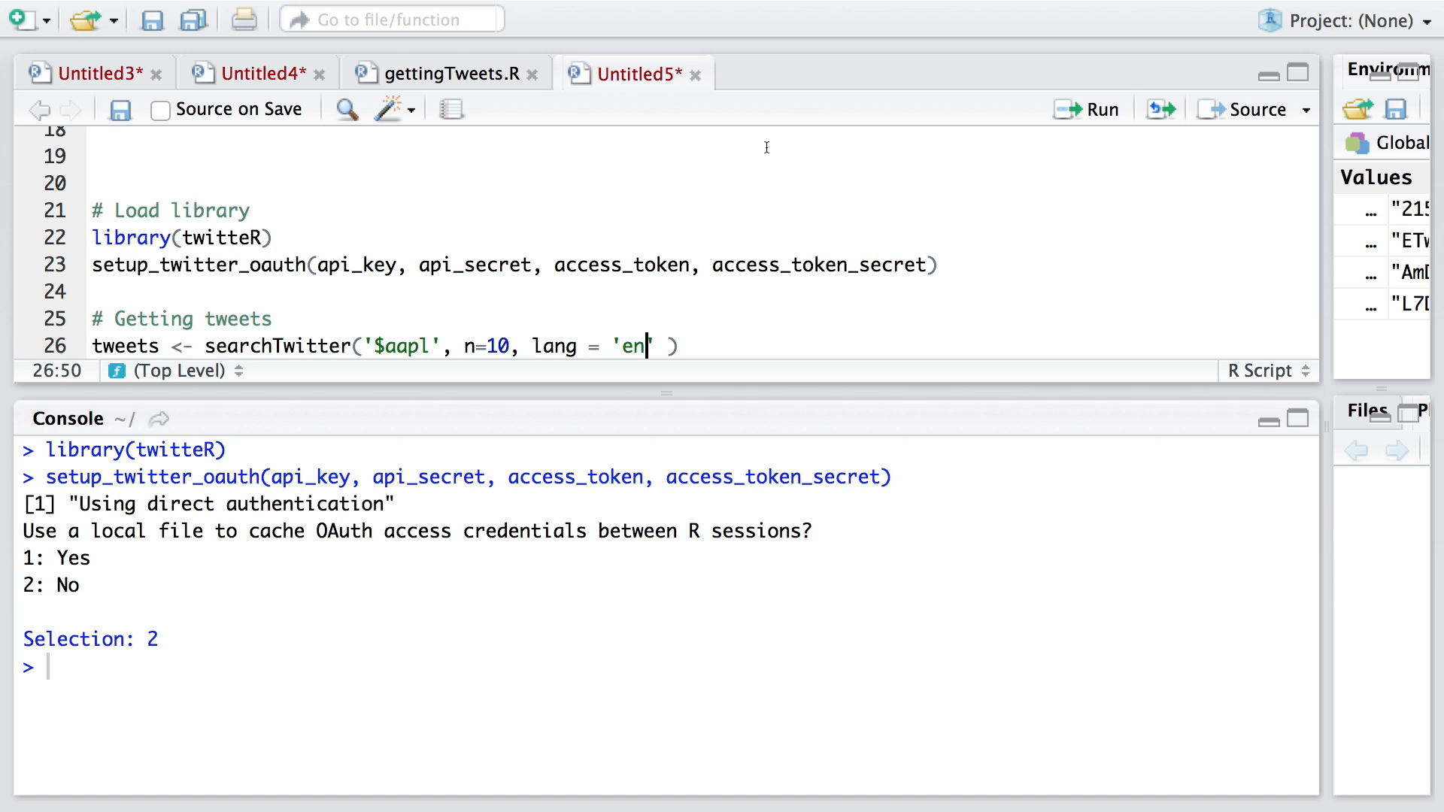
# Step: Run the searchTwitter line and print tweets in the console
pyautogui.click(1089, 112)
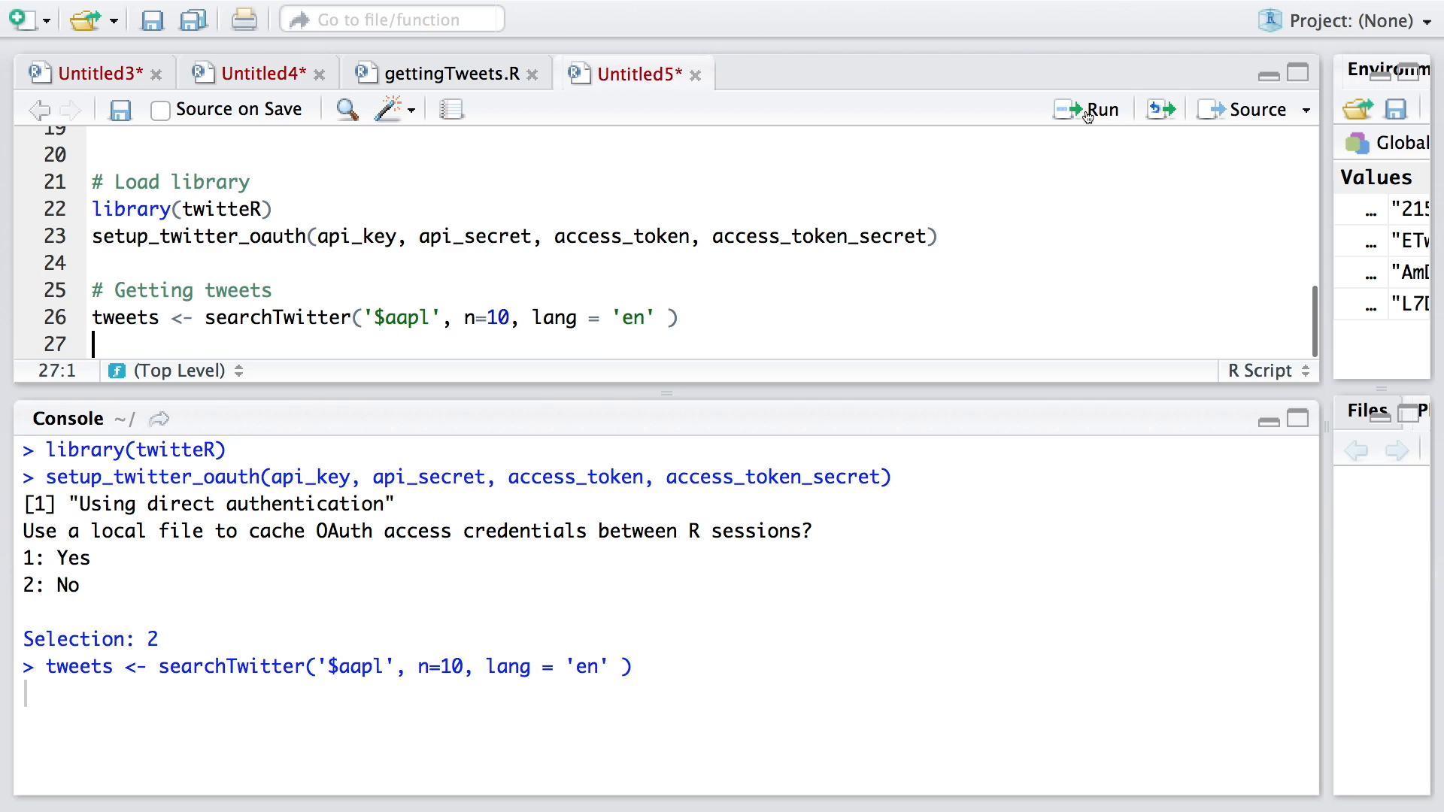
pyautogui.click(1086, 108)
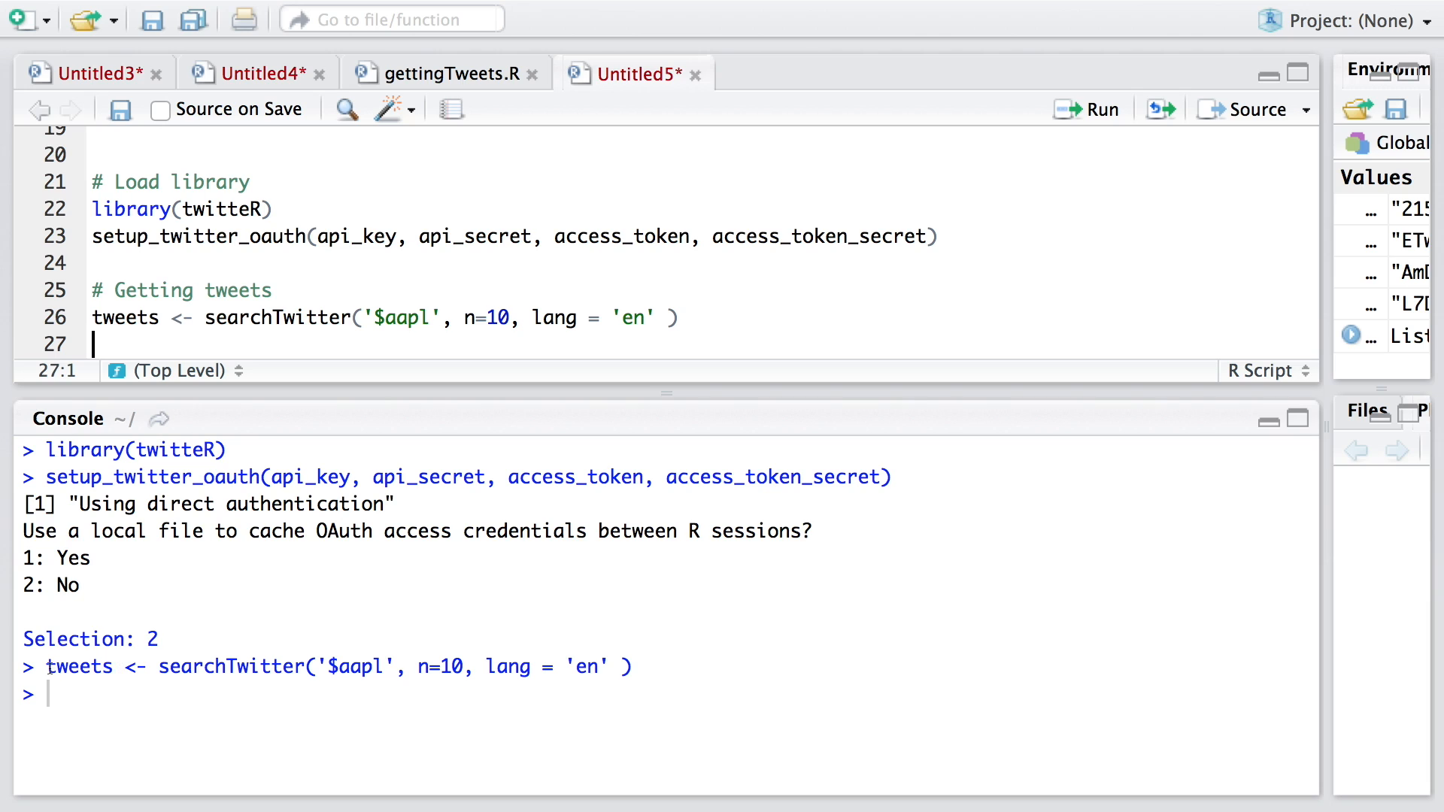
pyautogui.doubleClick(78, 666)
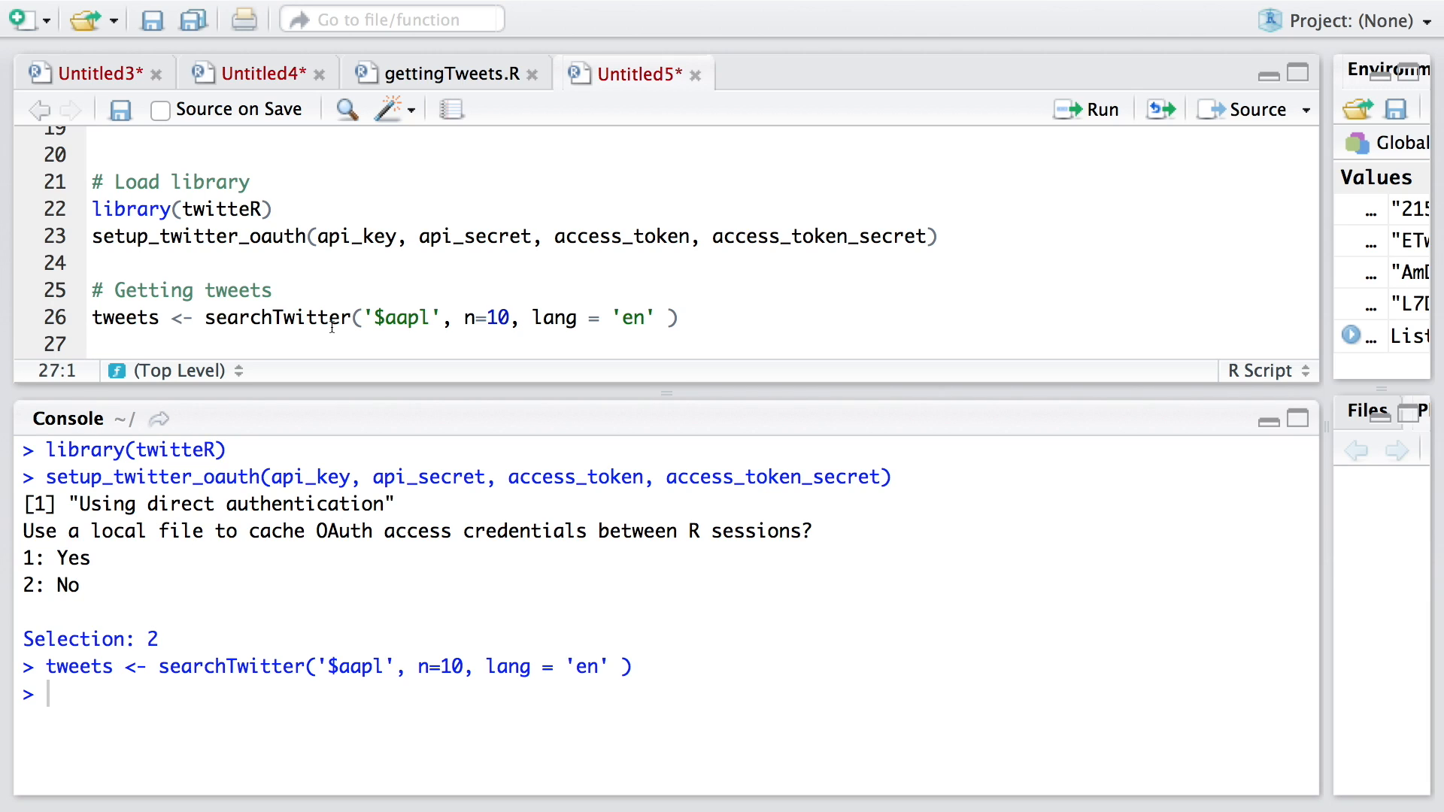
pyautogui.write('tweets')
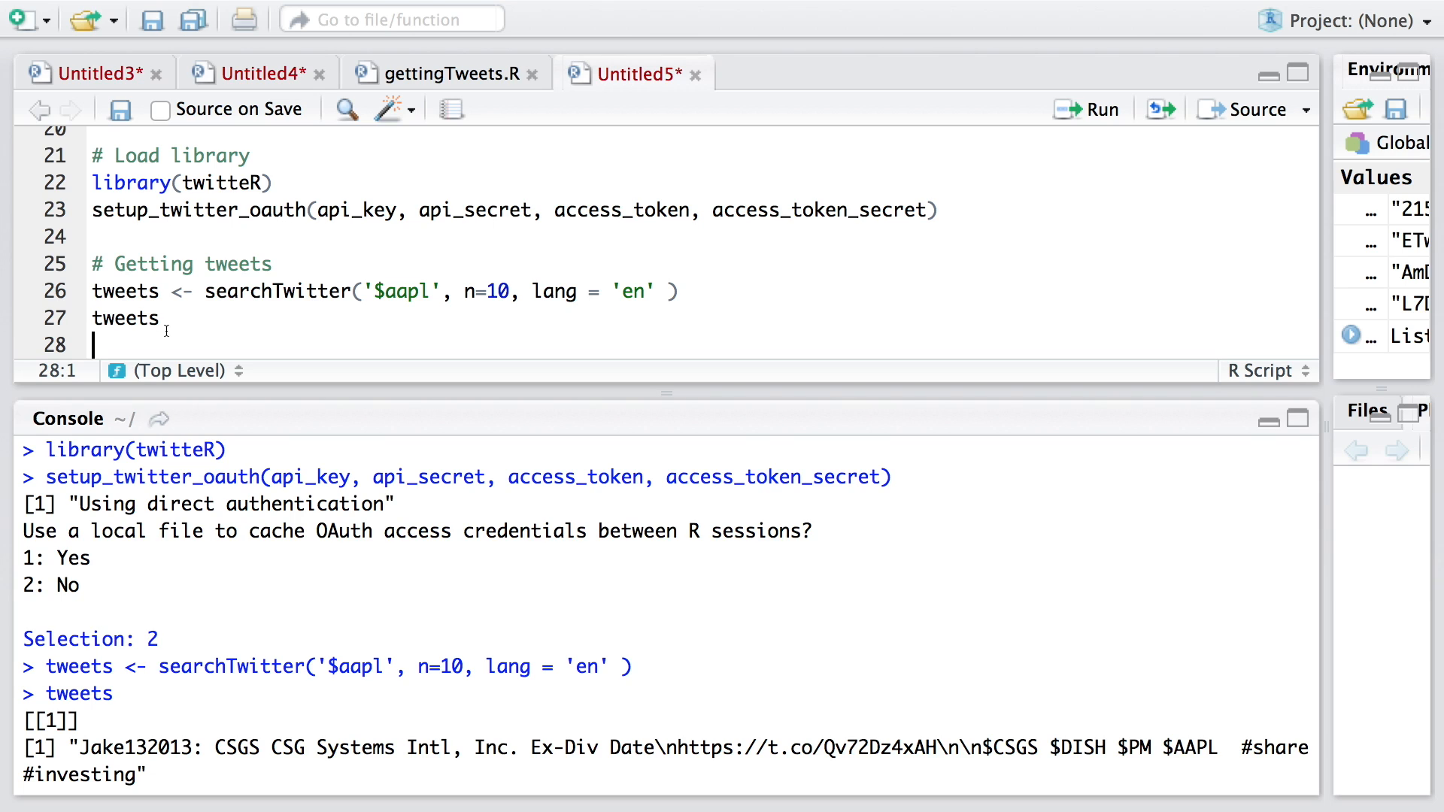
# Step: Run tweetsdf <- twListToDF(tweets) to convert the tweets list into a data frame
pyautogui.write('tweets')
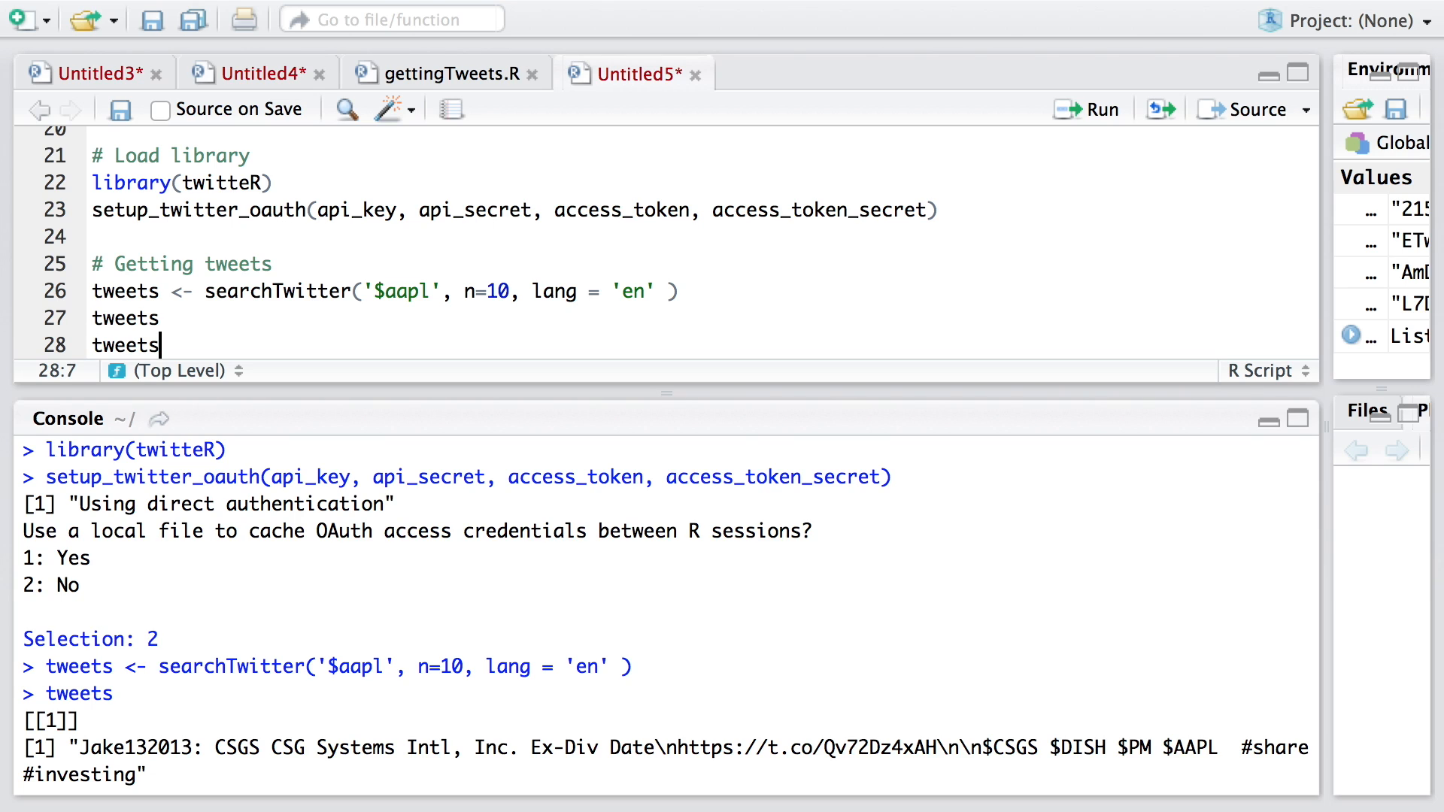
pyautogui.write('df <')
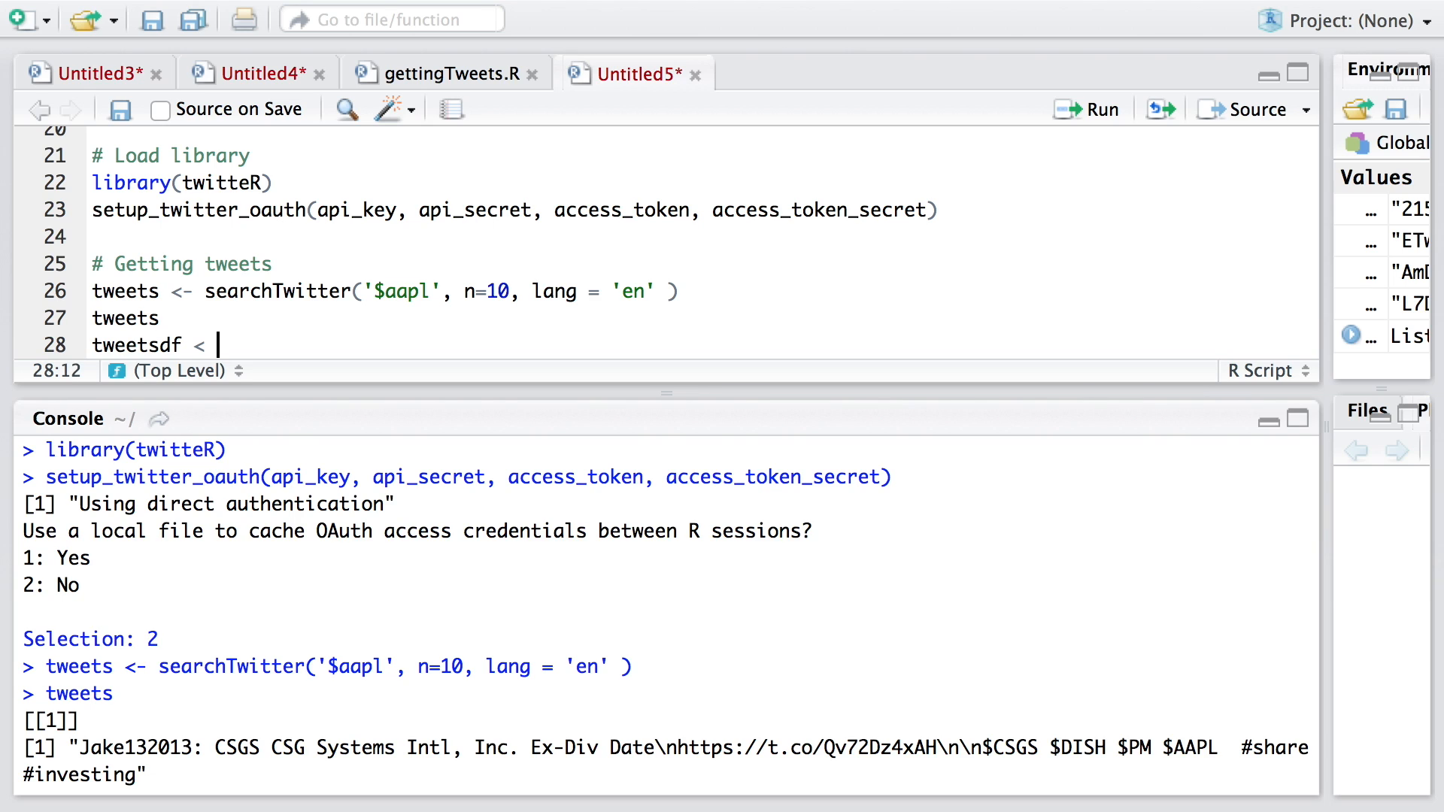
pyautogui.write('-')
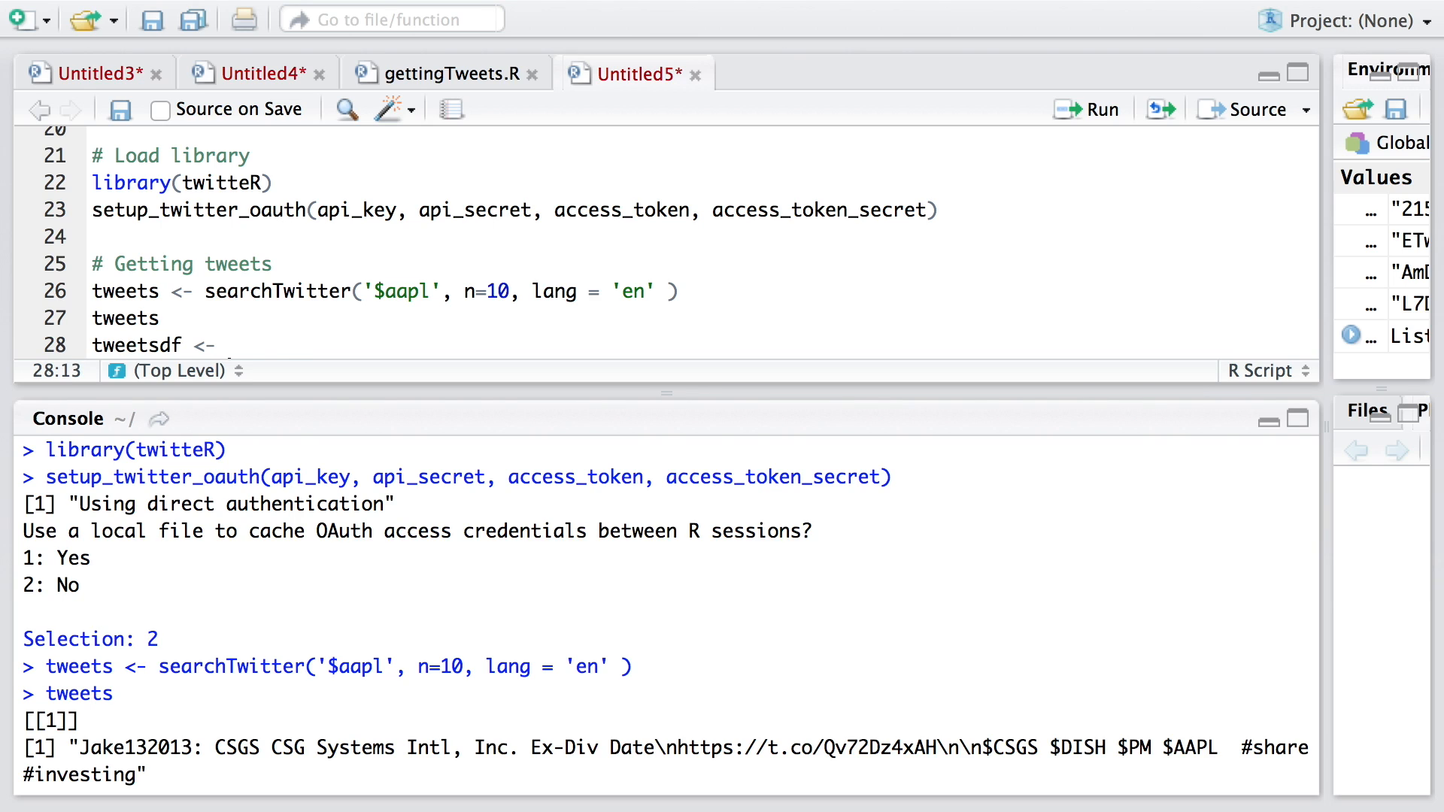
pyautogui.write('twListToDF()')
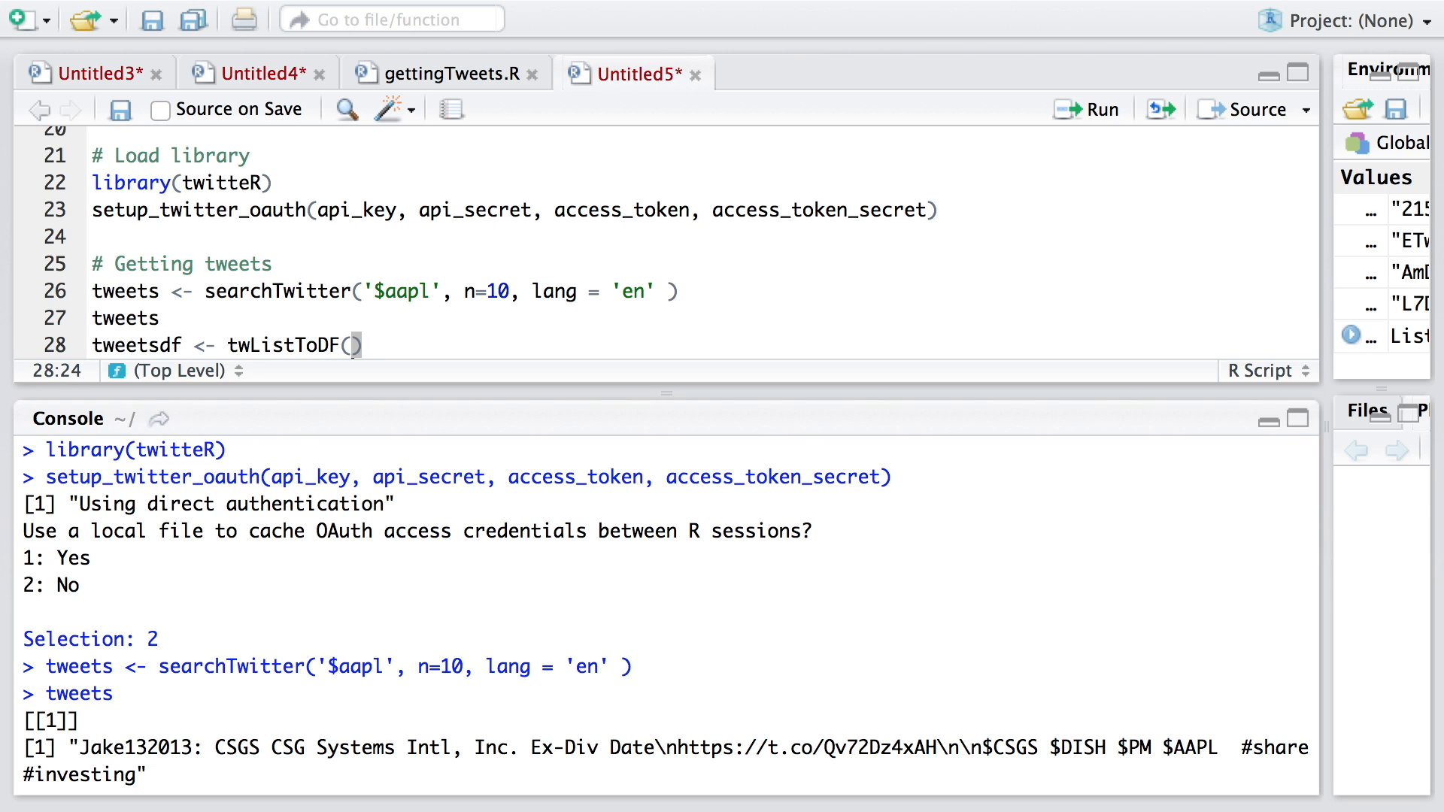
pyautogui.write('tweets')
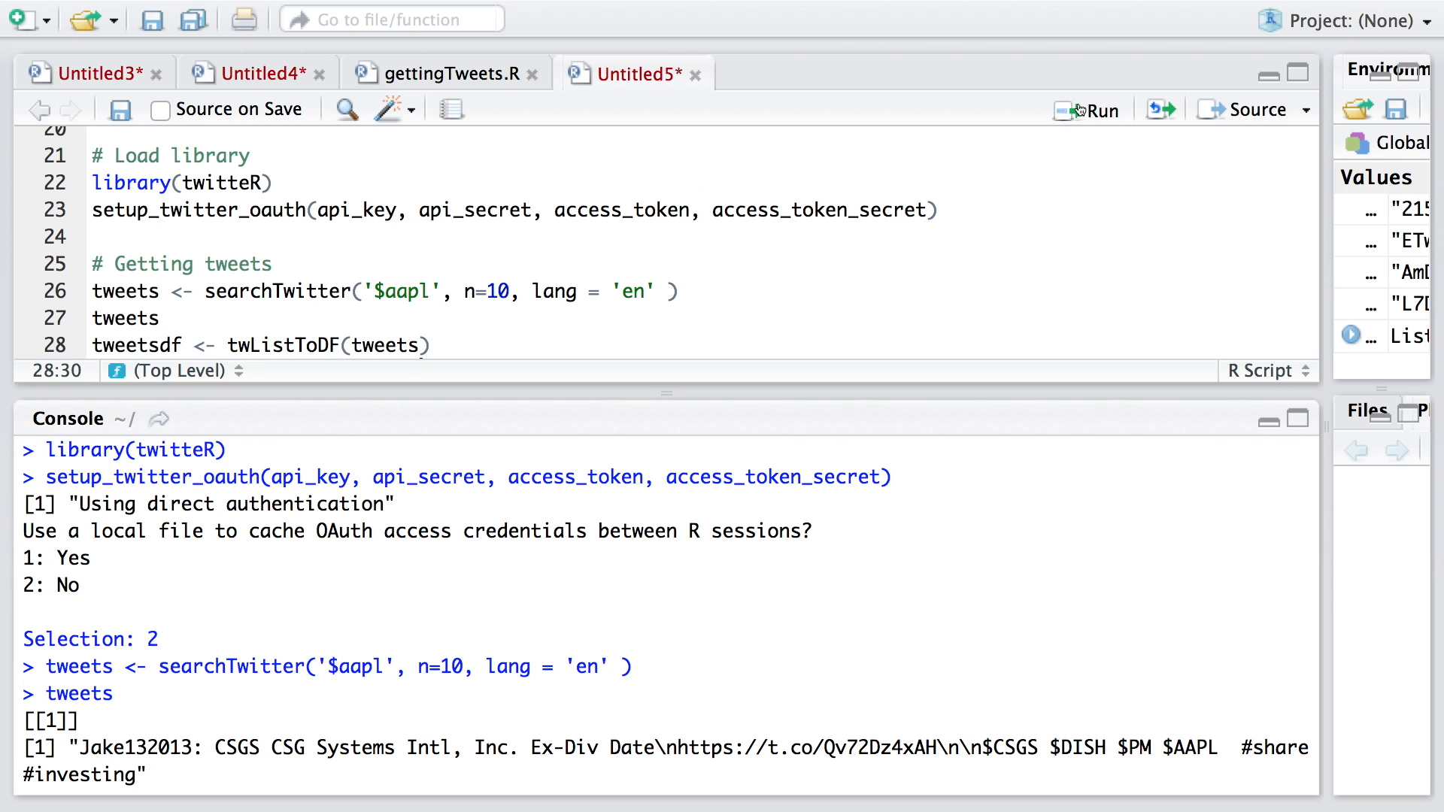
pyautogui.click(1079, 108)
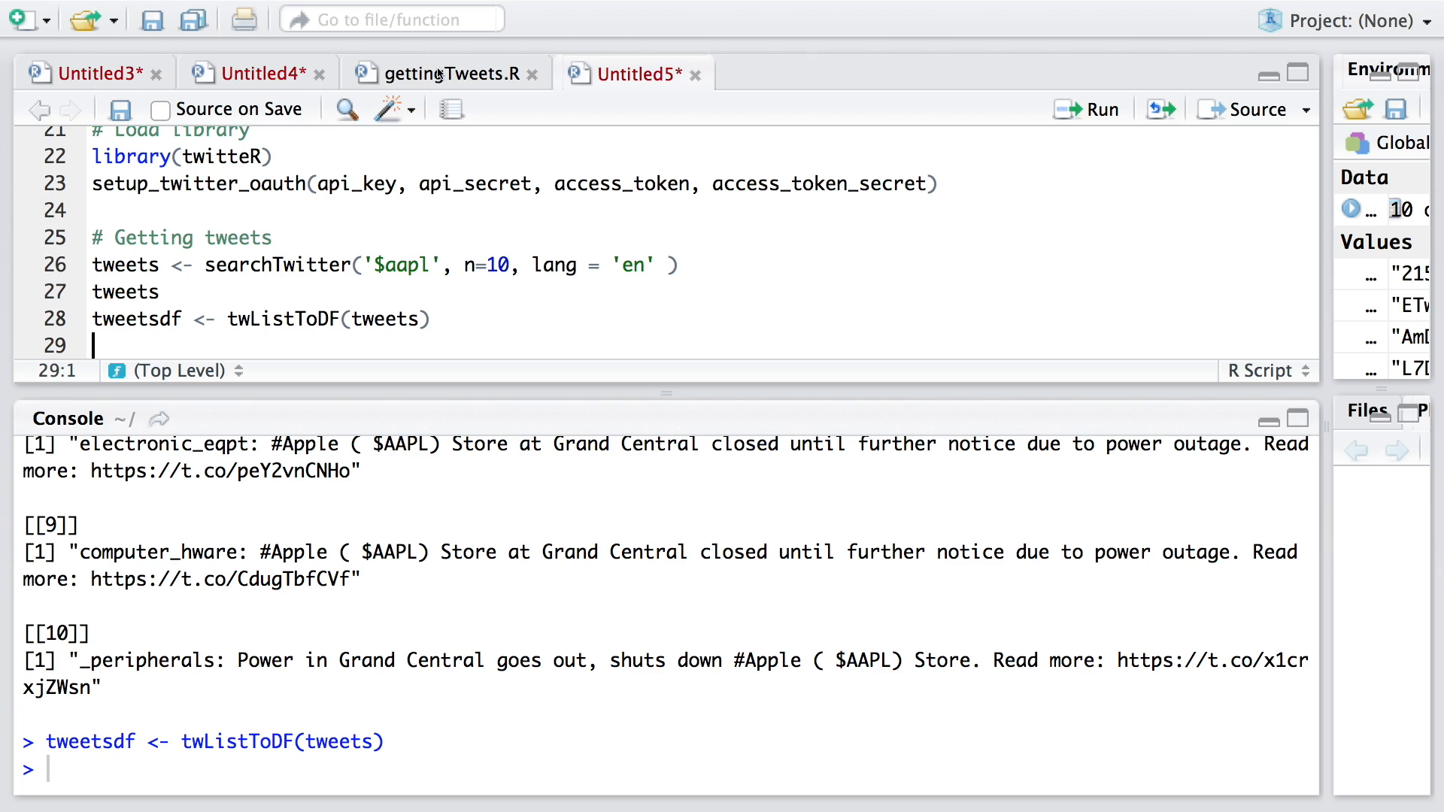
# Step: Run write.csv(tweetsdf, file='~/Desktop/apple.csv', row.names=F) to save the tweets CSV
pyautogui.write("write.csv(tweetsdf, file='~/Desktop/apple.csv', row.names=F)")
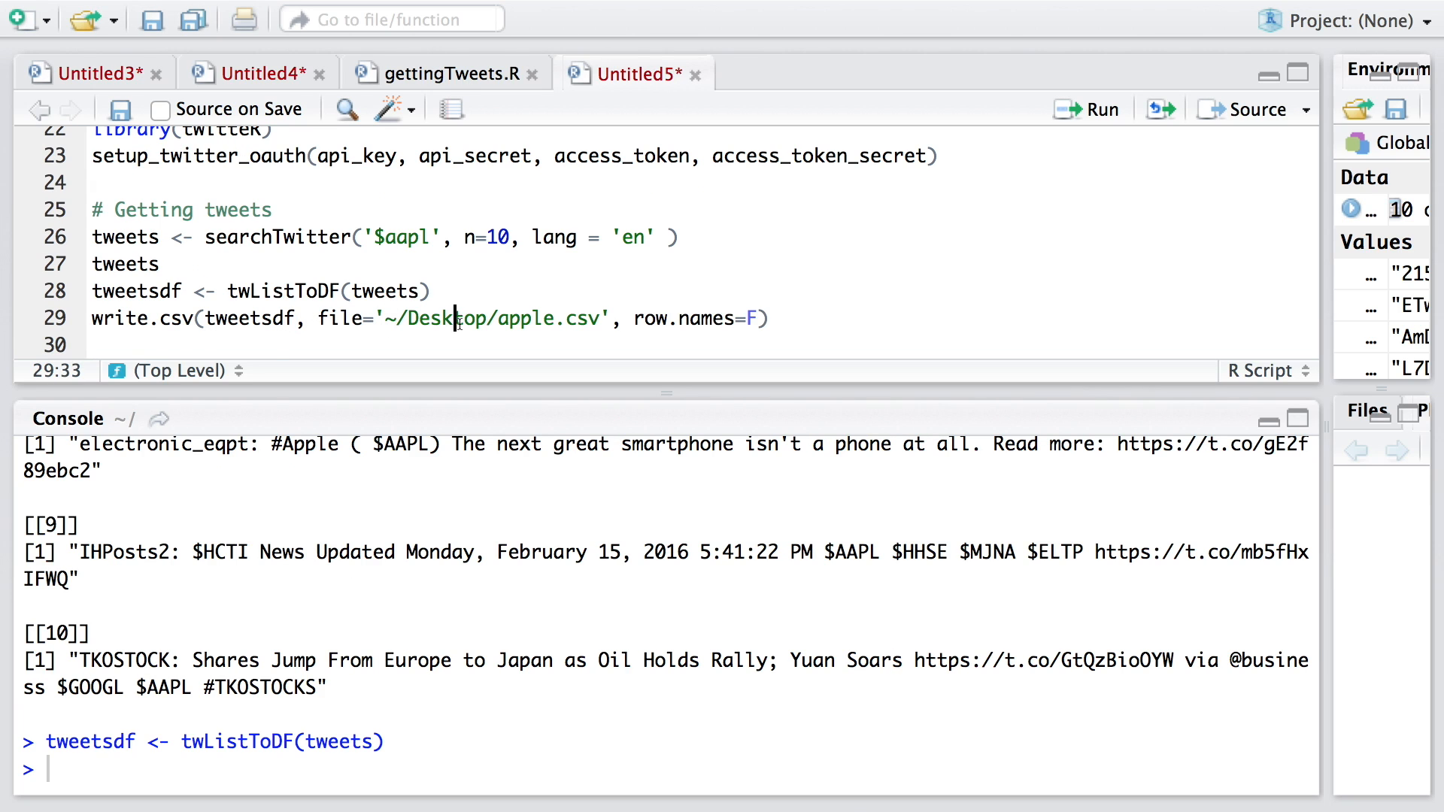
pyautogui.doubleClick(446, 319)
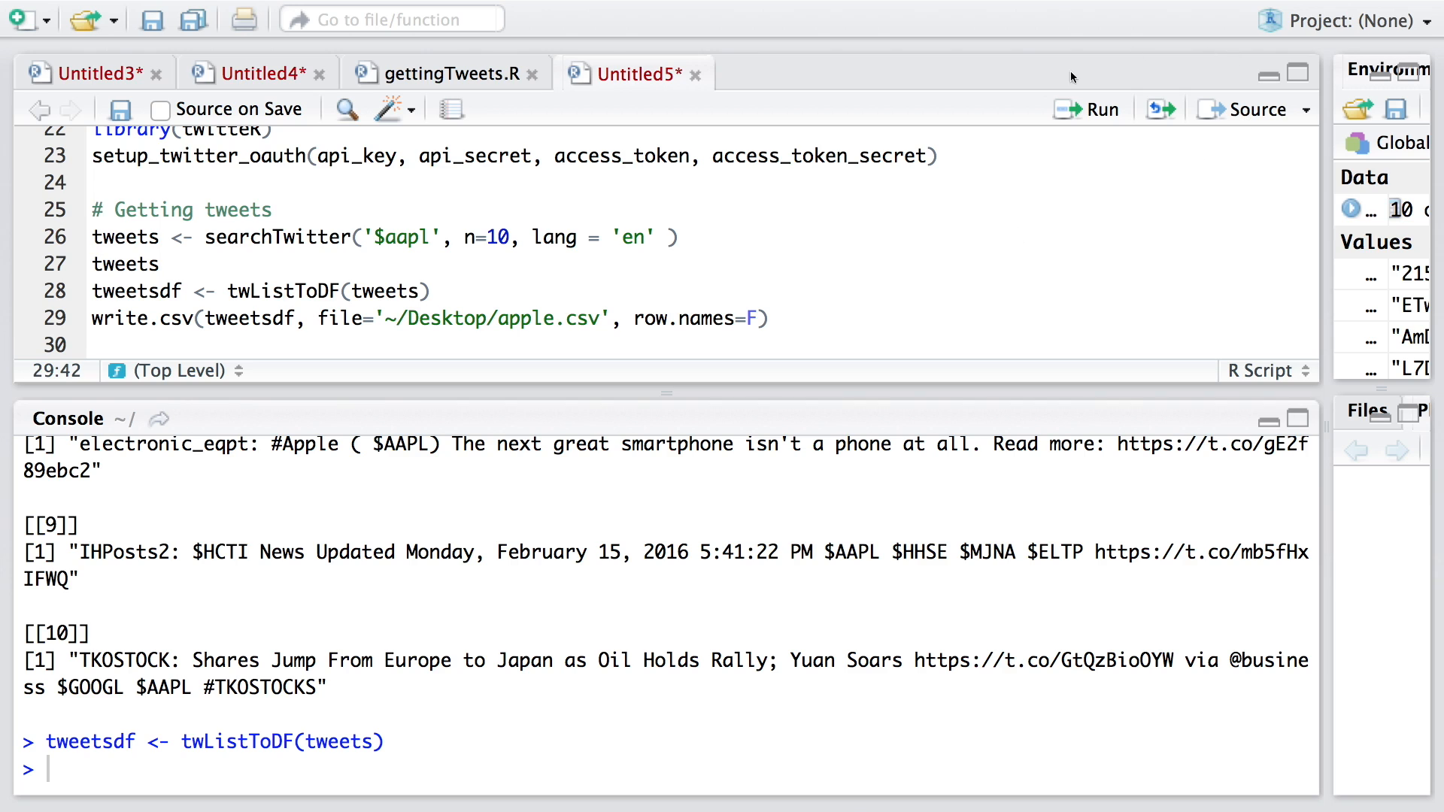
pyautogui.click(1093, 110)
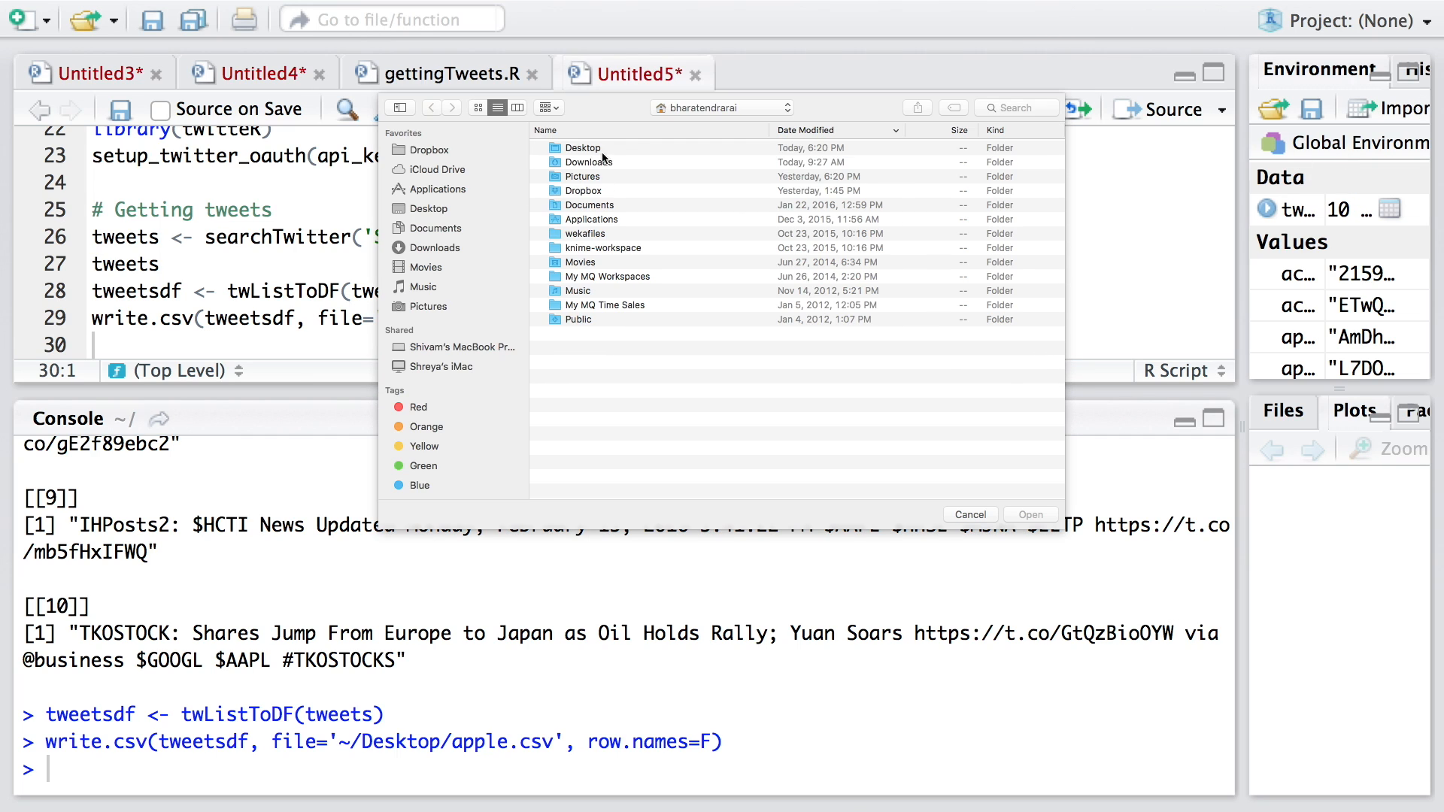
# Step: Select apple.csv from the Desktop folder in the Import Dataset file browser
pyautogui.click(429, 208)
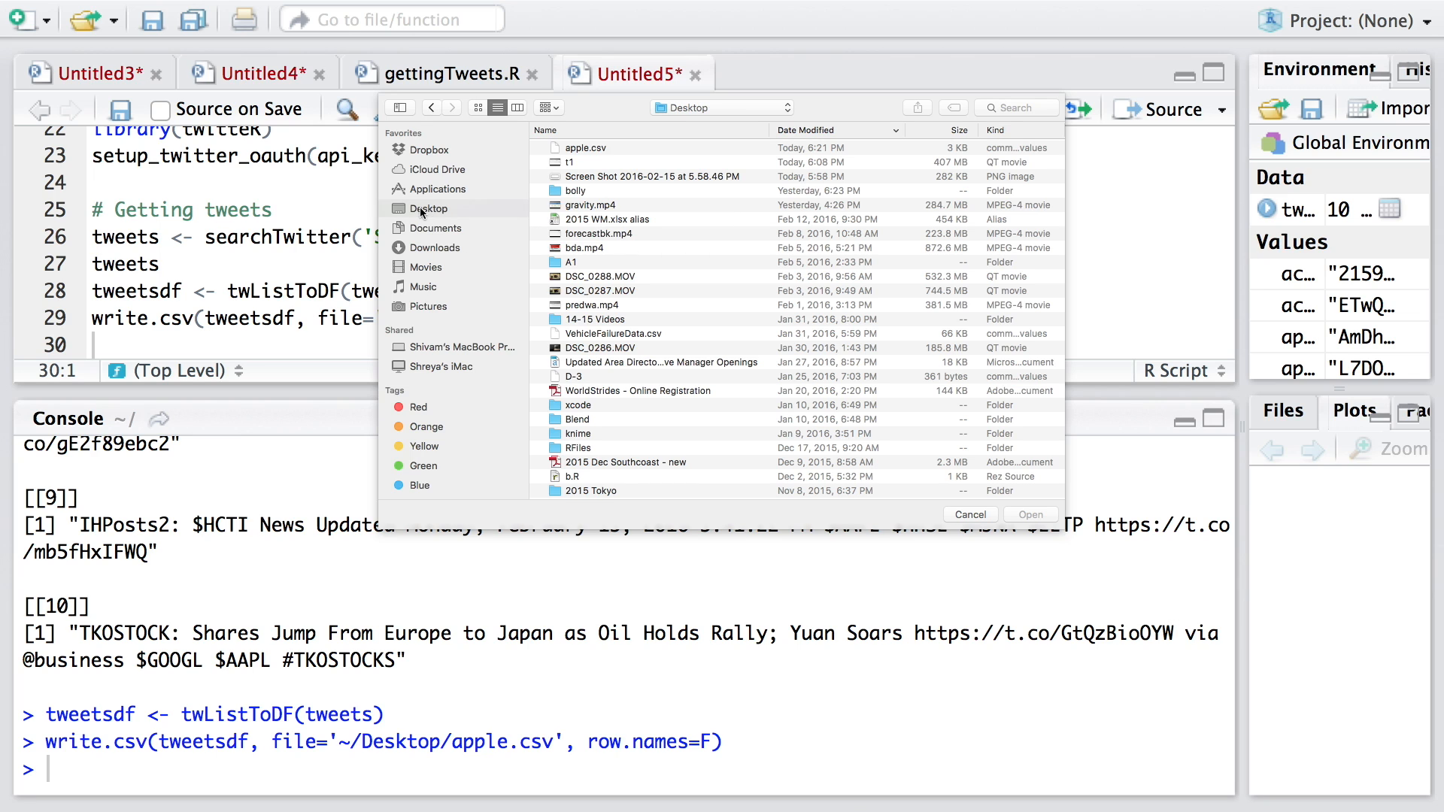
pyautogui.click(585, 148)
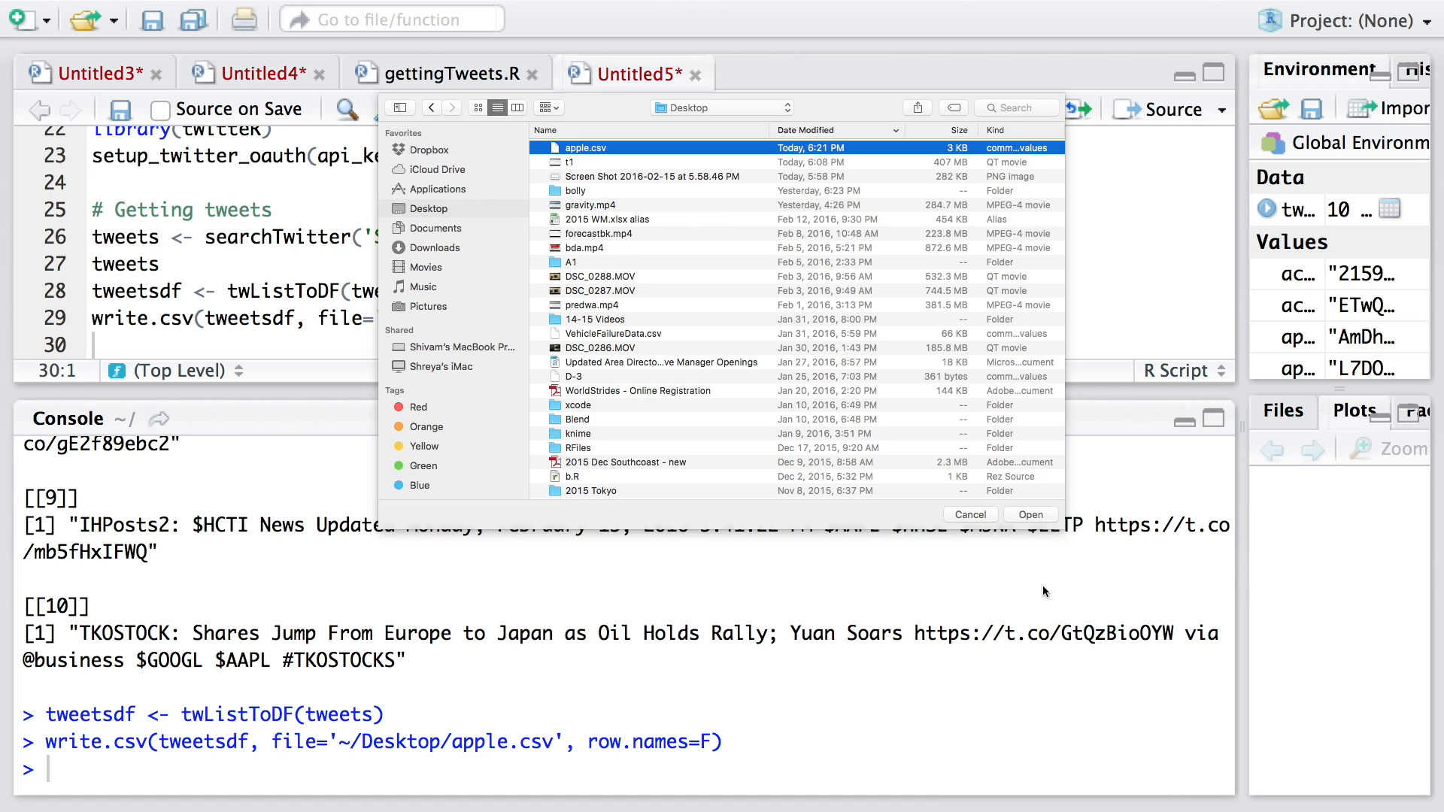
pyautogui.click(1031, 515)
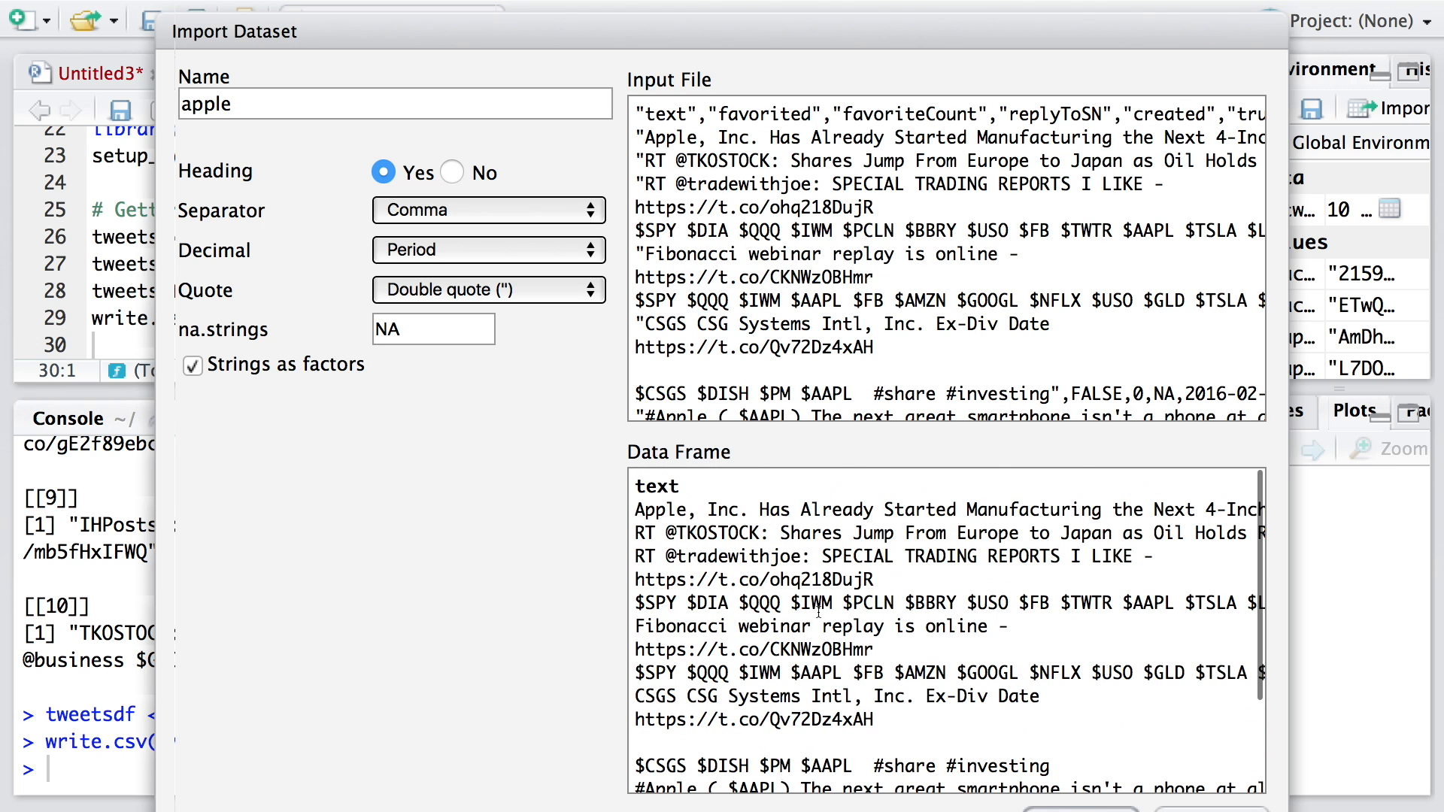
pyautogui.moveTo(607, 493)
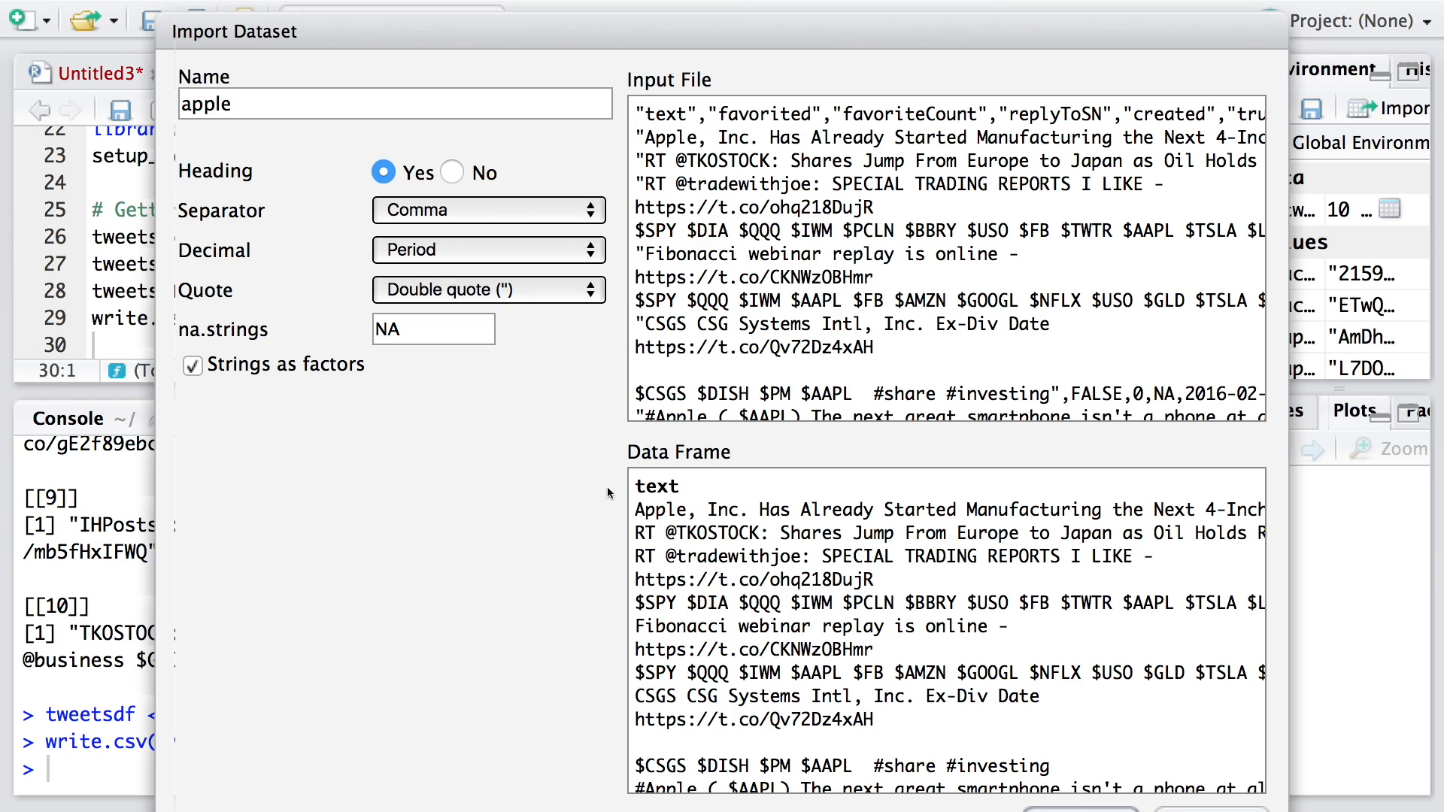
pyautogui.moveTo(521, 328)
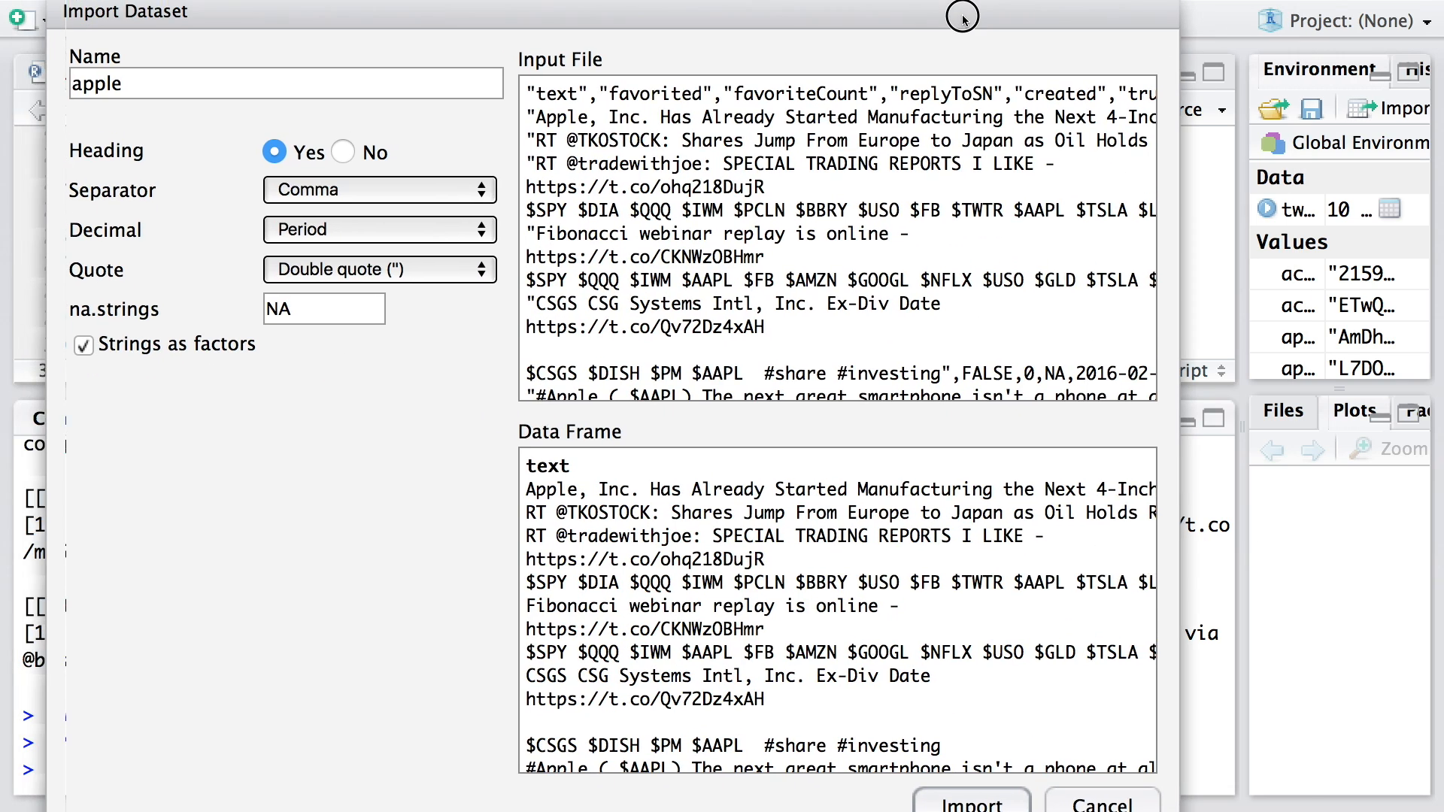
# Step: Import apple.csv as data frame apple with heading Yes and comma separator
pyautogui.click(970, 803)
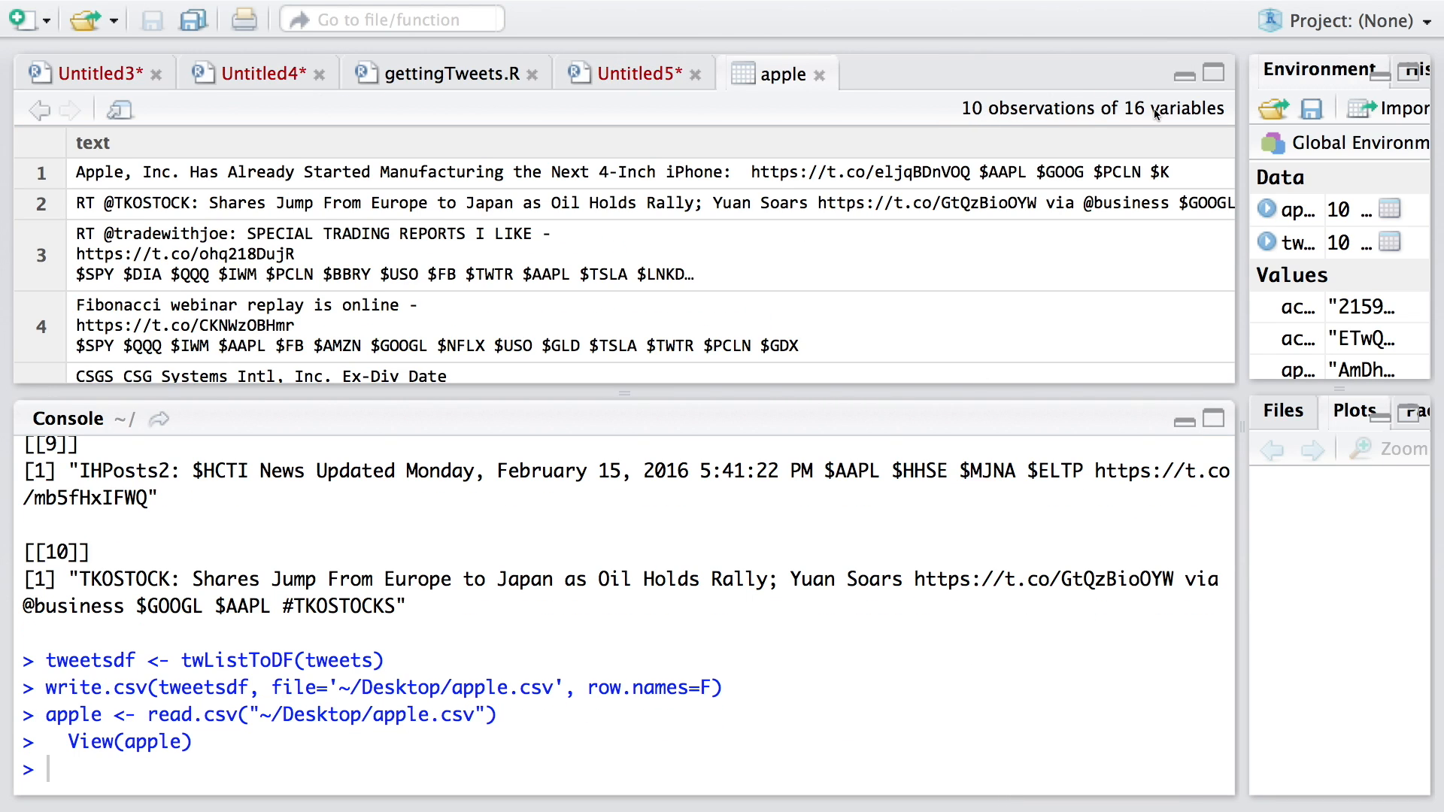
pyautogui.moveTo(1164, 123)
pyautogui.write('head(apple)')
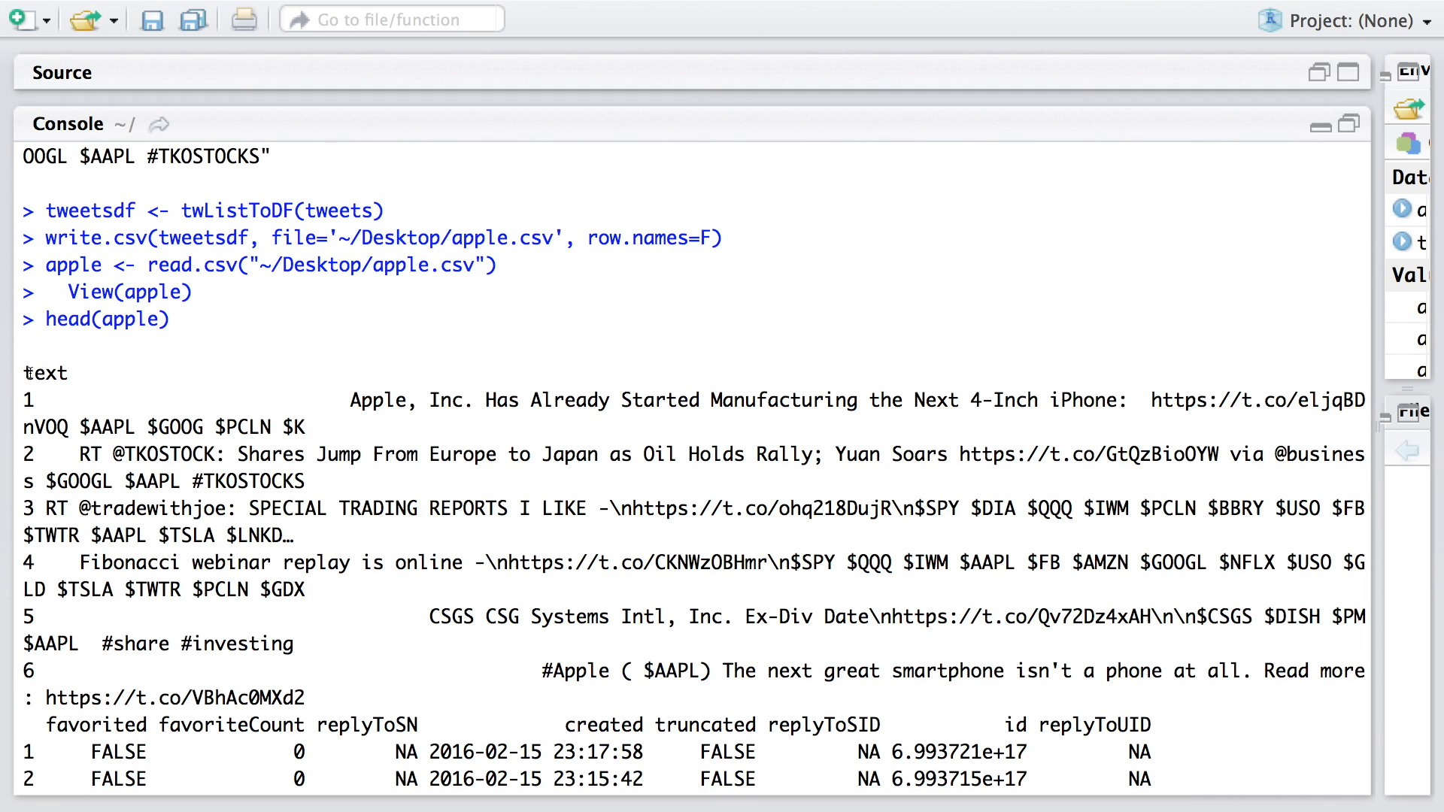
# Step: Highlight and unhighlight the first tweet in the head(apple) console output
pyautogui.doubleClick(44, 373)
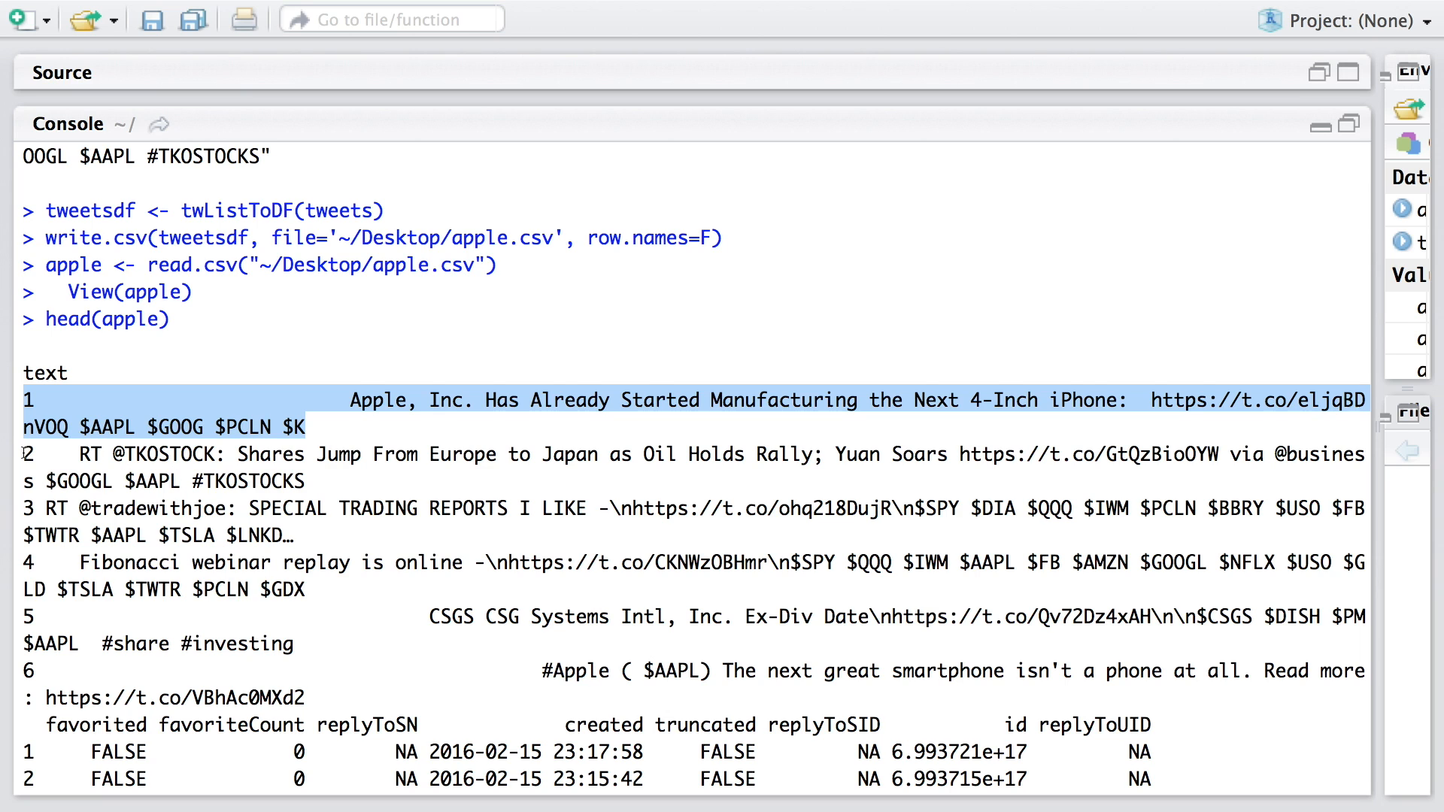
pyautogui.click(382, 469)
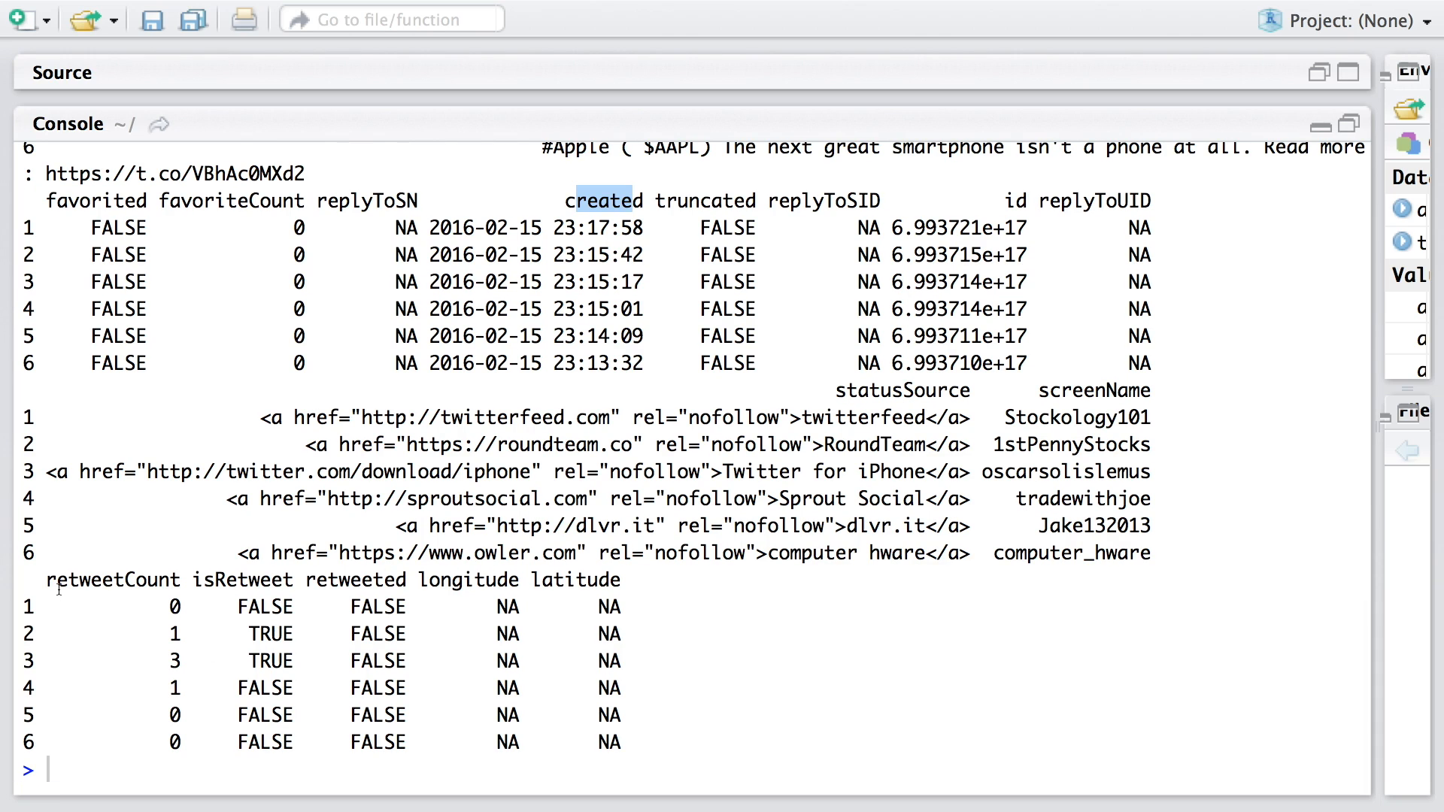
pyautogui.moveTo(185, 662)
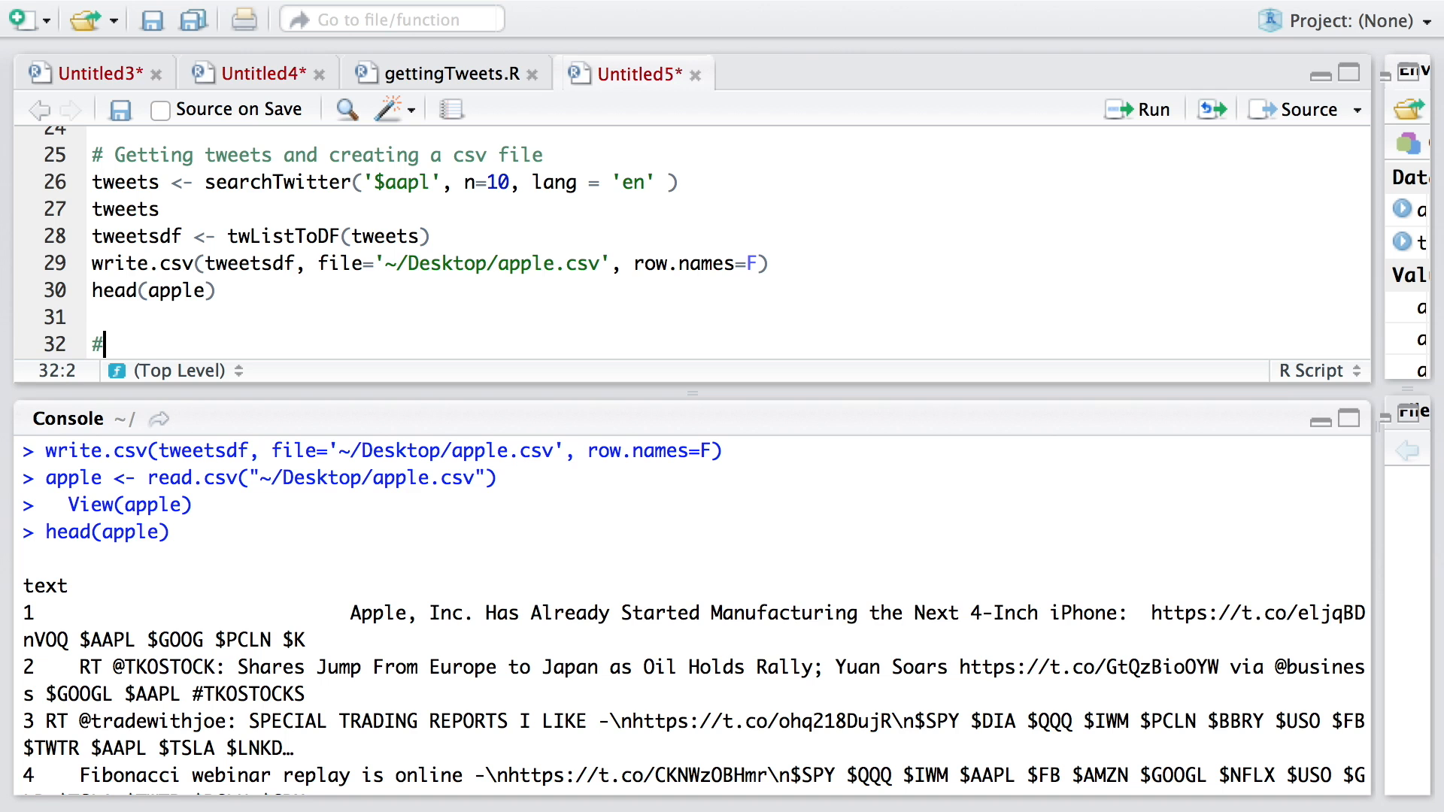
# Step: Run trend <- availableTrendLocations() to fetch all trend locations
pyautogui.write('Tre')
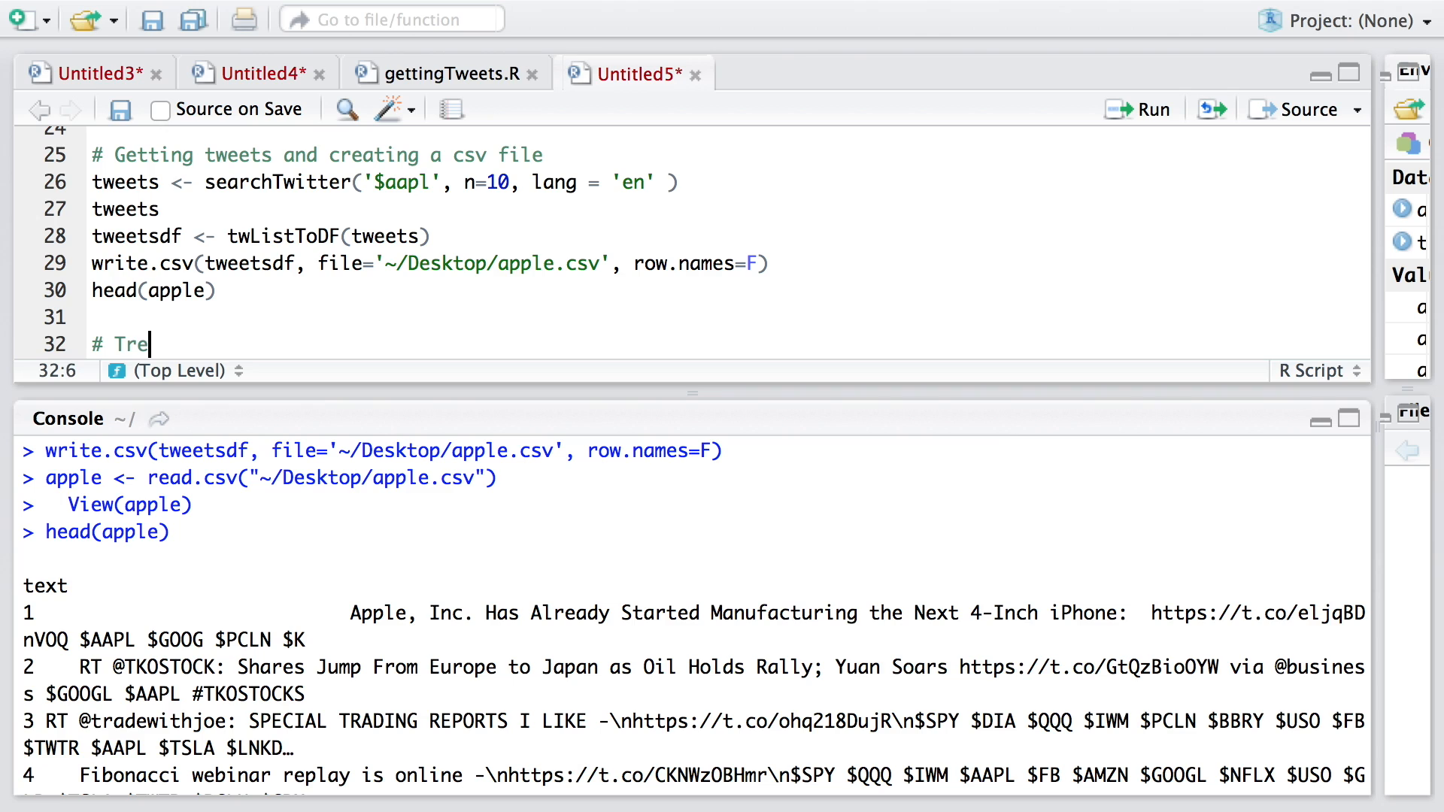
pyautogui.write('nds')
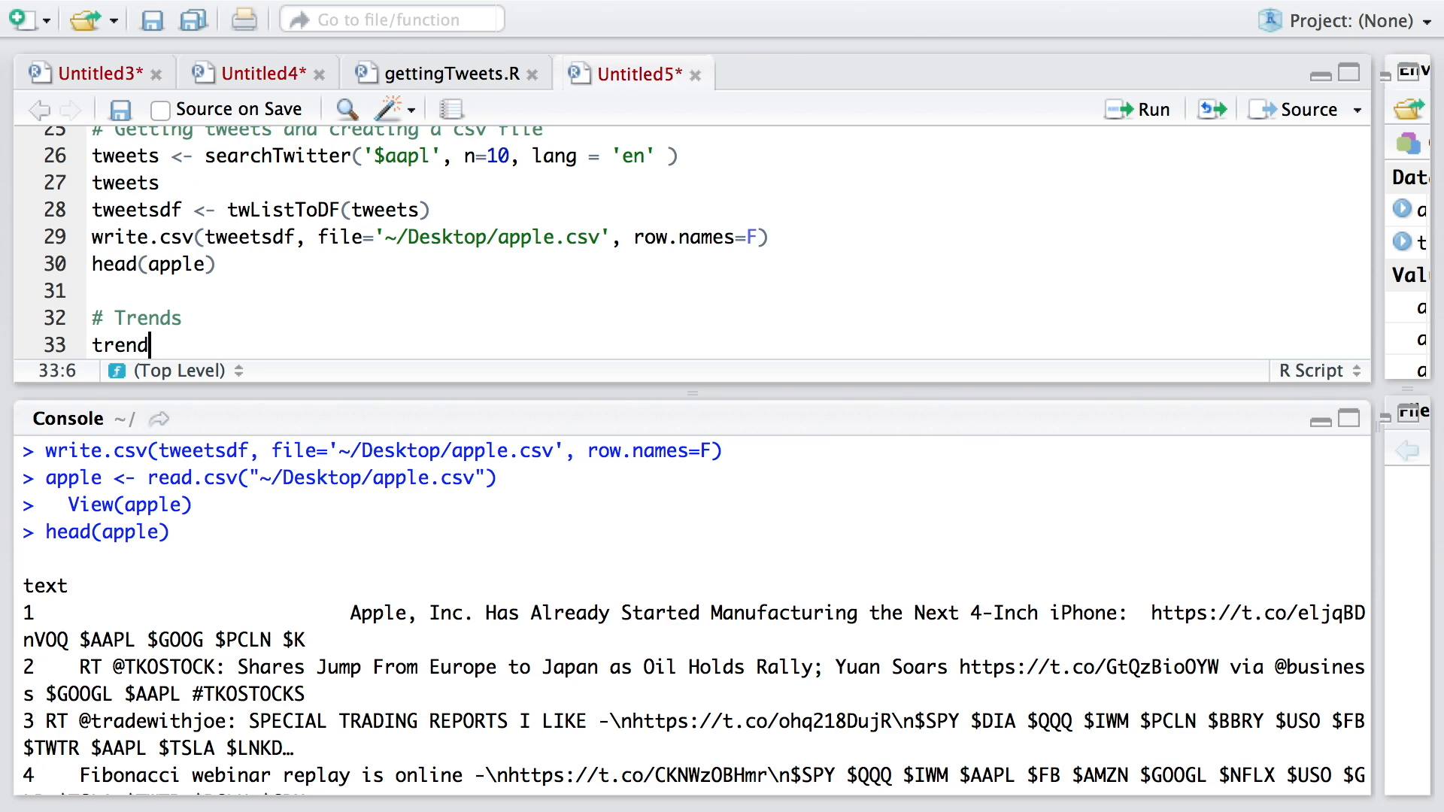
pyautogui.write('<-')
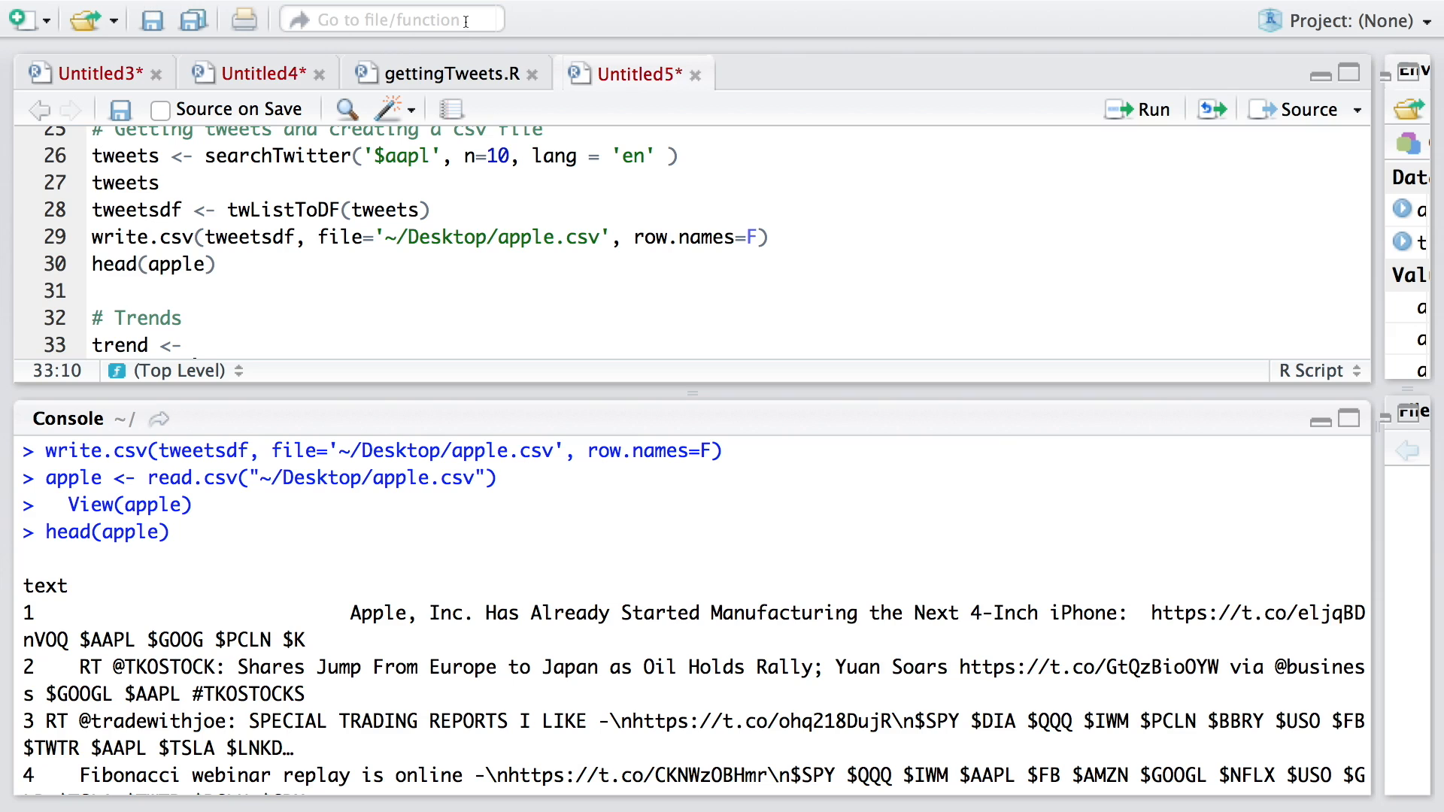
pyautogui.write('available')
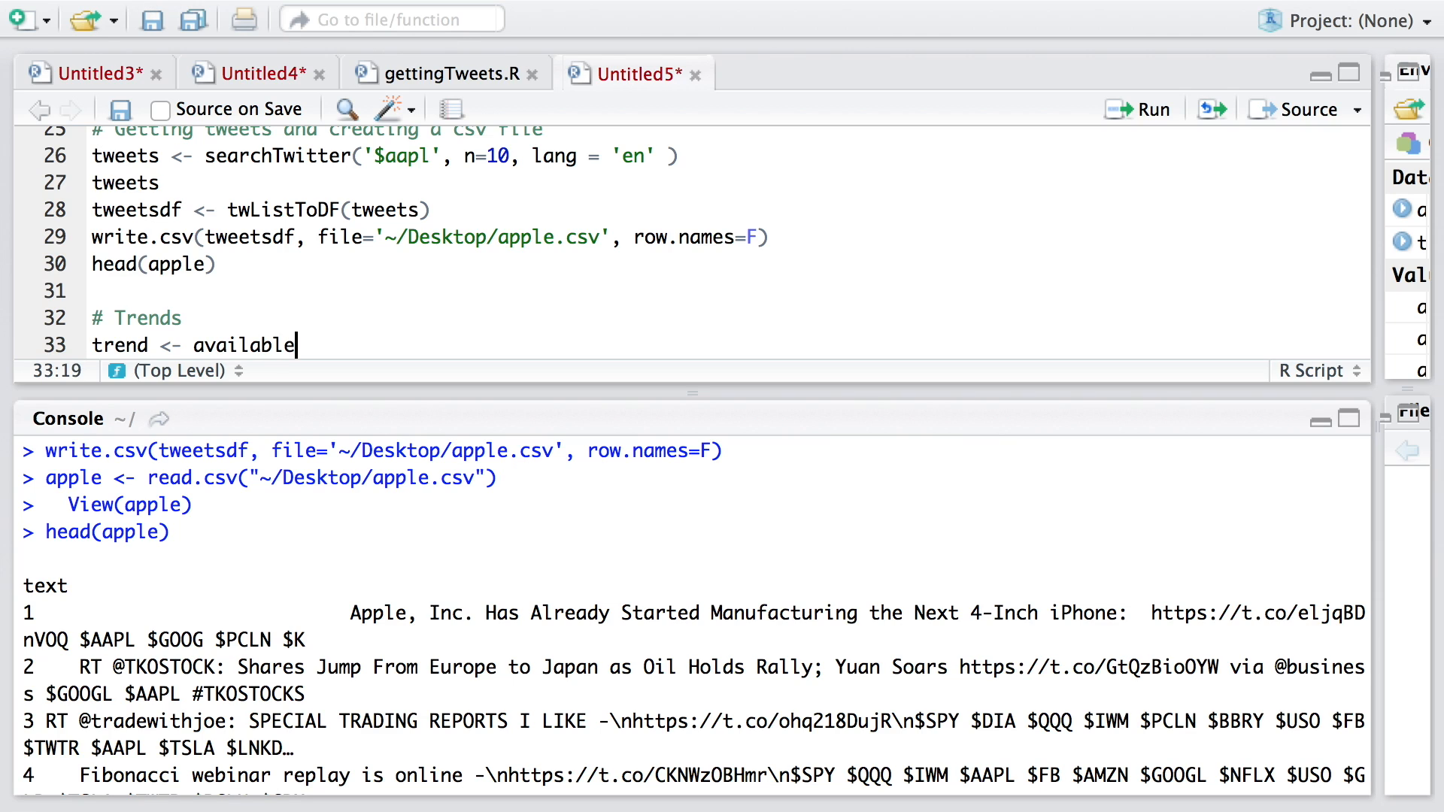
pyautogui.write('TrendLoca')
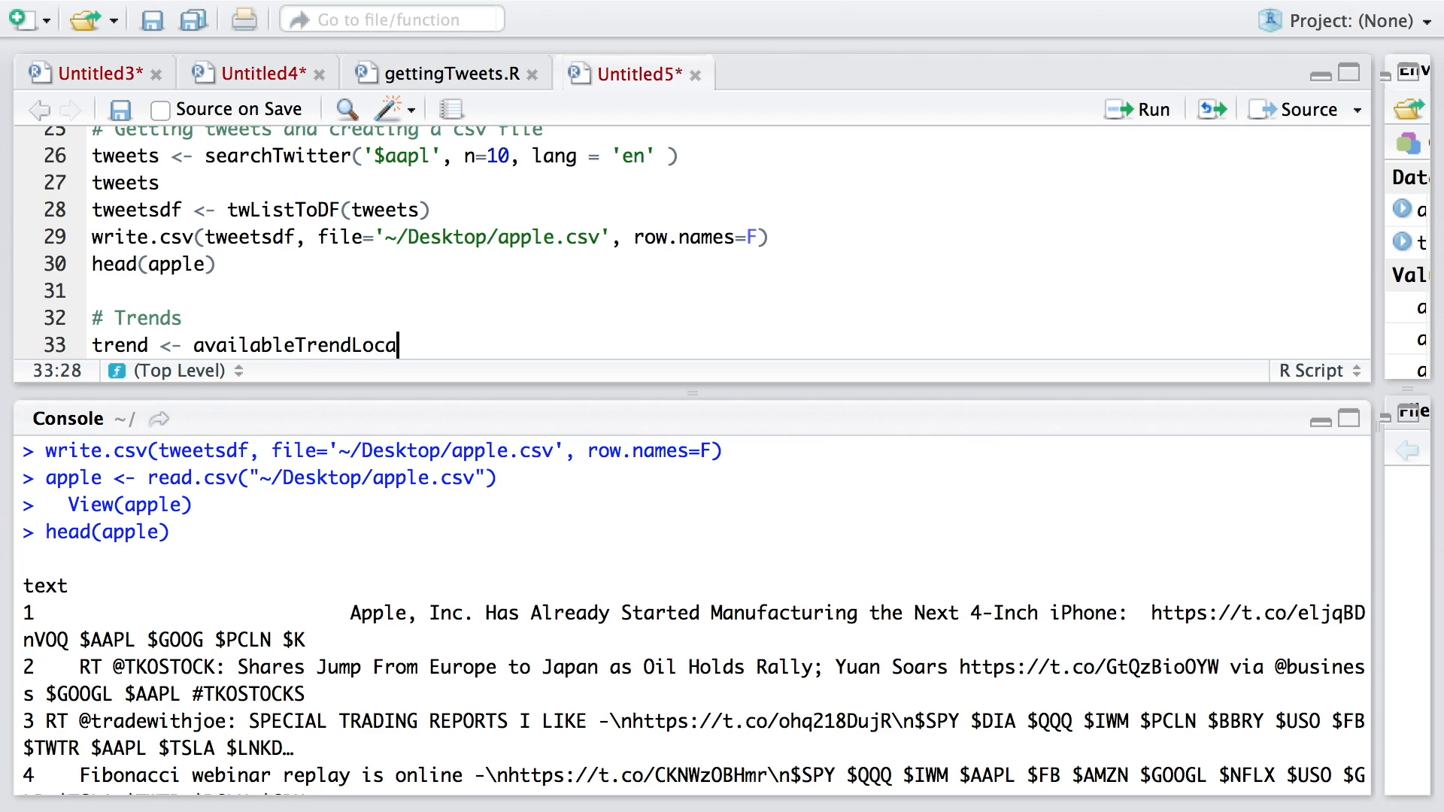
pyautogui.write('tions()')
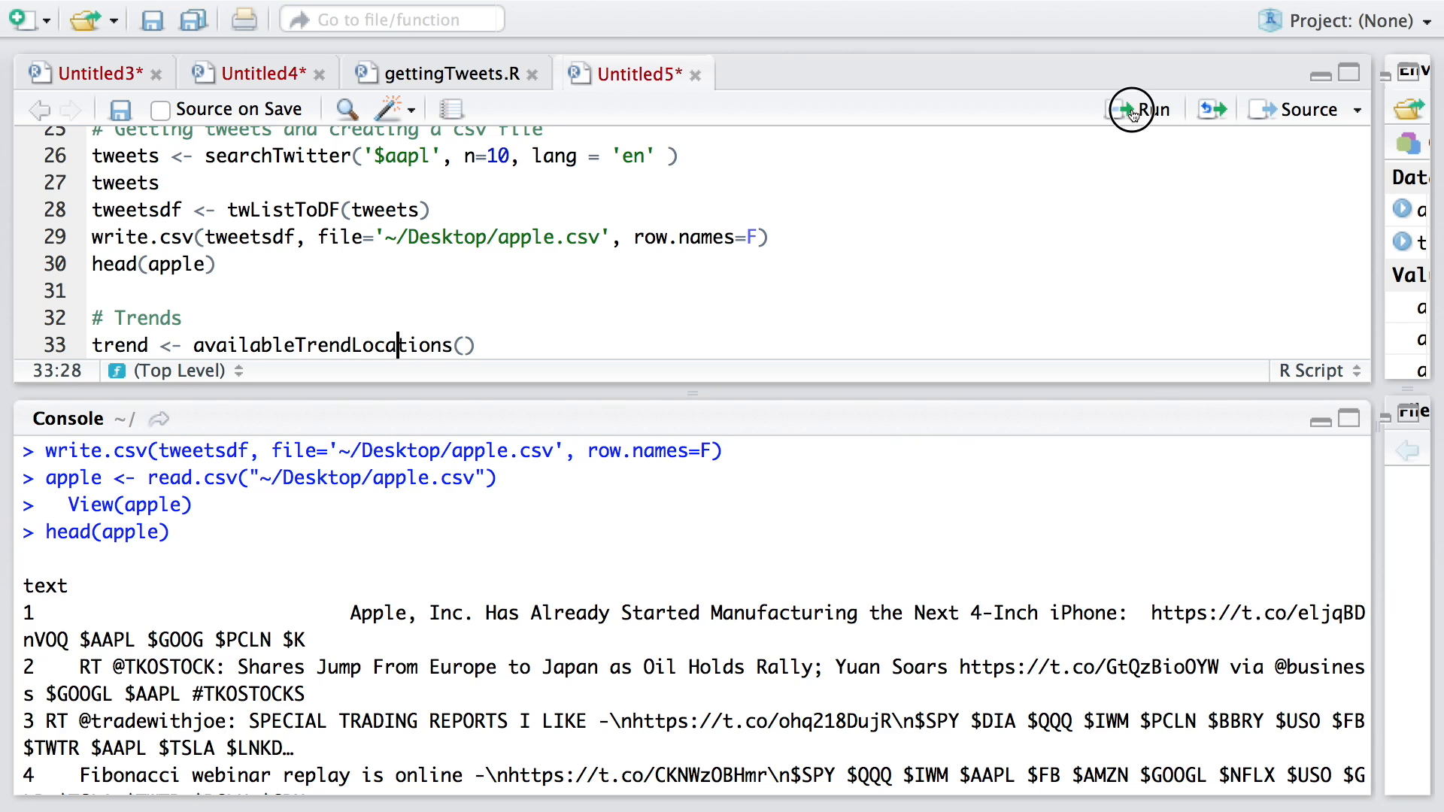
pyautogui.click(1134, 109)
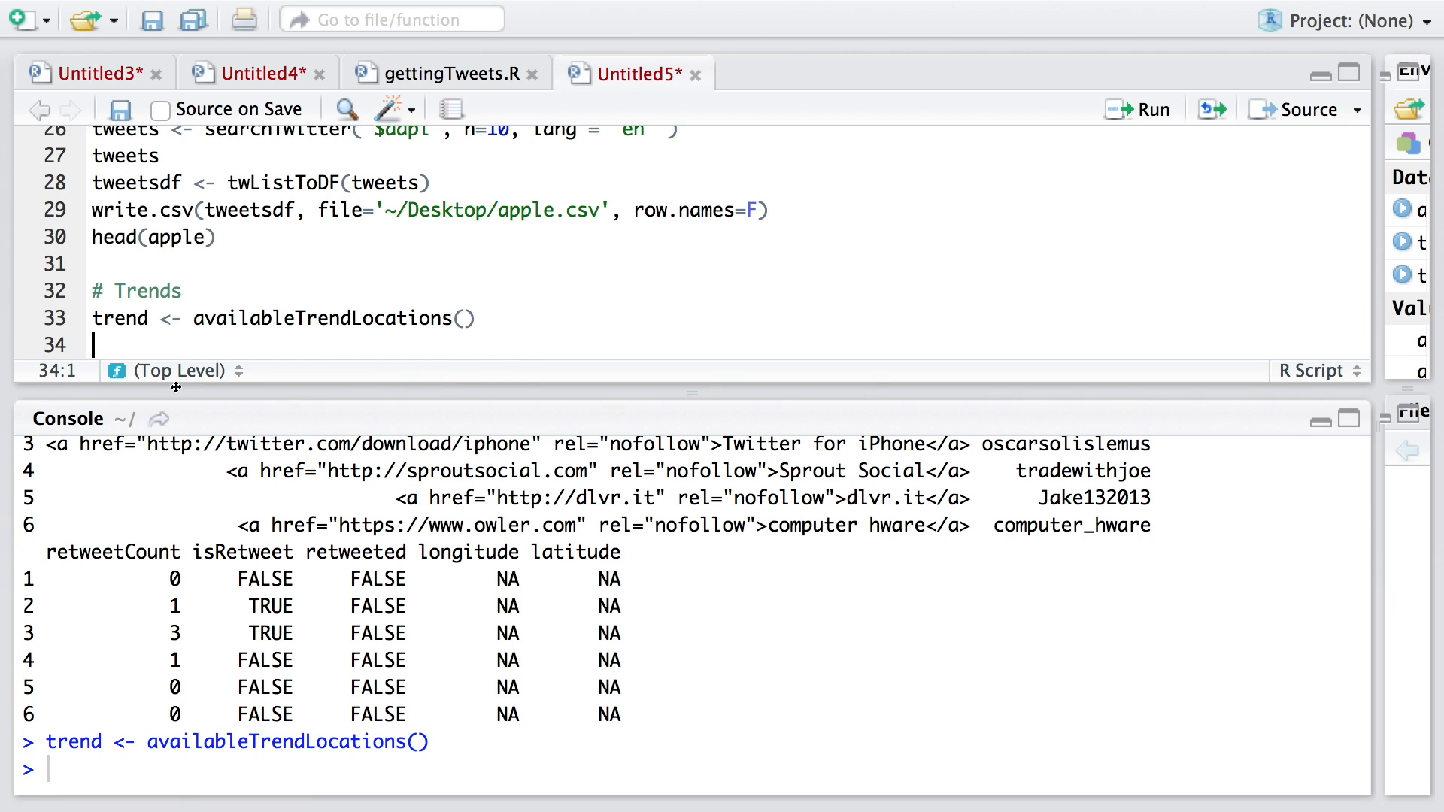
pyautogui.moveTo(233, 330)
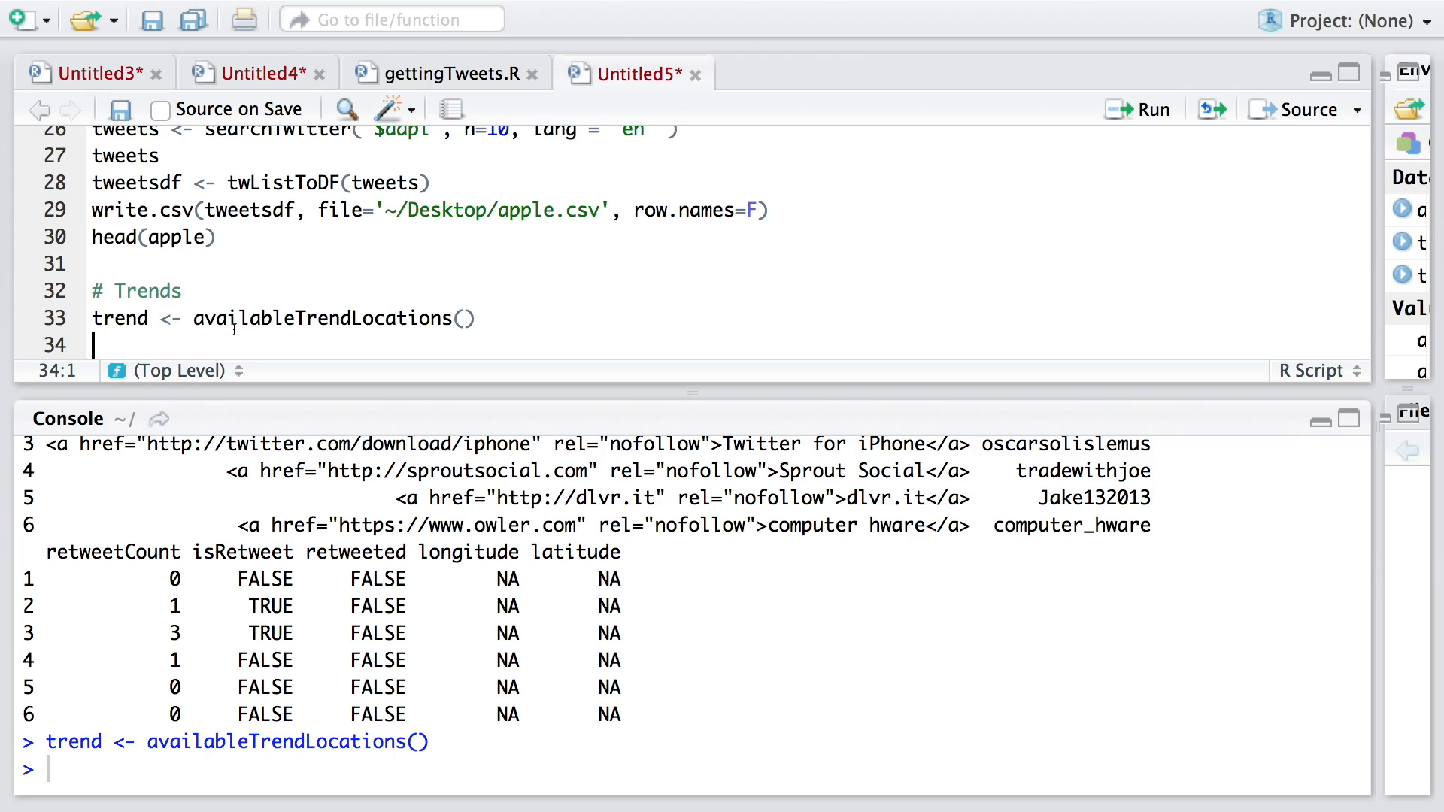
# Step: Add head(trend) to preview the first trend locations with name, country and woeid
pyautogui.write('head')
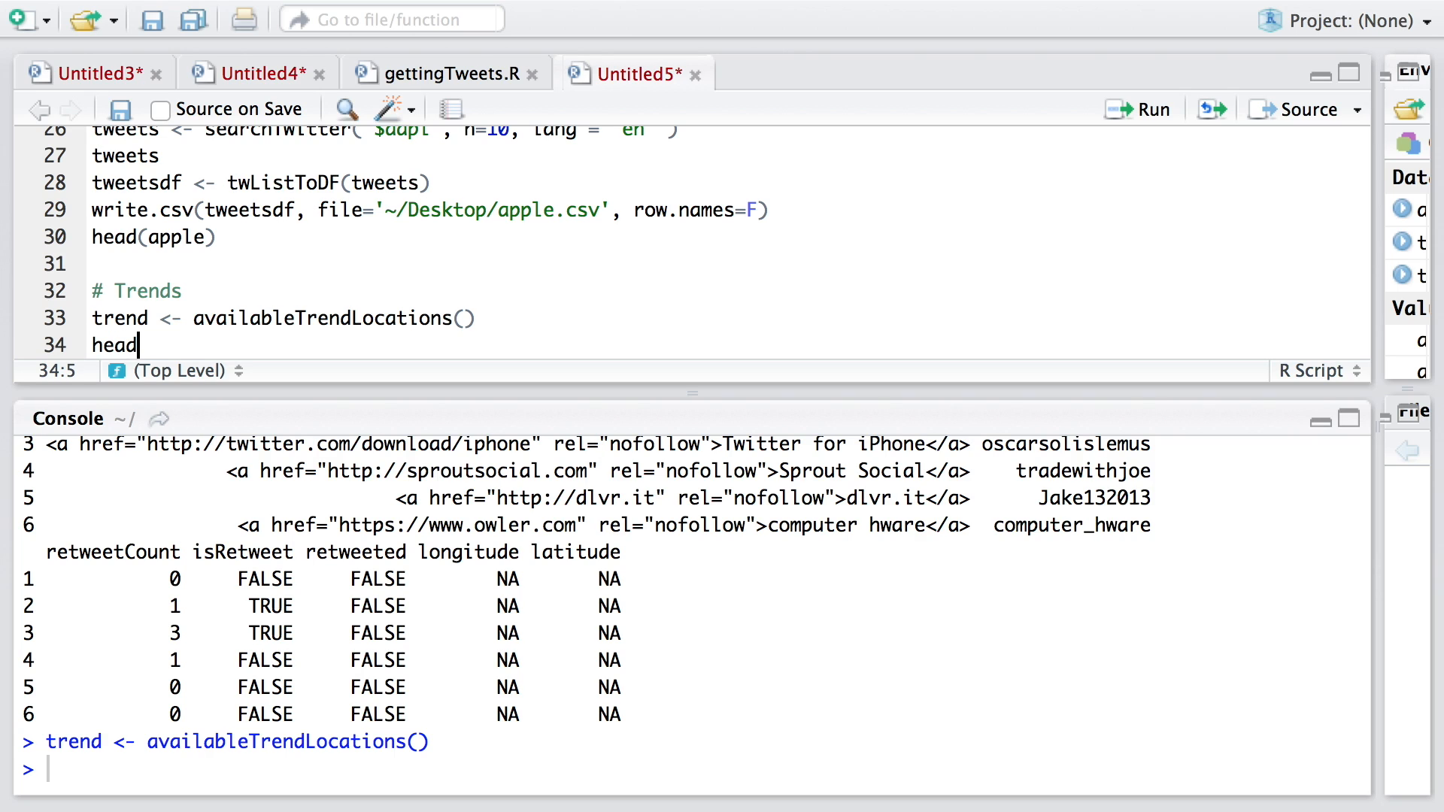
pyautogui.write('(trend)')
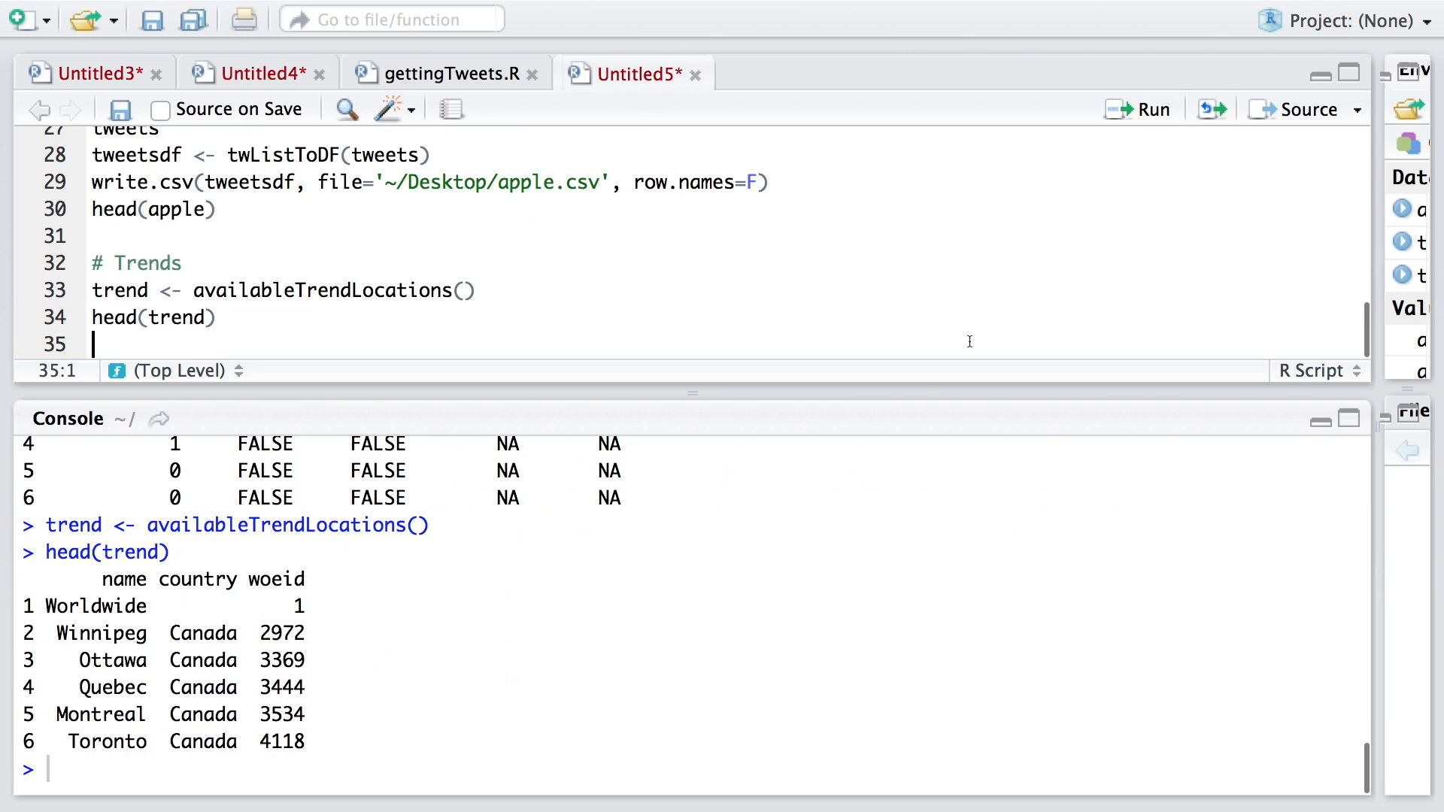
pyautogui.moveTo(108, 608)
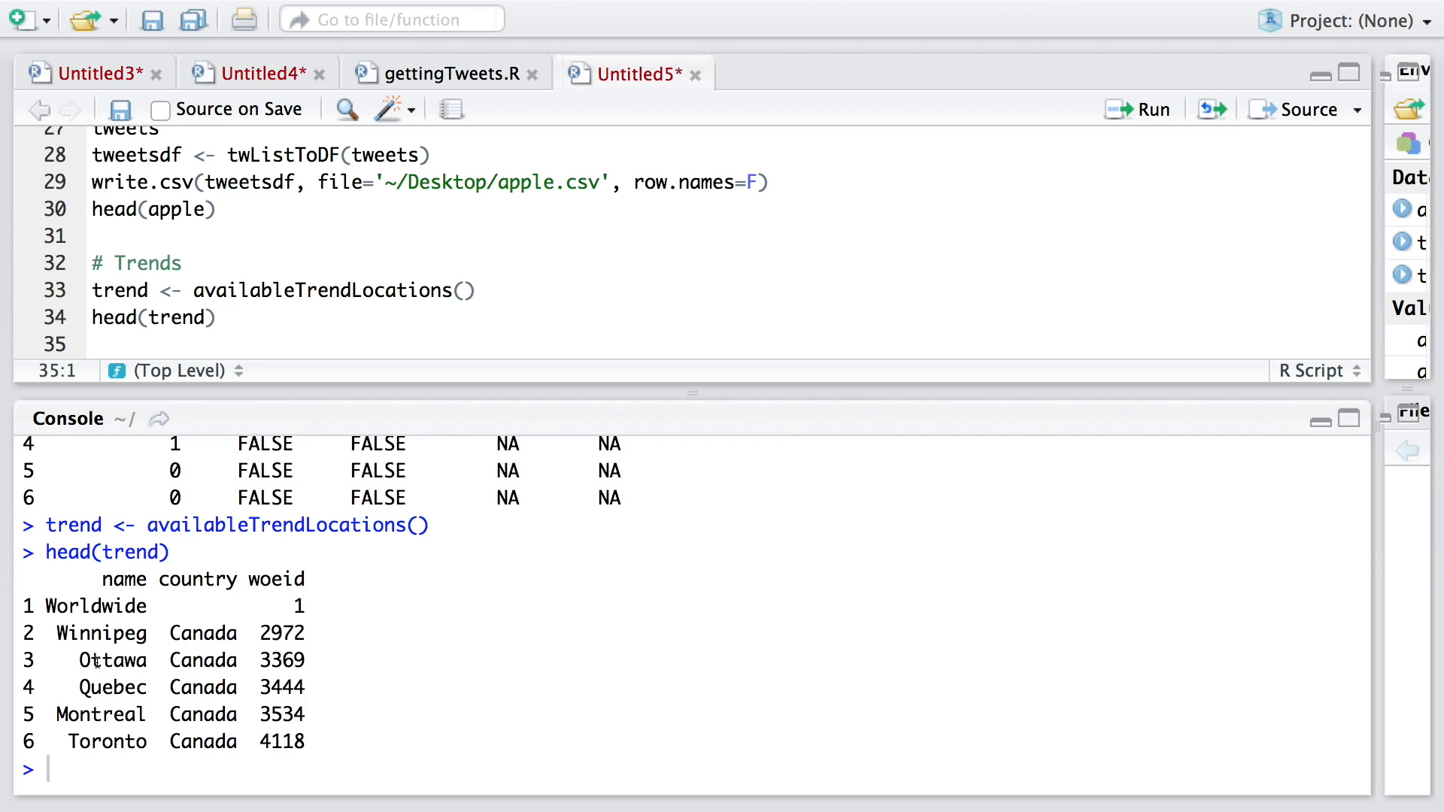
pyautogui.doubleClick(111, 661)
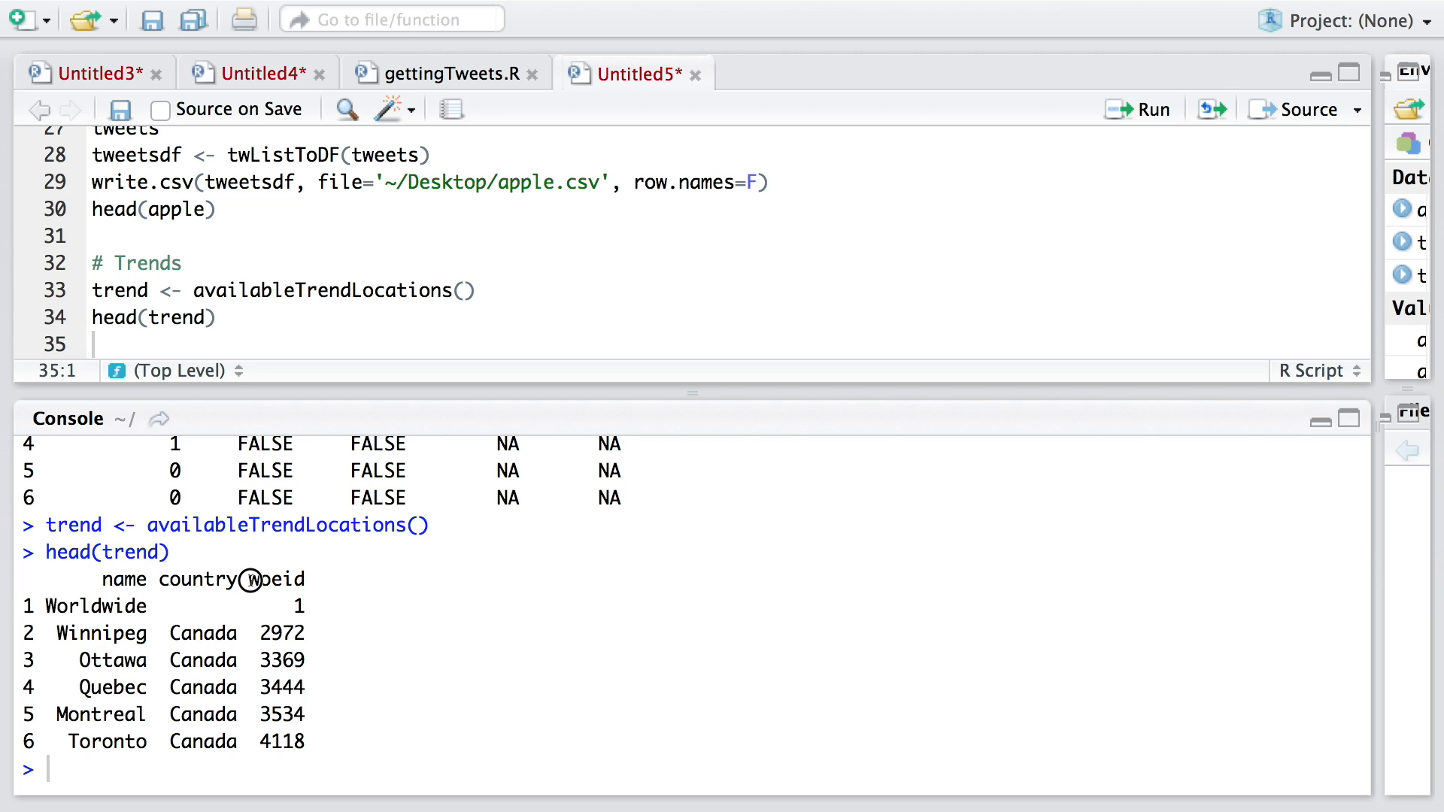
pyautogui.doubleClick(276, 579)
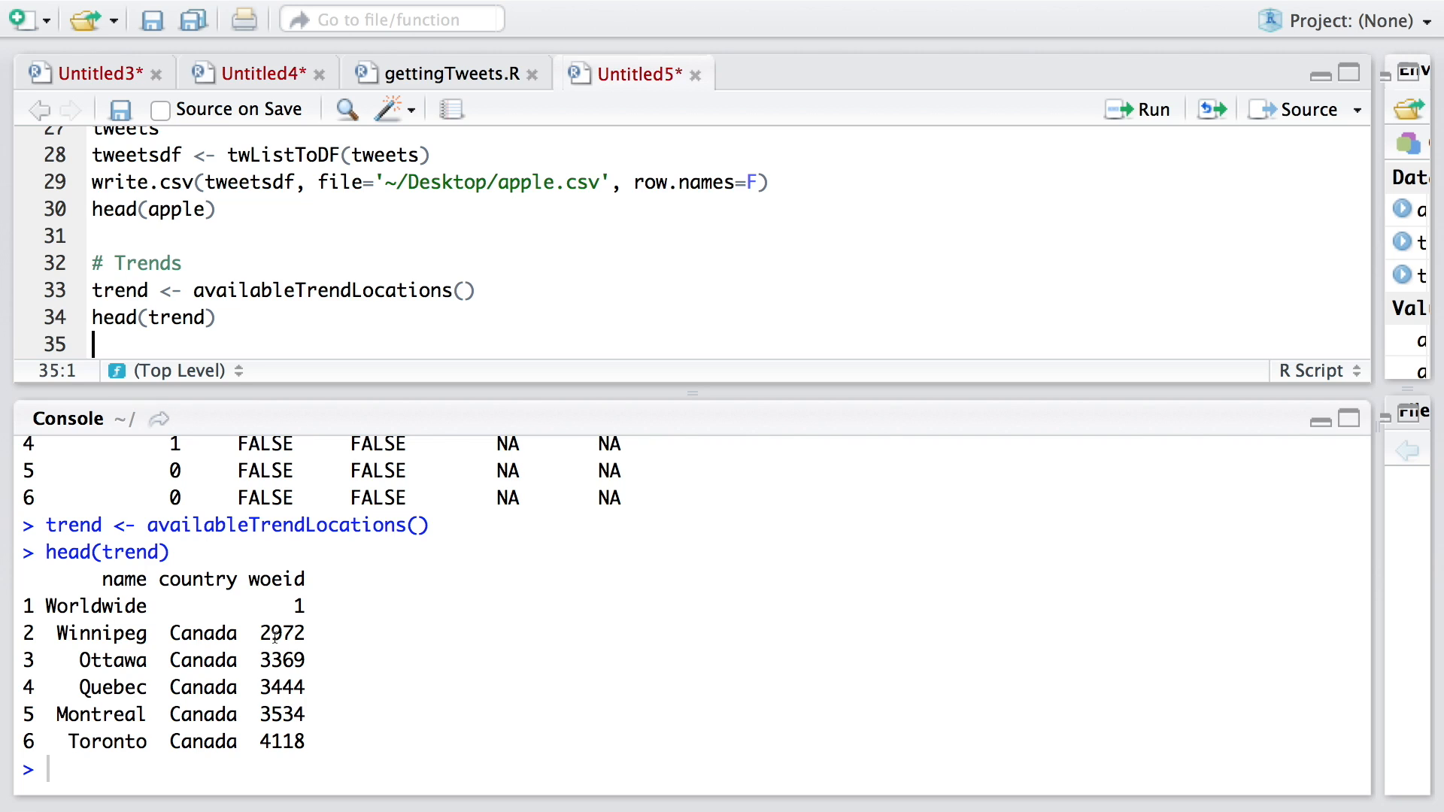
# Step: Run trend to print the full list of 467 trend locations
pyautogui.write('trend')
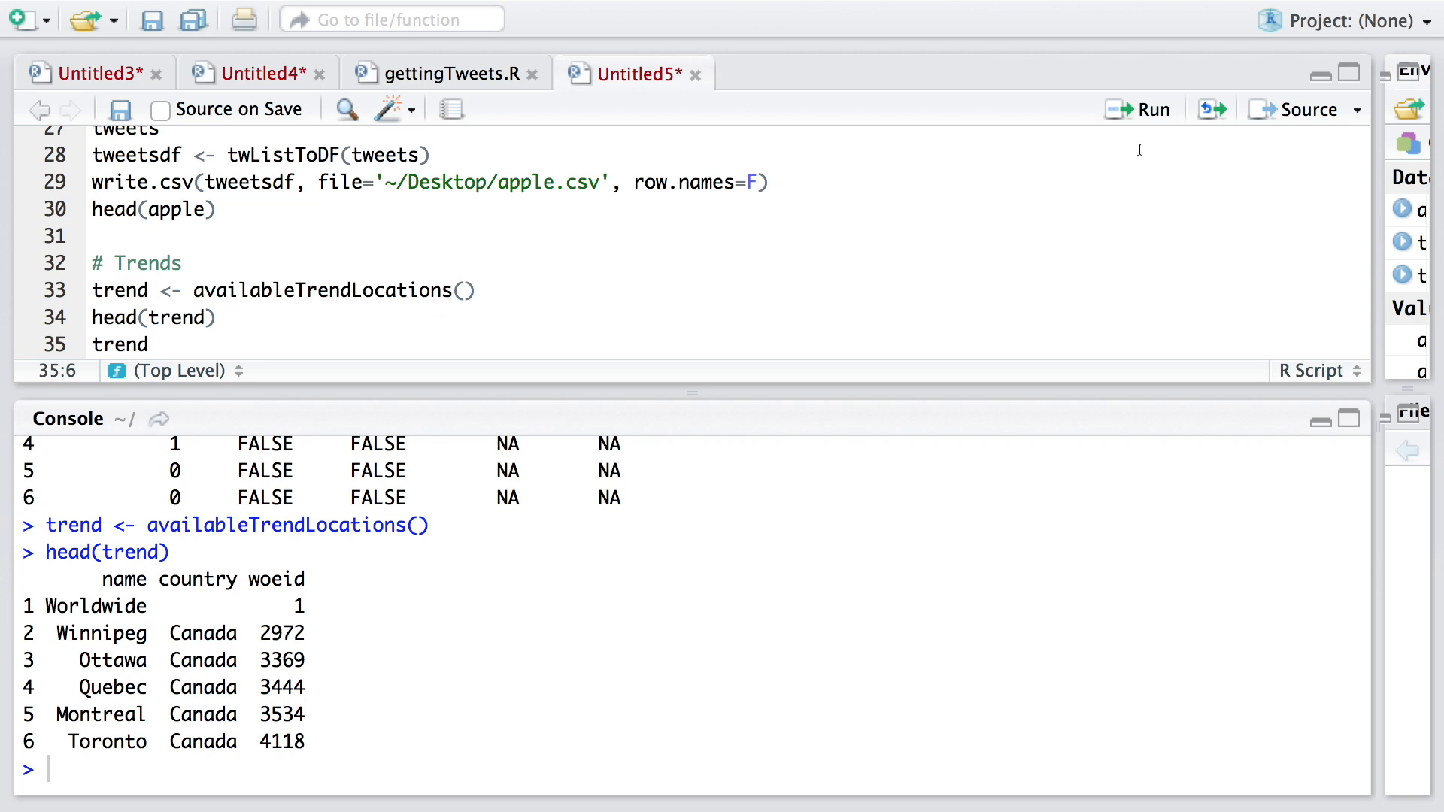
pyautogui.click(1140, 111)
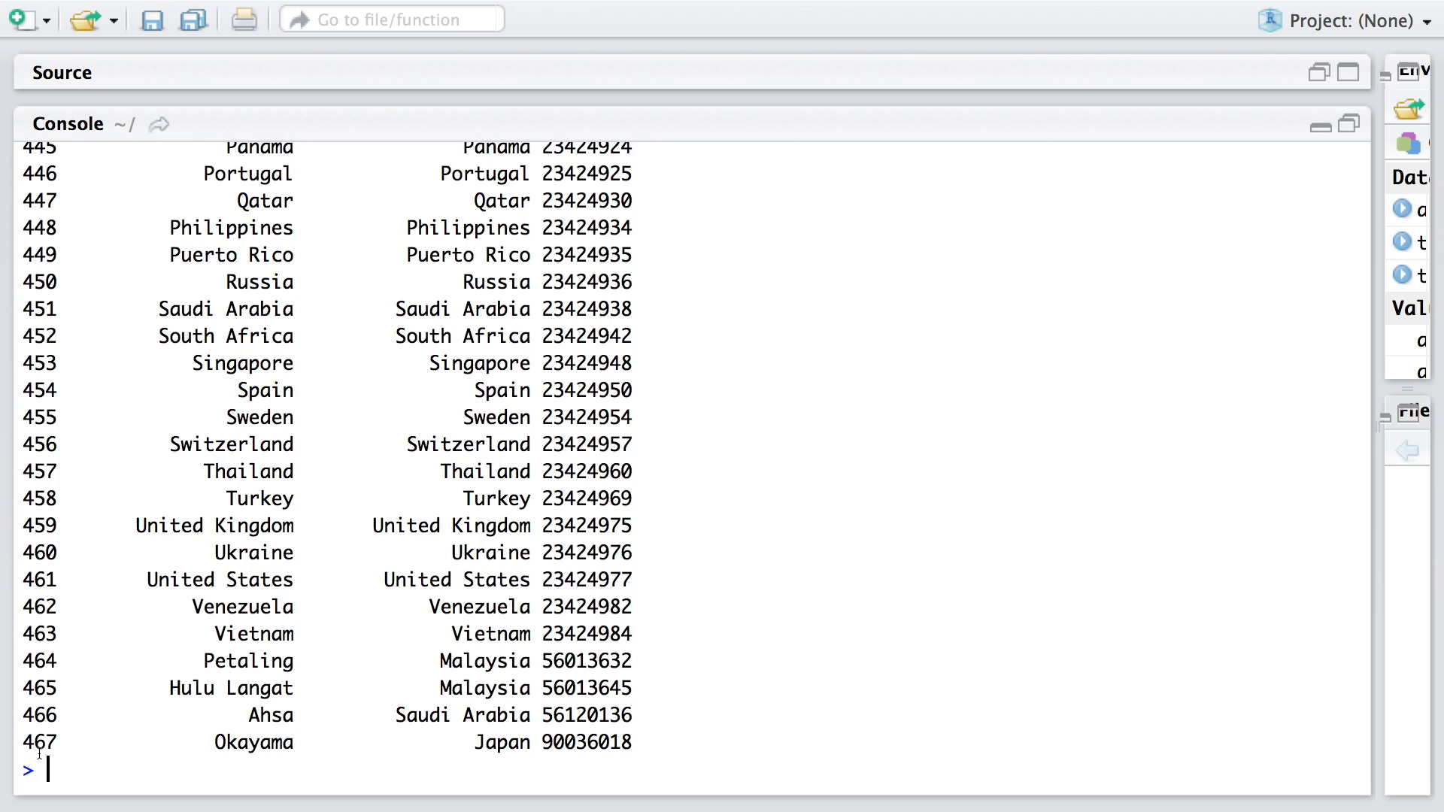
pyautogui.moveTo(743, 614)
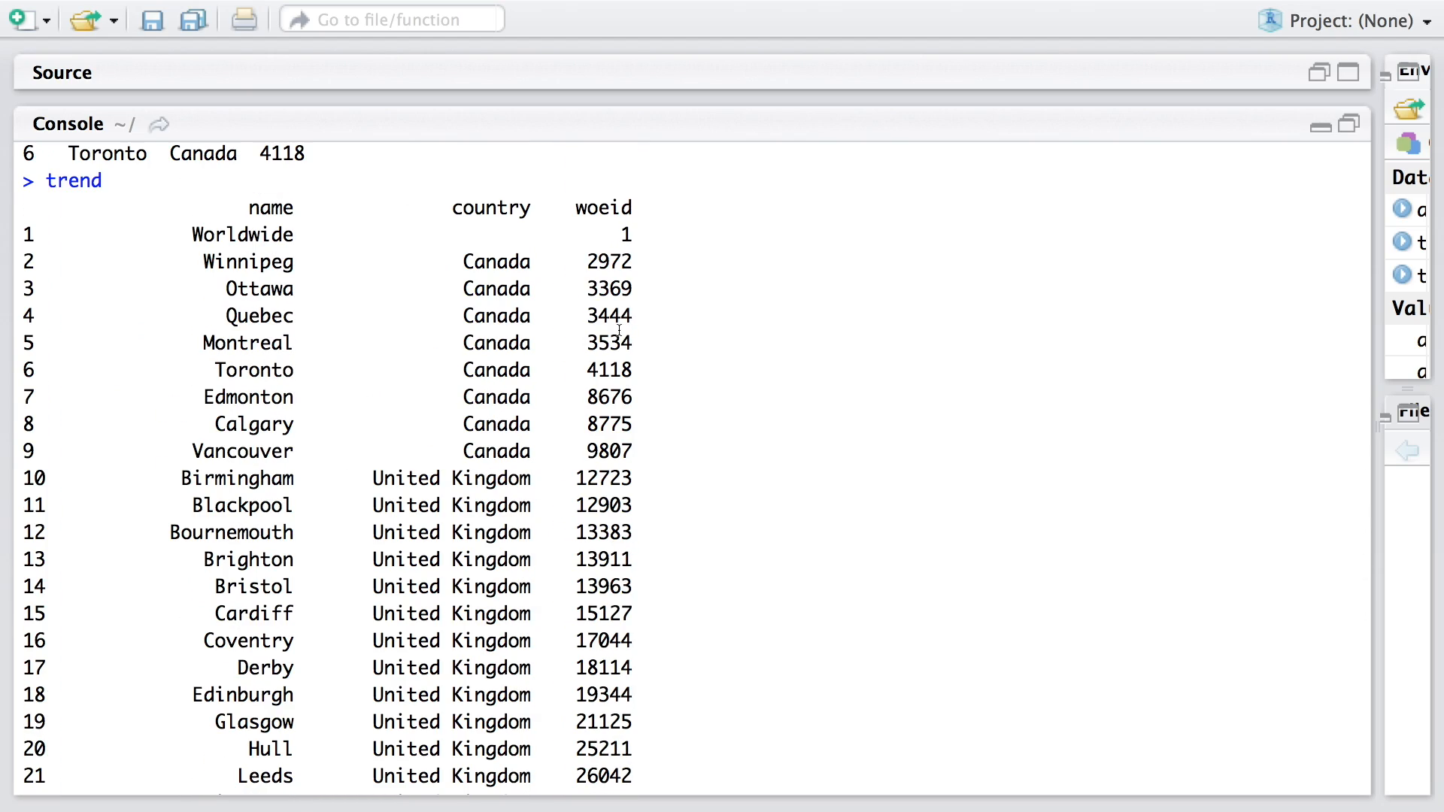
pyautogui.moveTo(558, 289)
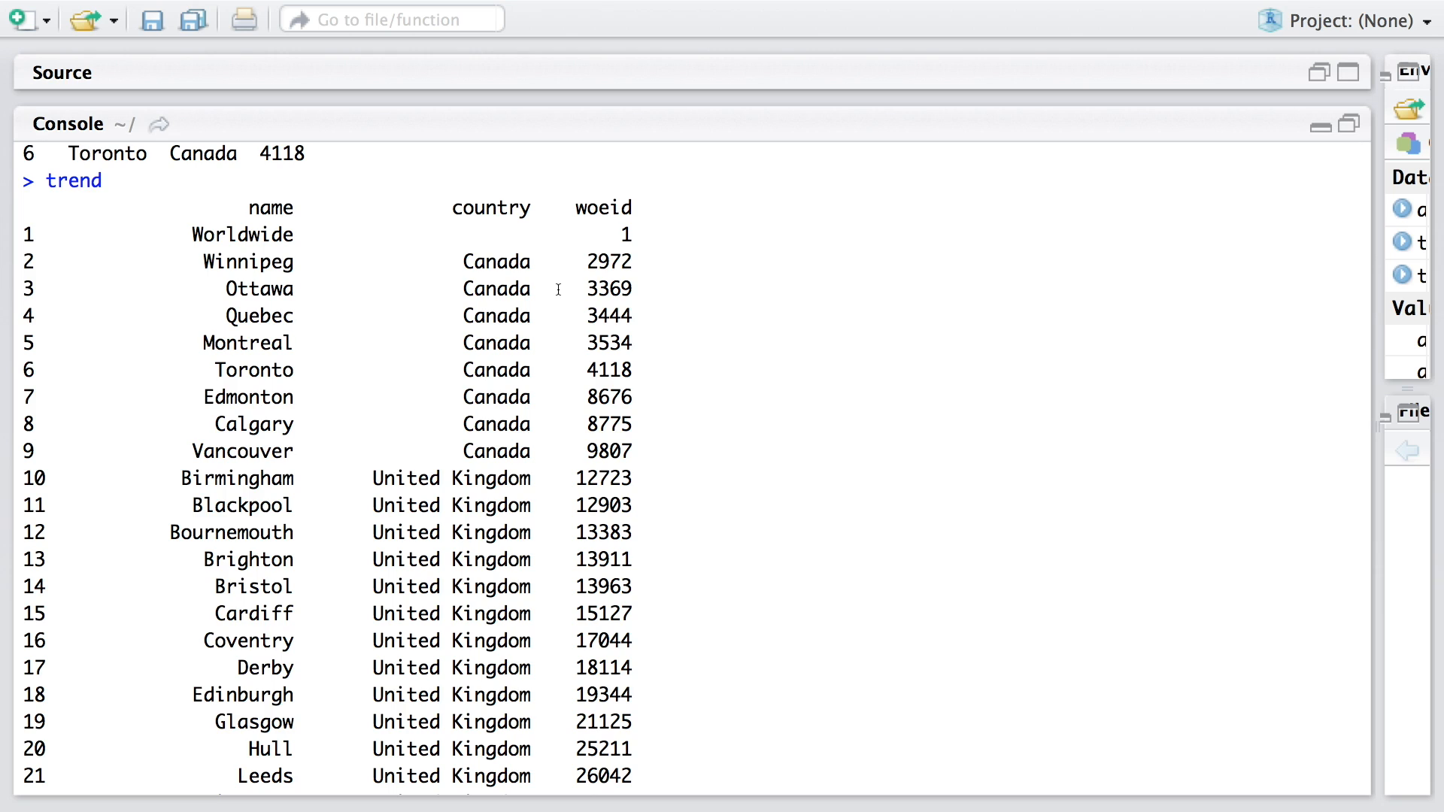
pyautogui.moveTo(547, 250)
pyautogui.write('#')
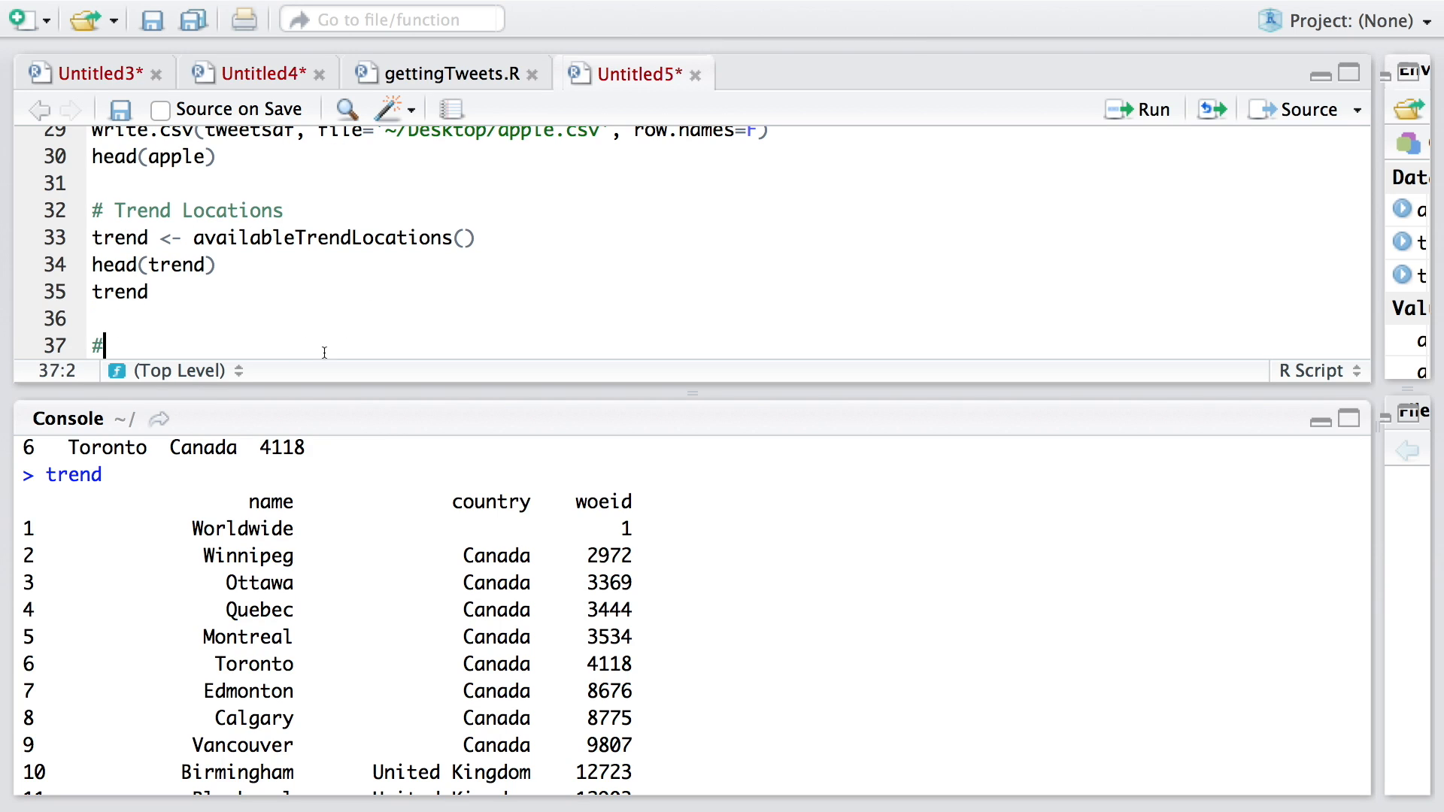
# Step: Add a Getting trends section running world <- getTrends(1) and select Boston's woeid 2367105
pyautogui.write('Getting trends')
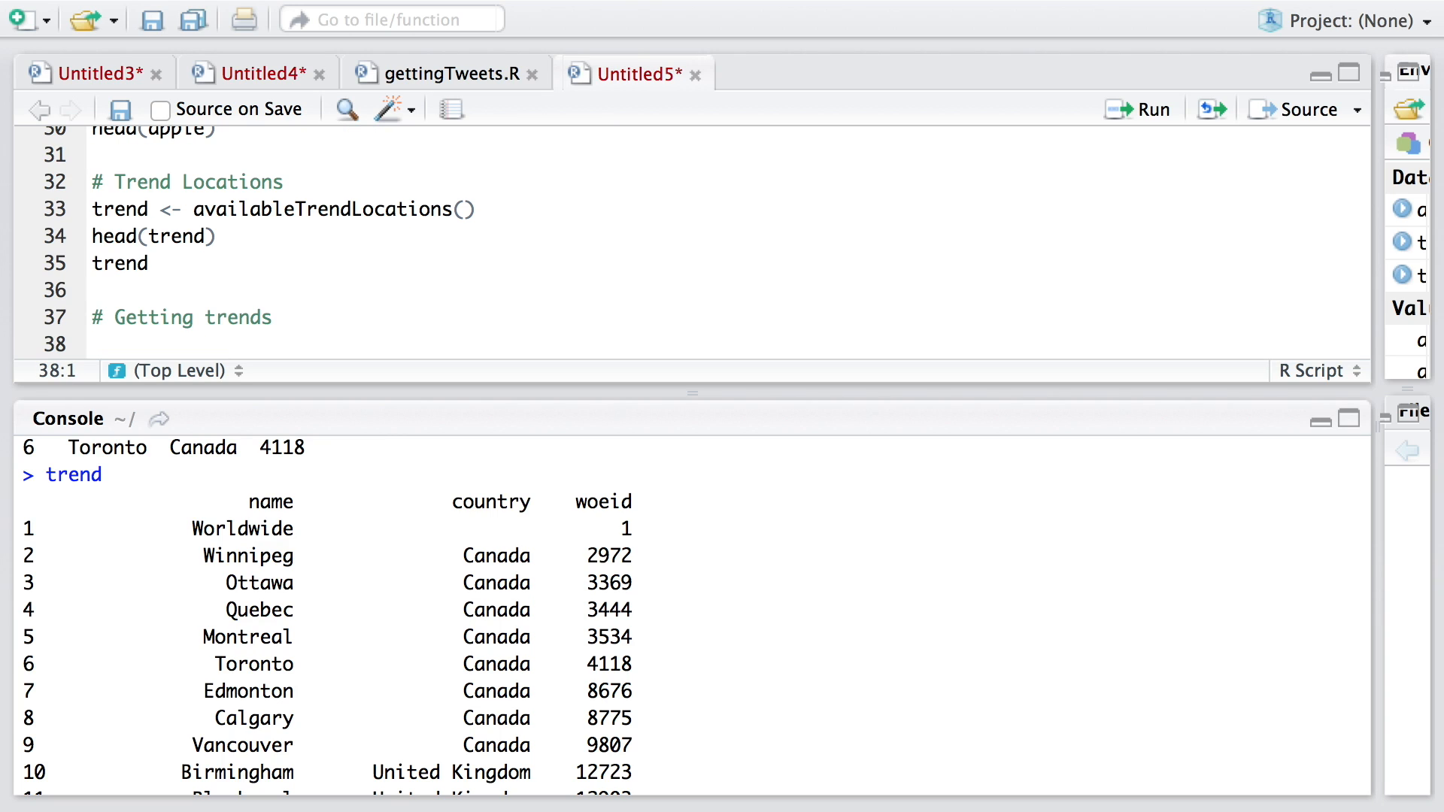
pyautogui.write('wo')
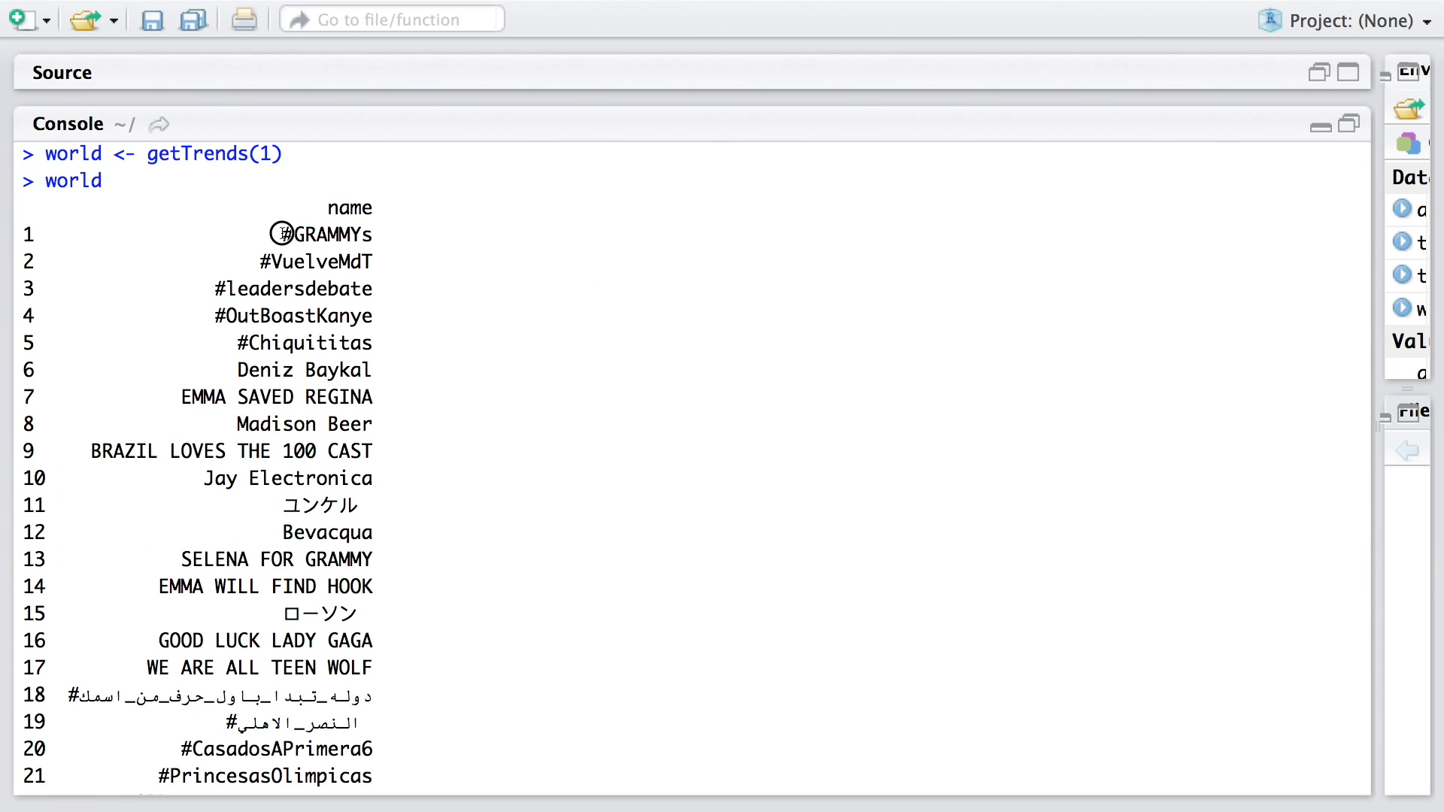
pyautogui.doubleClick(325, 233)
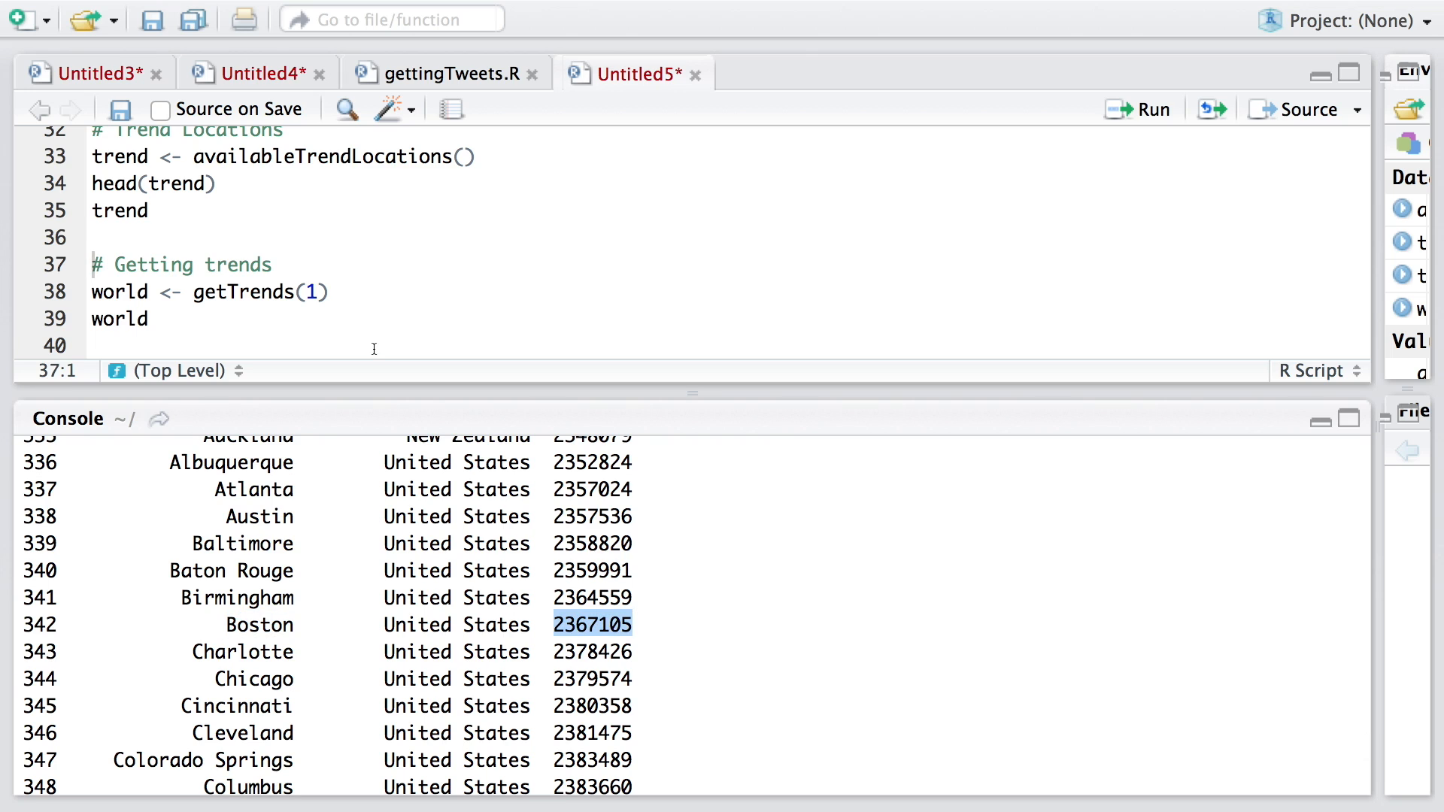
# Step: Run boston <- getTrends(2367105) and select Delhi's woeid in the locations output
pyautogui.write('boston <- getTrends(2367105)')
pyautogui.write('head(boston)')
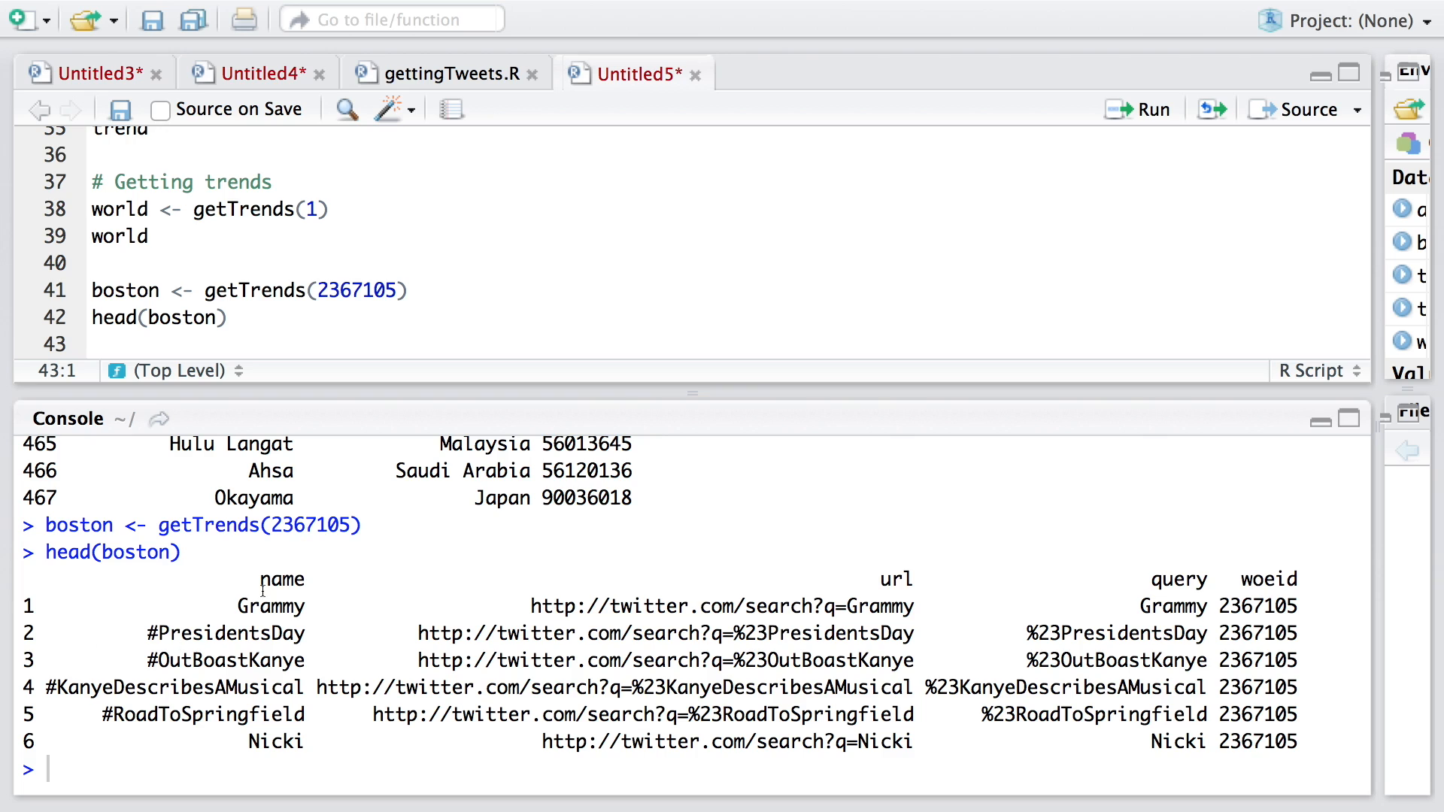
pyautogui.doubleClick(283, 578)
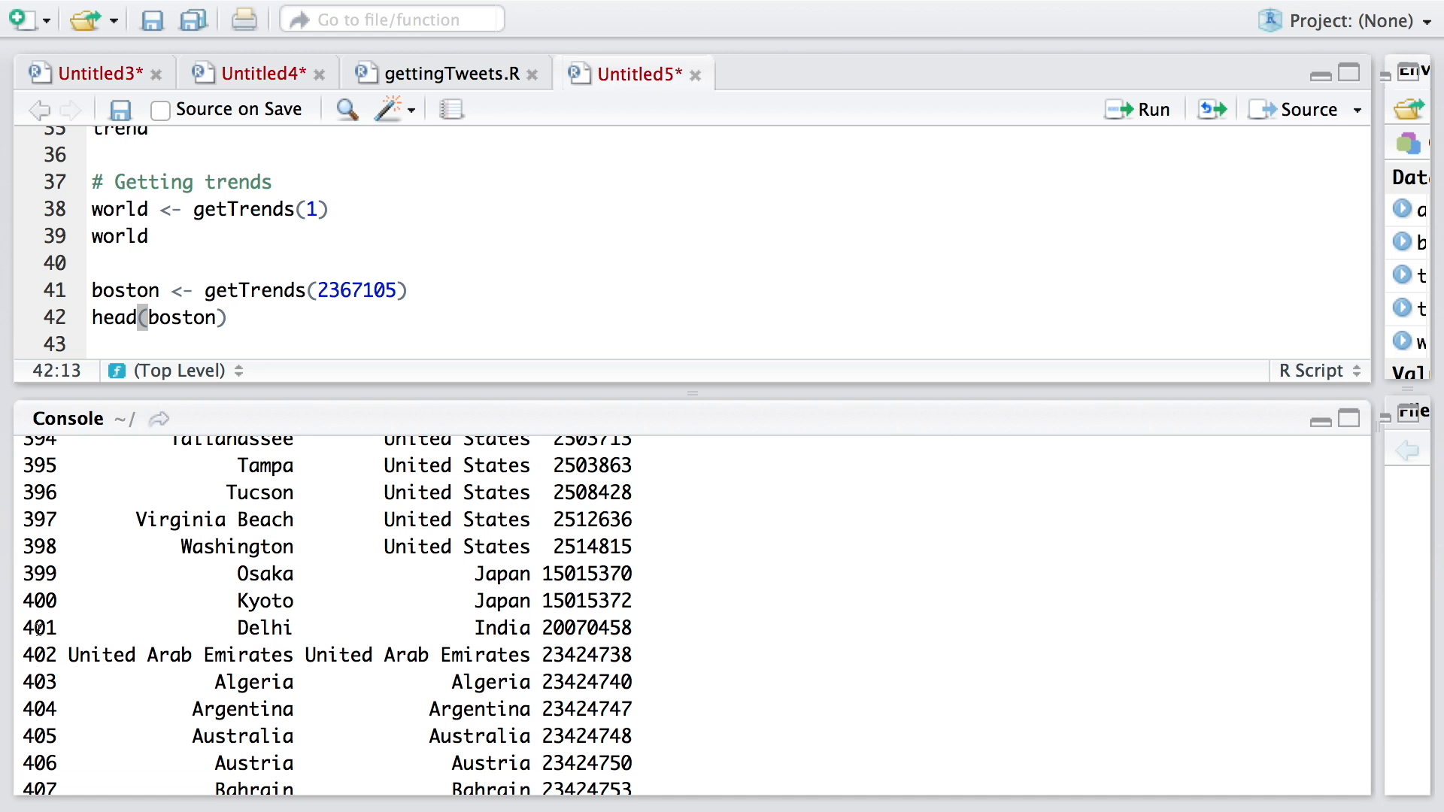
# Step: Run delhi <- getTrends(20070458) and head(delhi), then add the # User timeline comment
pyautogui.write('delhi <-')
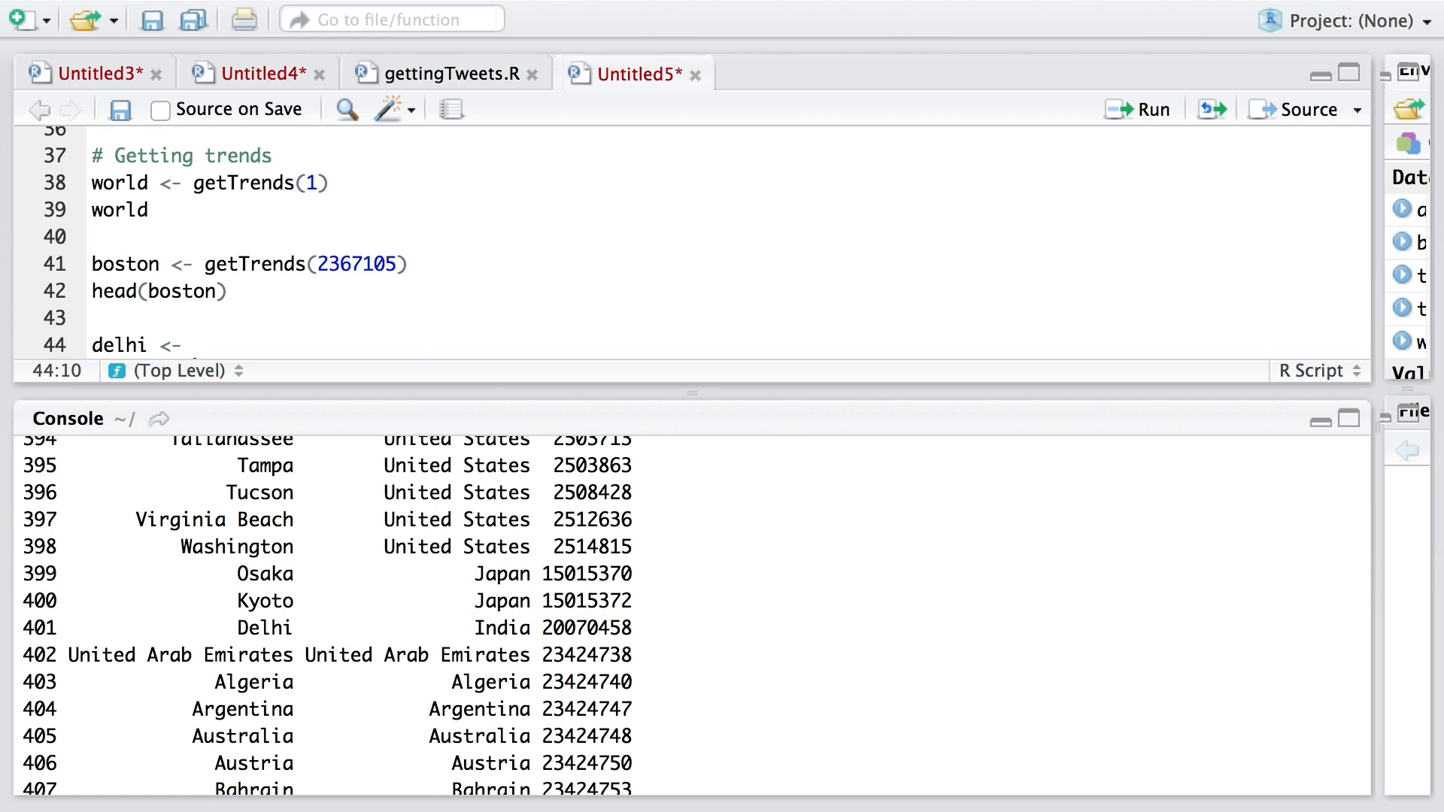
pyautogui.write('getTrends(20070458)')
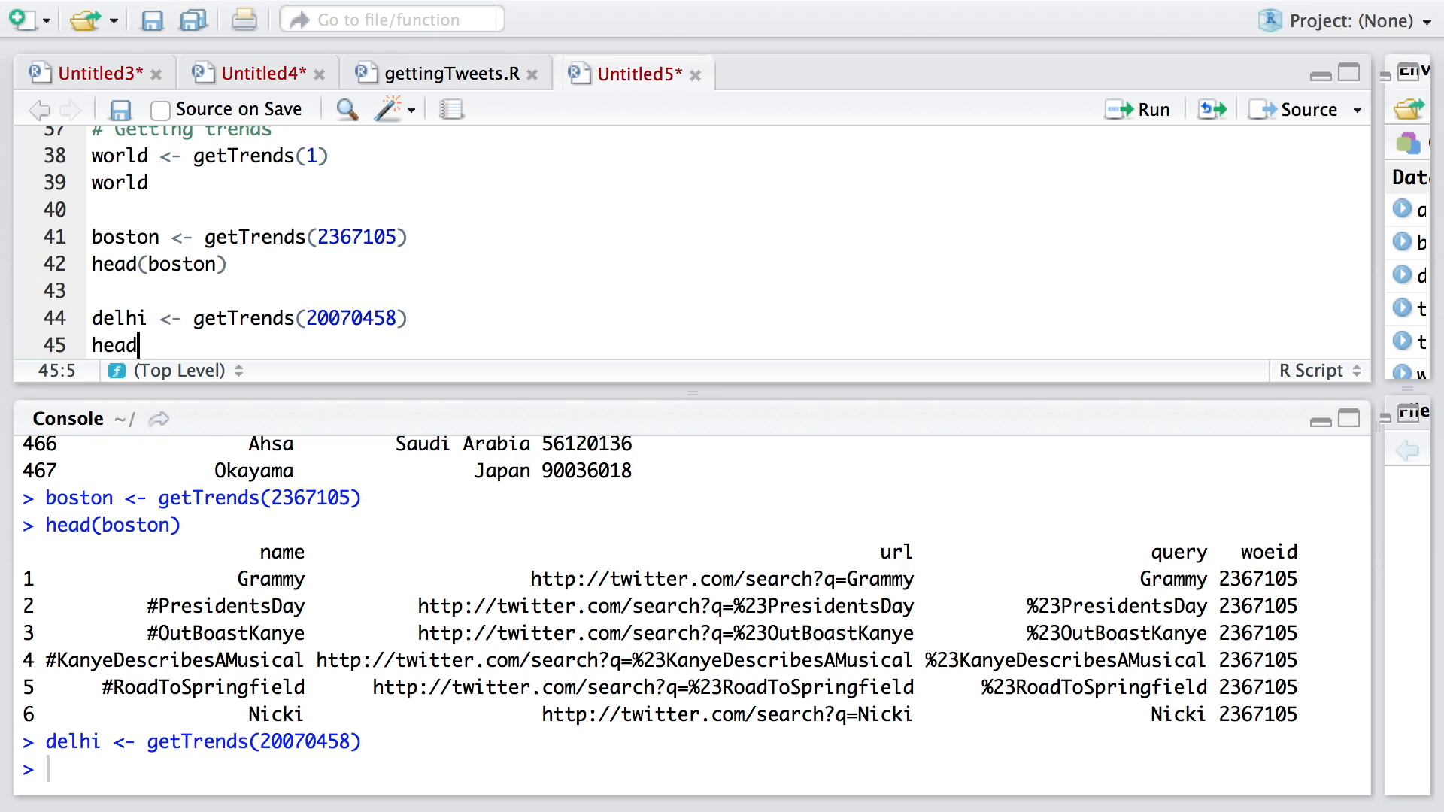
pyautogui.write('(delhi)')
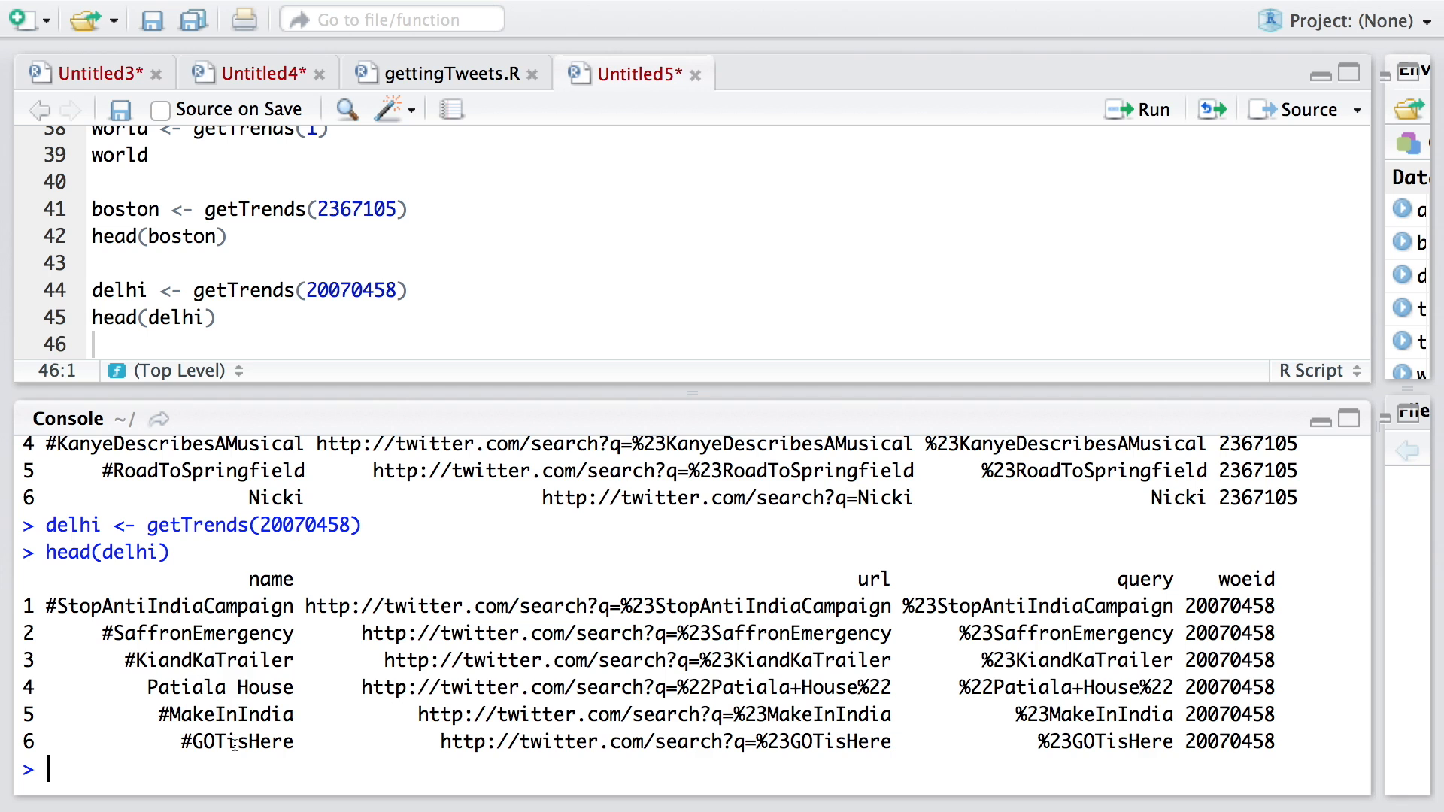
pyautogui.write('# User timeline')
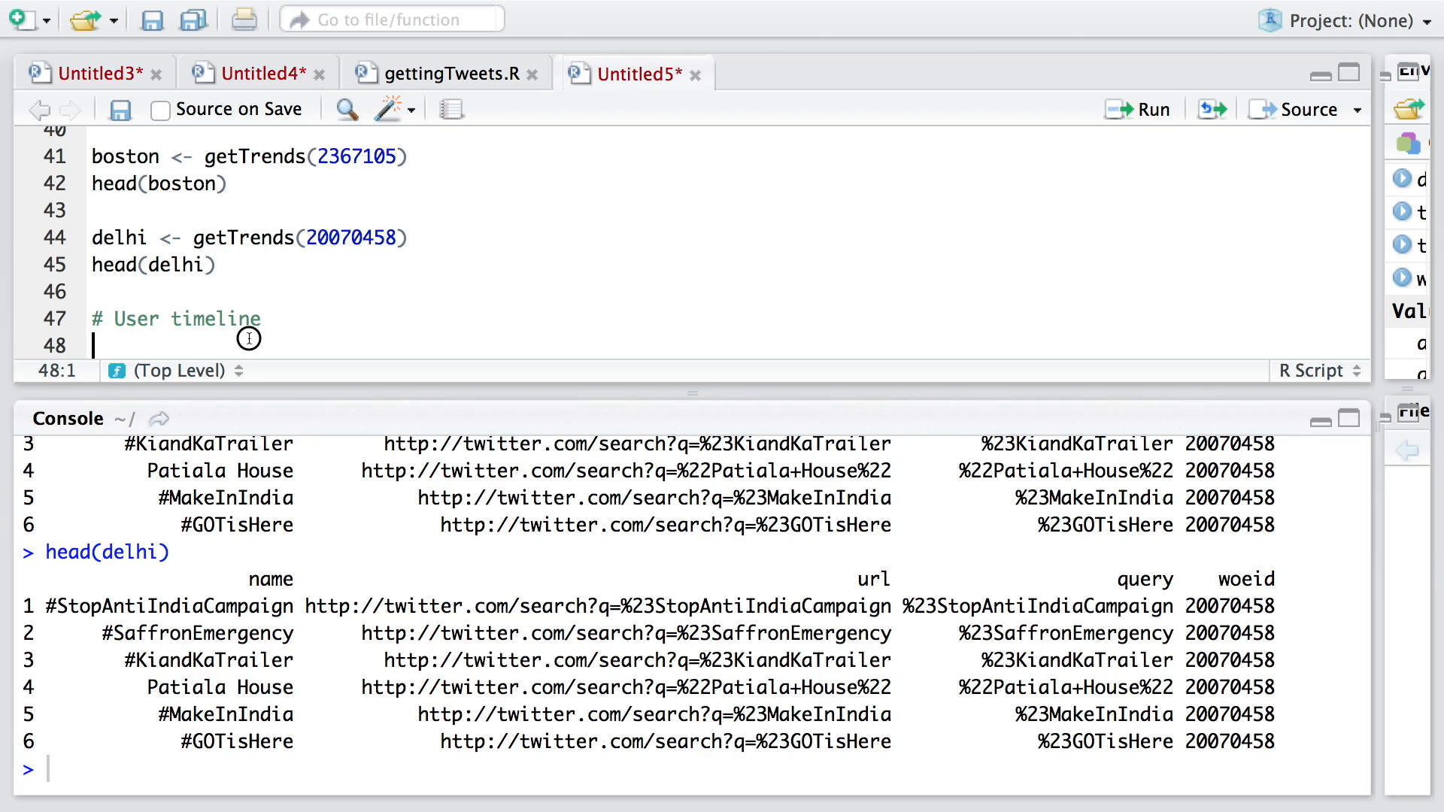
# Step: Assign getUser('BharatendraRai') to t and print two tweets via userTimeline(t,n=2)
pyautogui.write("t <- getUser('BharatendraRai")
pyautogui.write('userTimeline(t,n=2)')
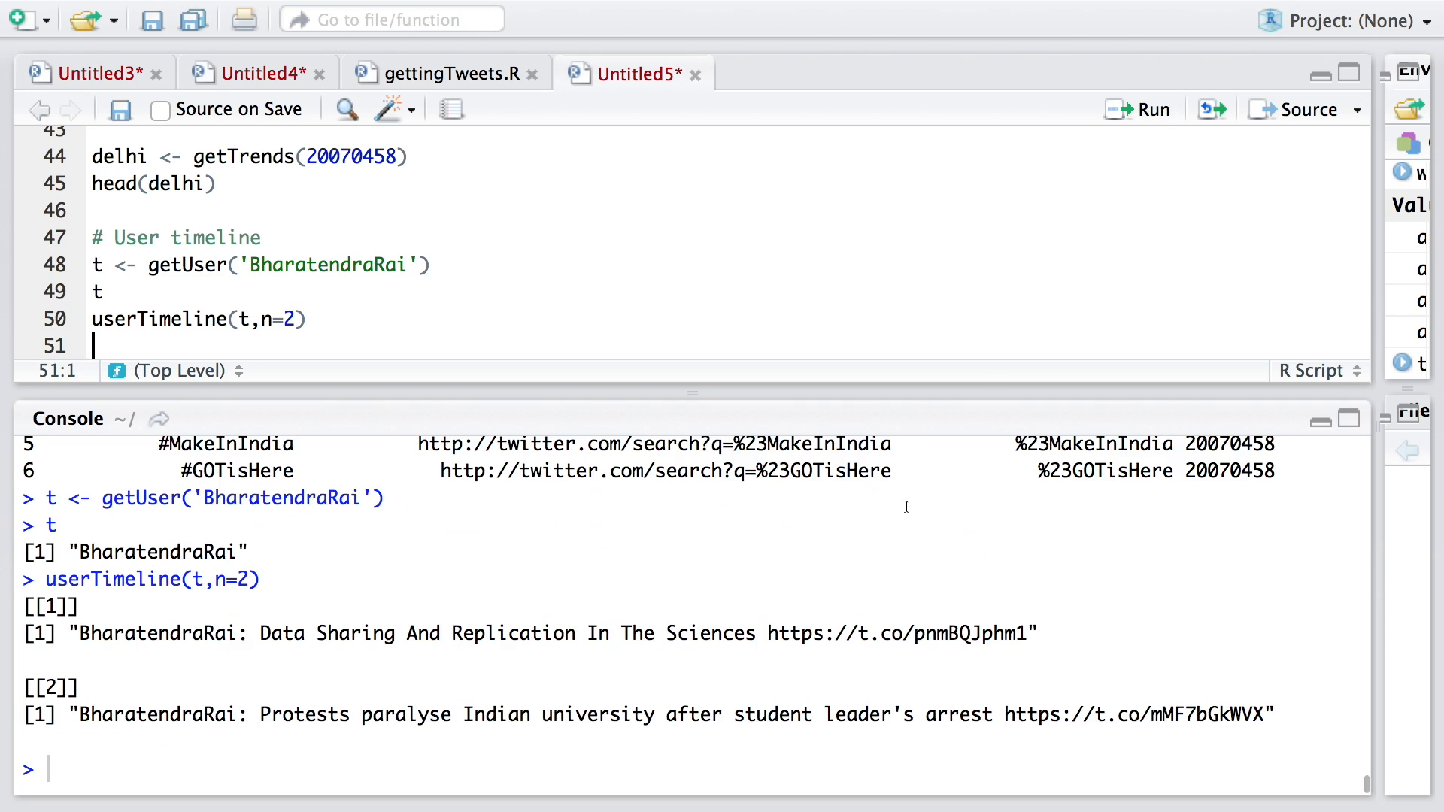
pyautogui.moveTo(874, 666)
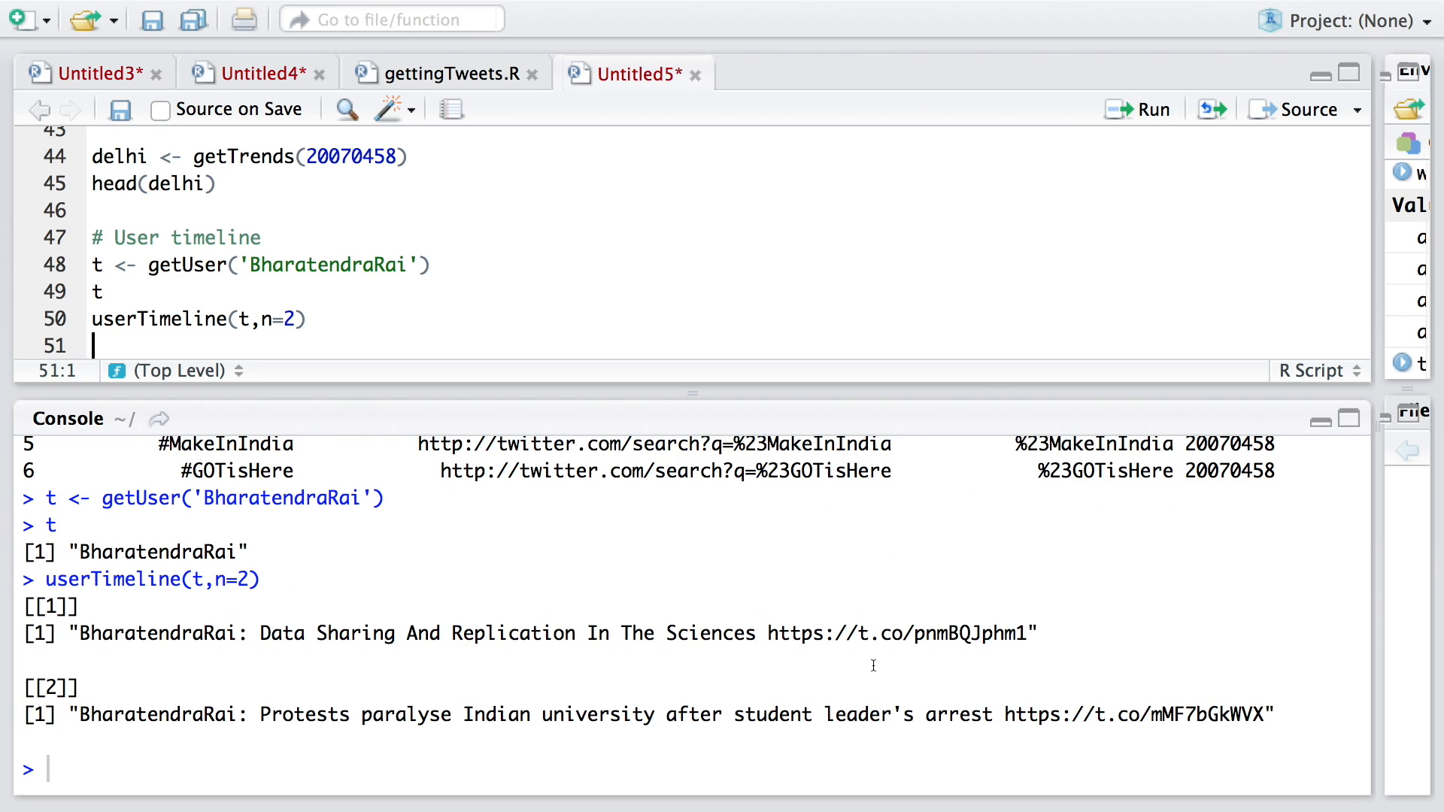
pyautogui.moveTo(596, 649)
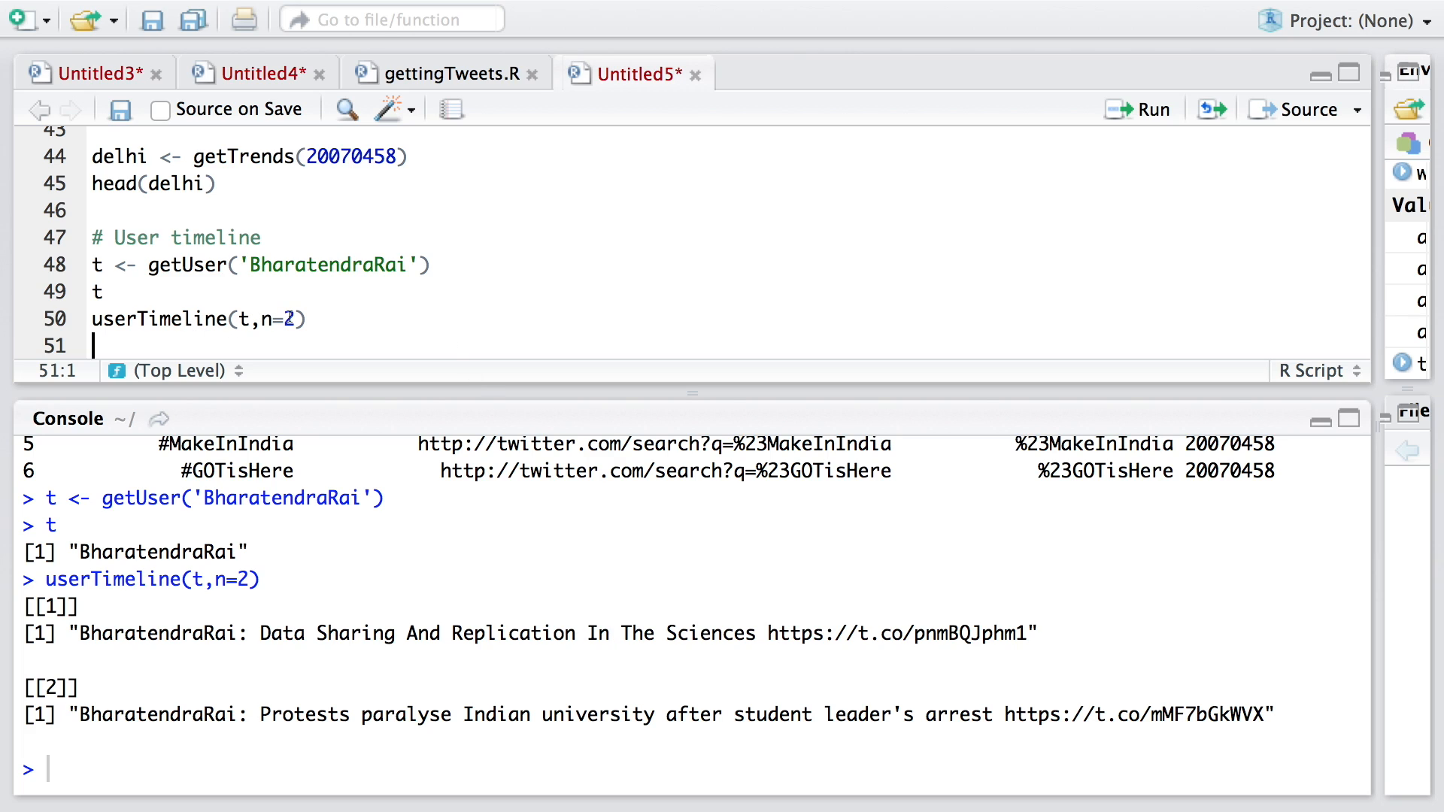
pyautogui.moveTo(316, 319)
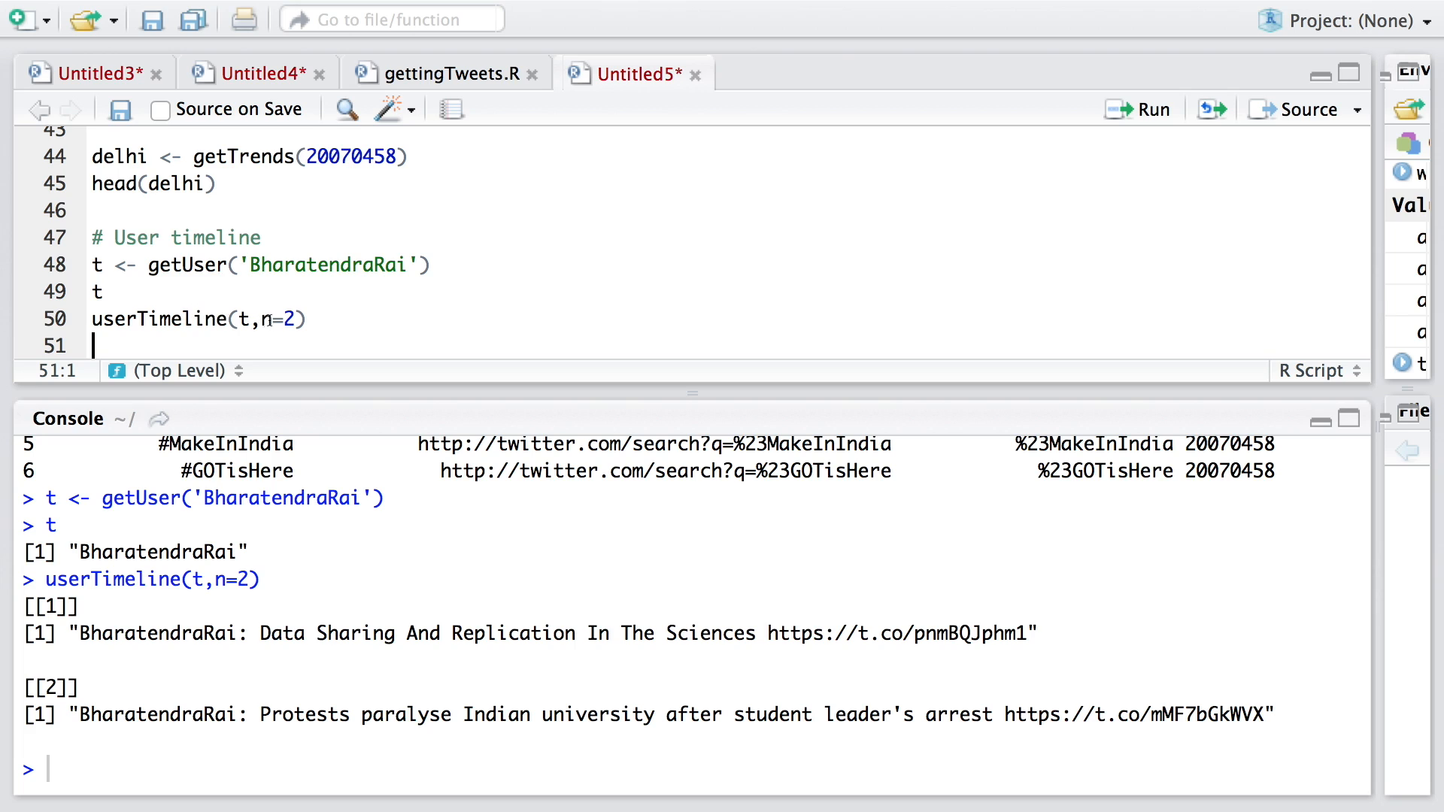
pyautogui.moveTo(327, 321)
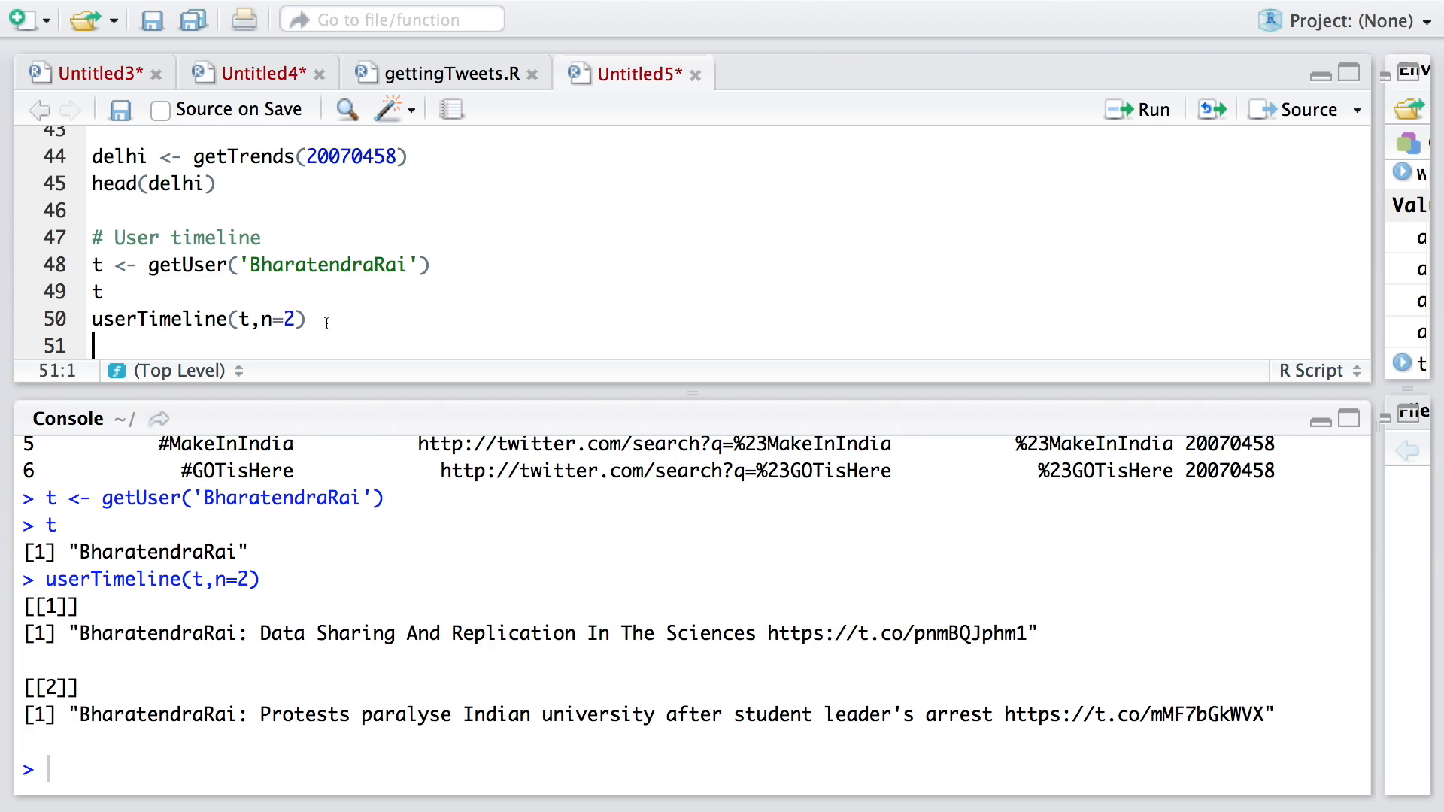
pyautogui.moveTo(472, 679)
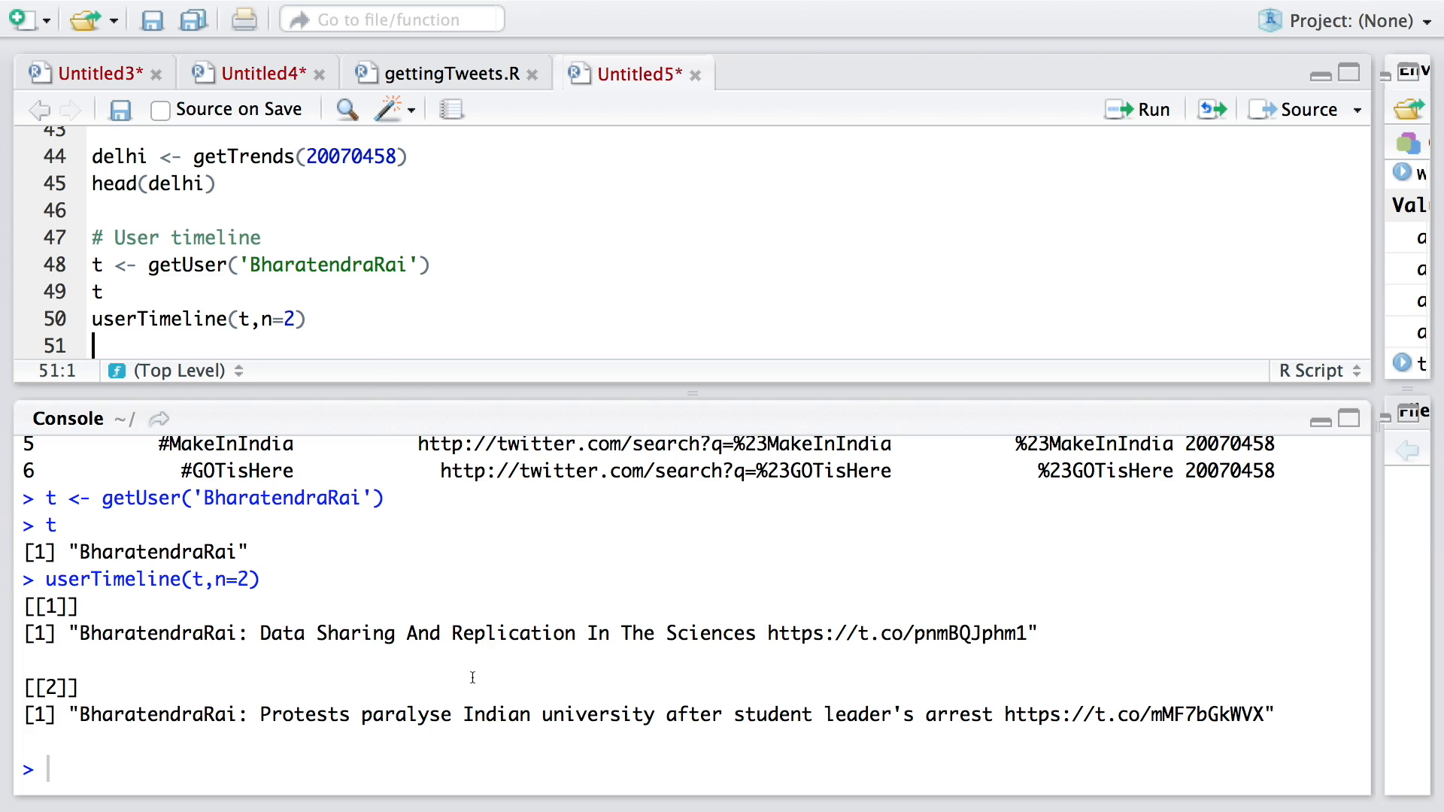